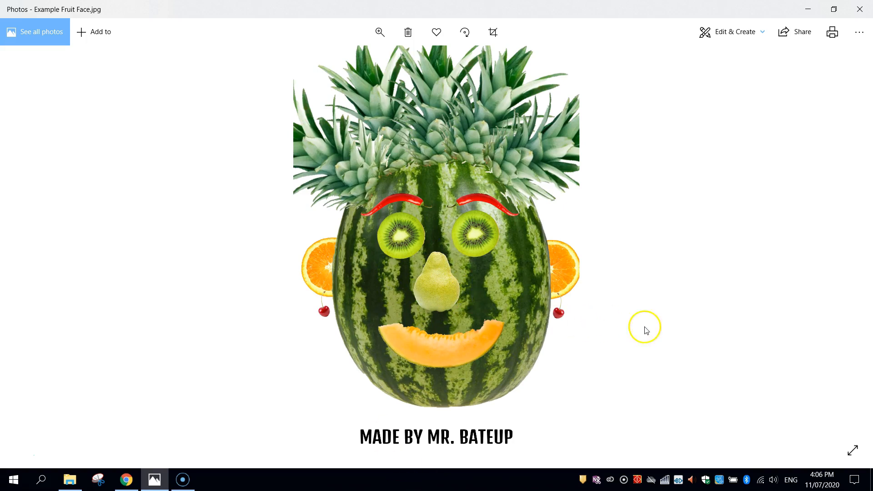
mouse_move(730, 341)
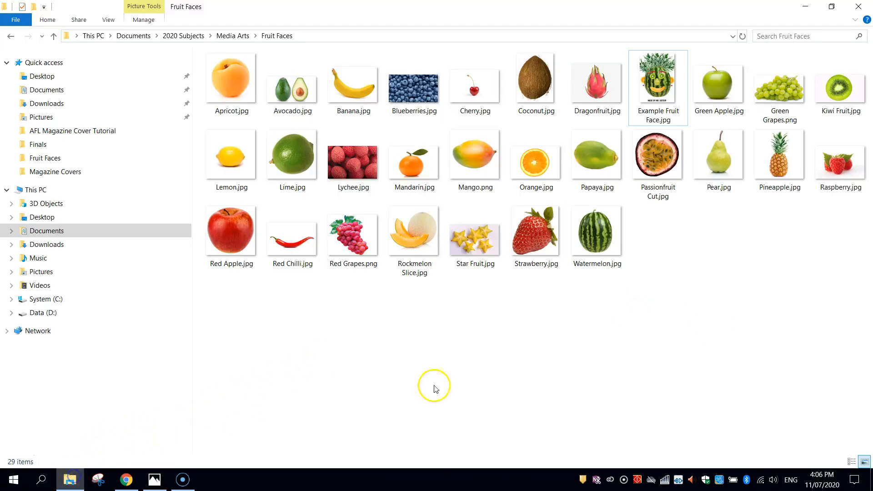
mouse_move(578, 385)
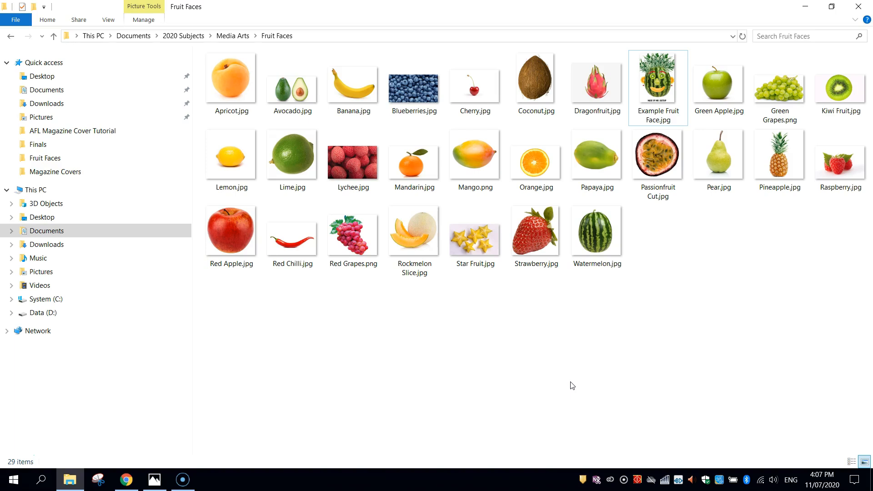
mouse_move(707, 121)
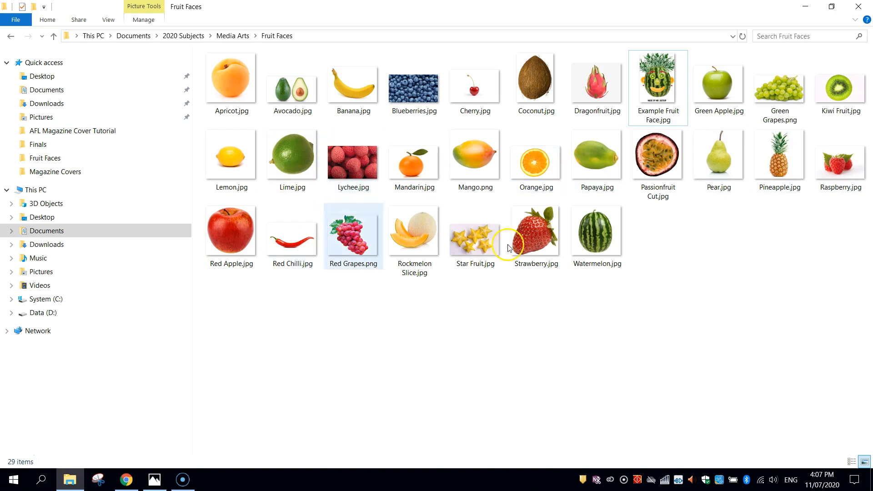
Select the browser's website address bar and navigate toward the photo editor.
click(701, 318)
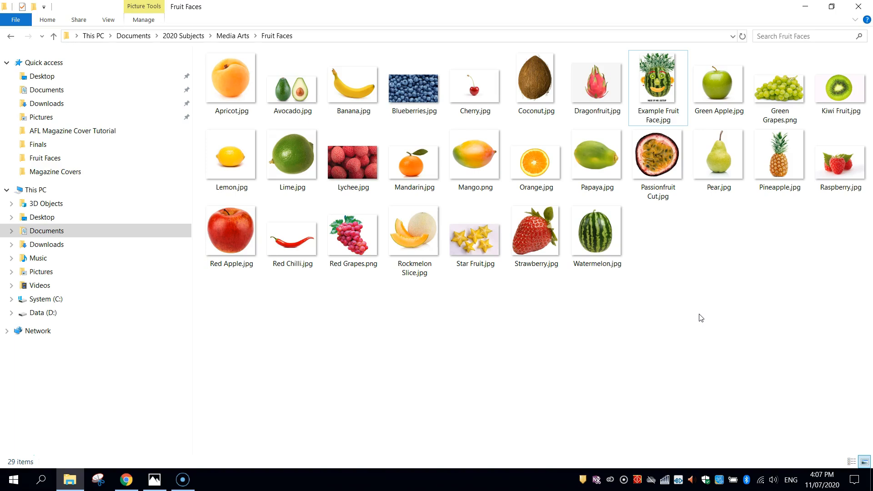
click(413, 86)
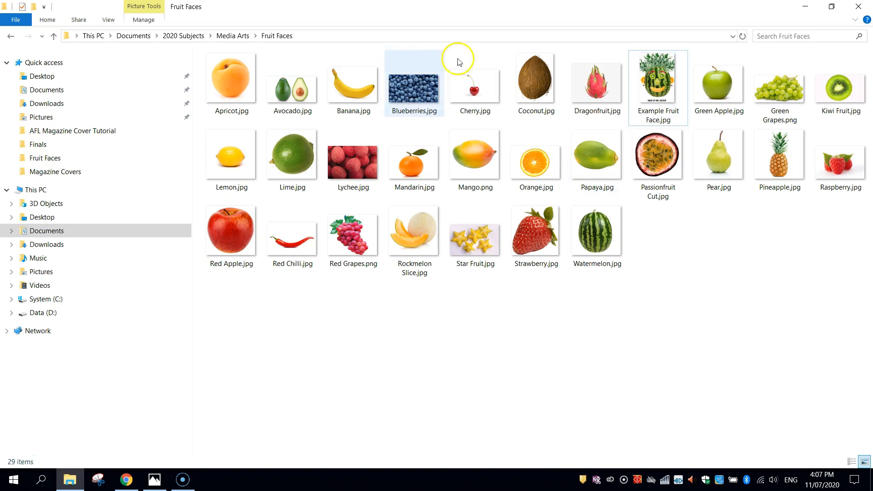
click(248, 381)
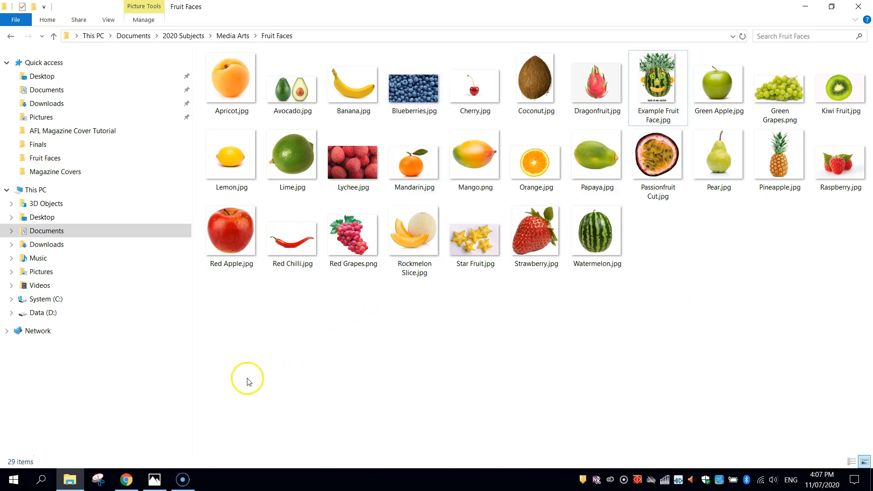
mouse_move(127, 479)
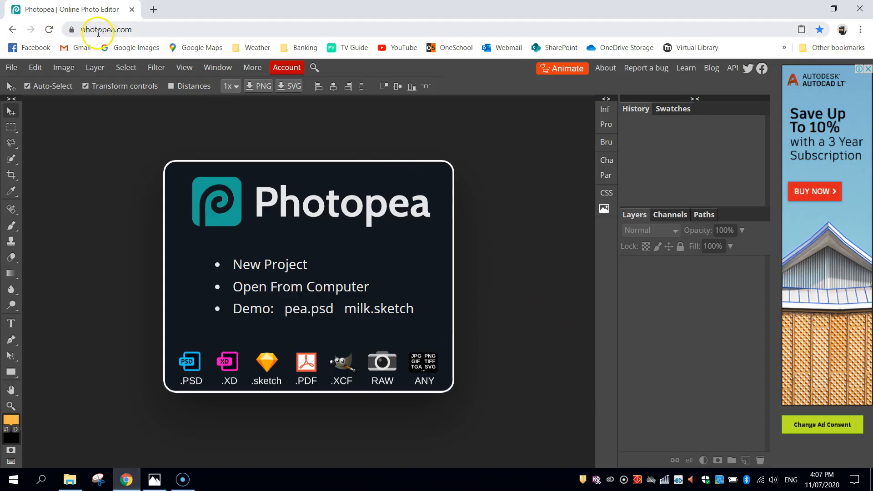
click(106, 30)
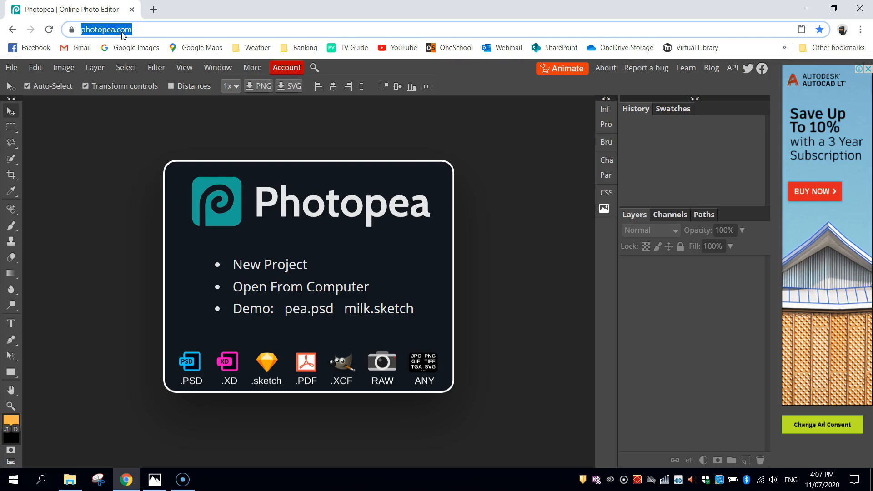
click(108, 275)
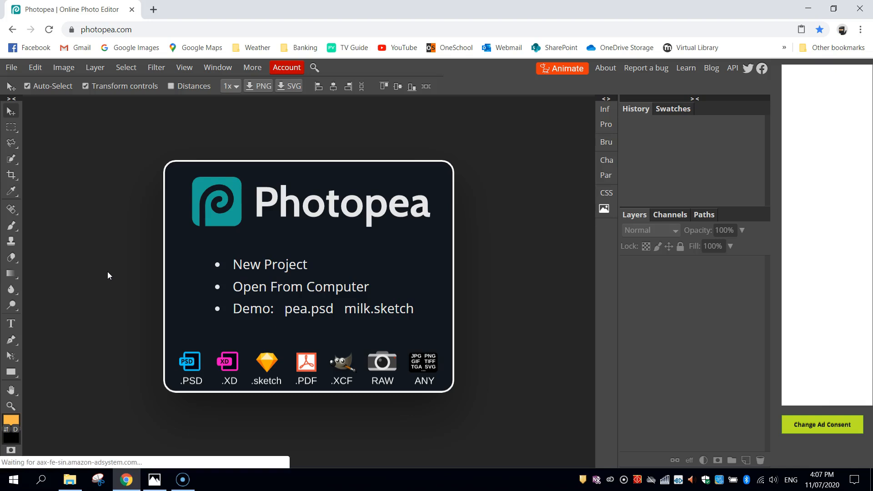
mouse_move(9, 117)
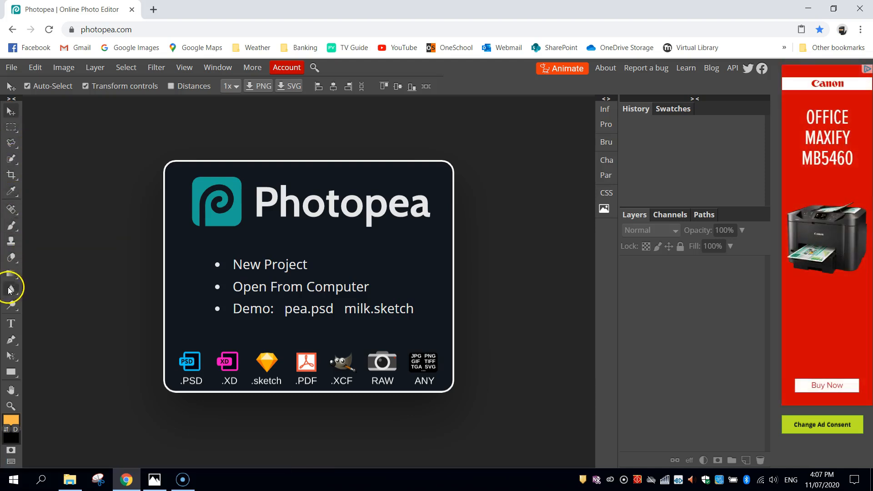
mouse_move(10, 406)
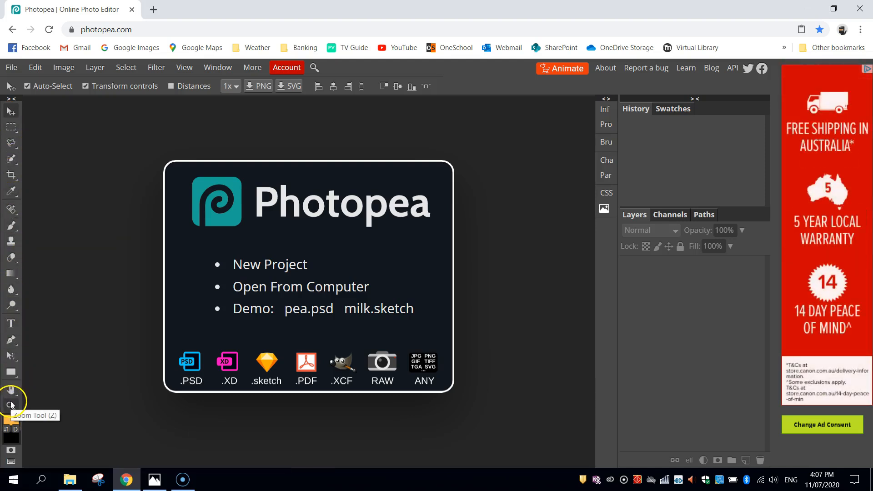
mouse_move(62, 67)
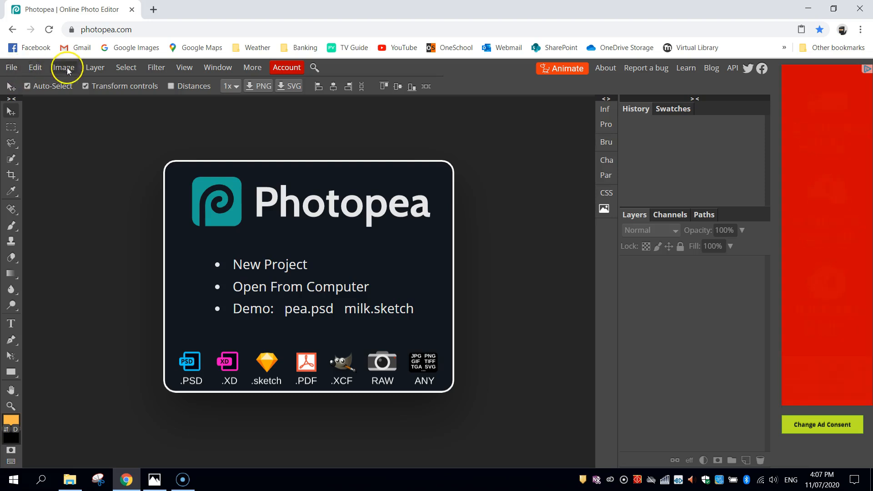
mouse_move(39, 89)
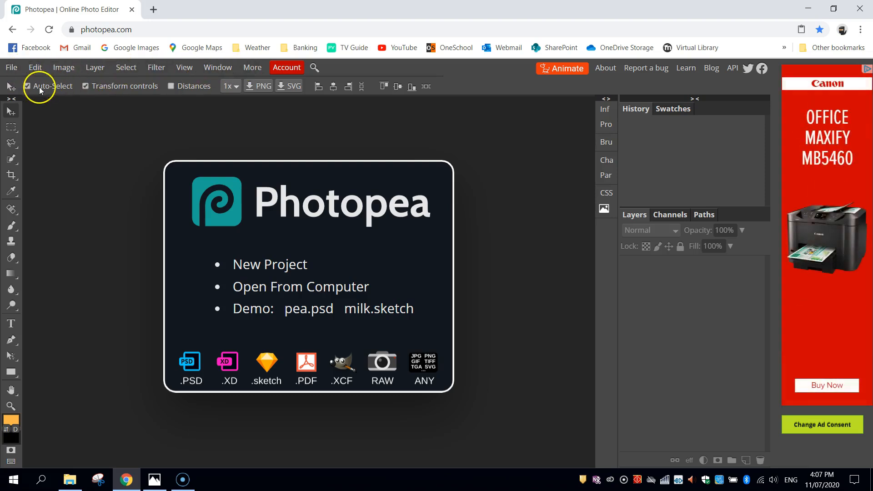
mouse_move(348, 87)
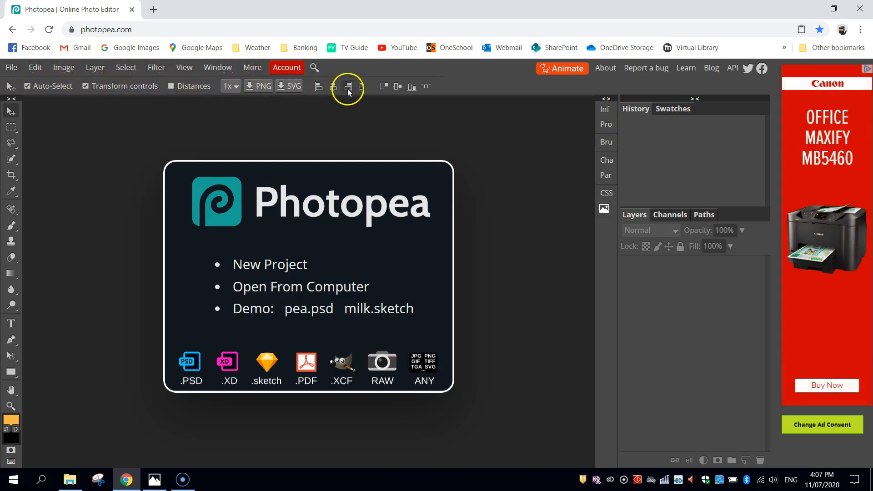
mouse_move(10, 128)
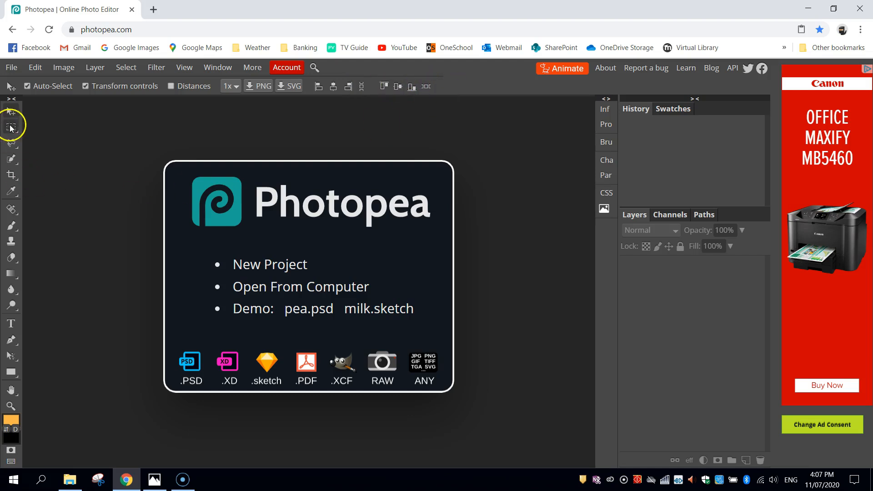
mouse_move(687, 171)
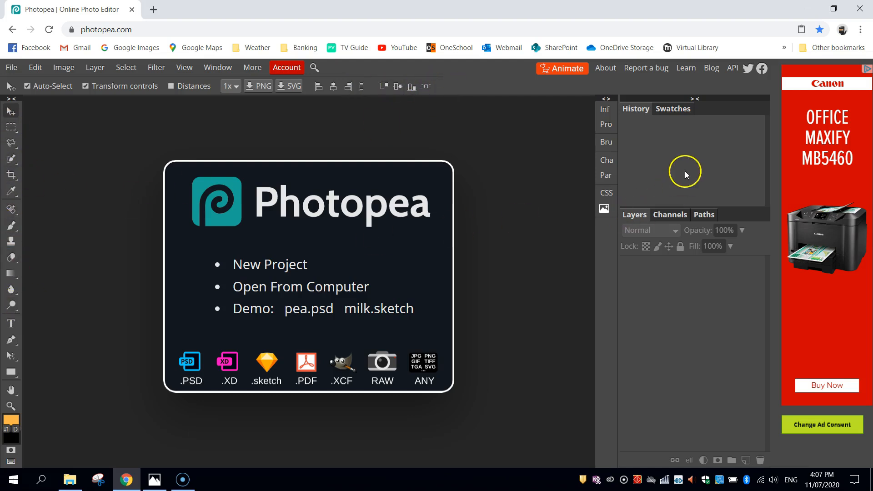
mouse_move(648, 269)
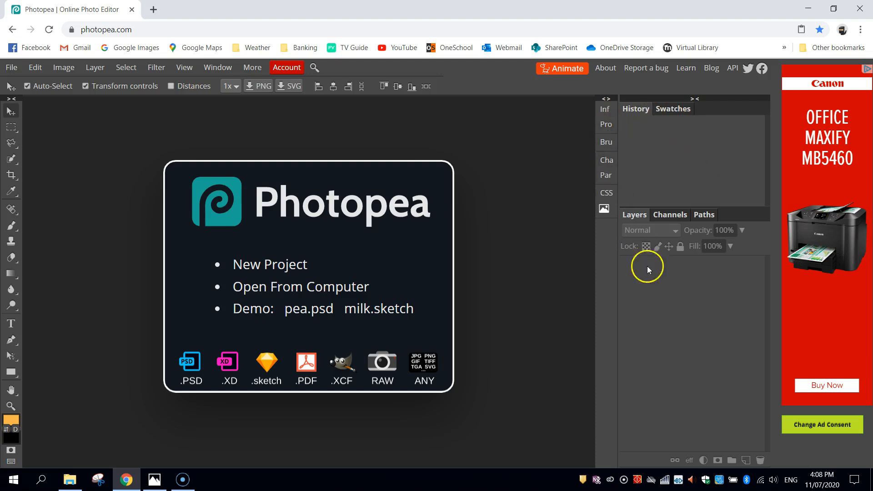
mouse_move(615, 318)
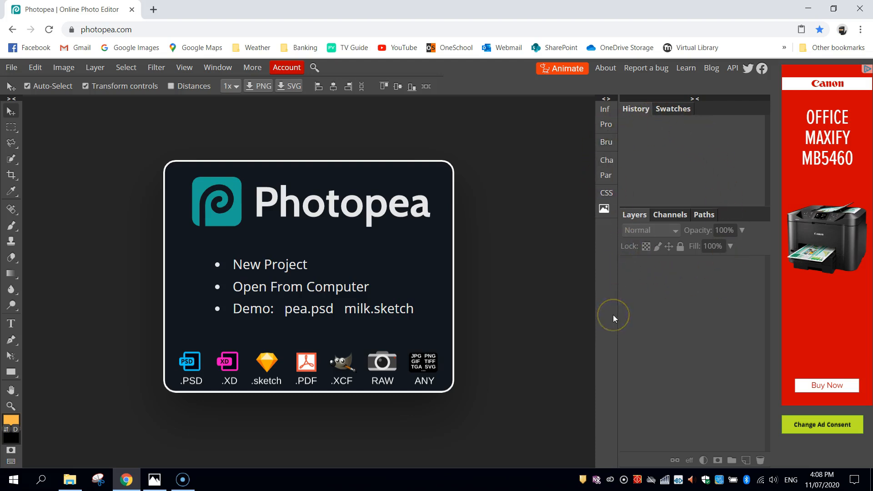
mouse_move(819, 111)
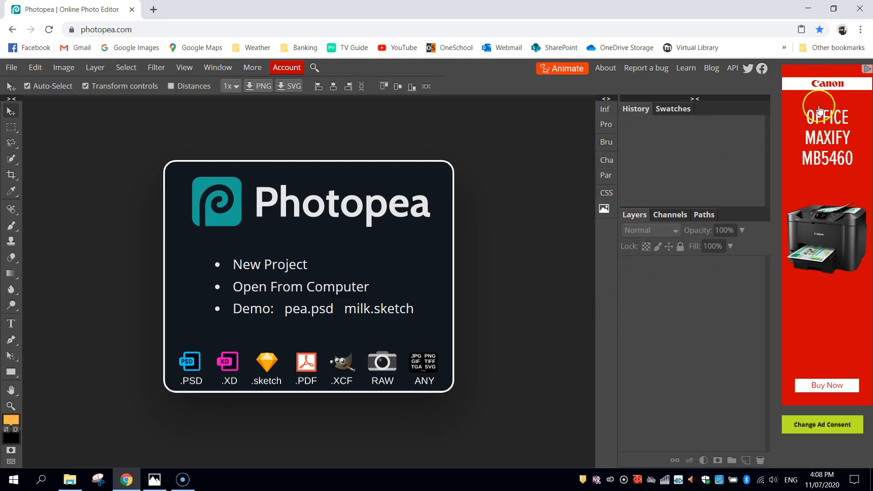
mouse_move(633, 319)
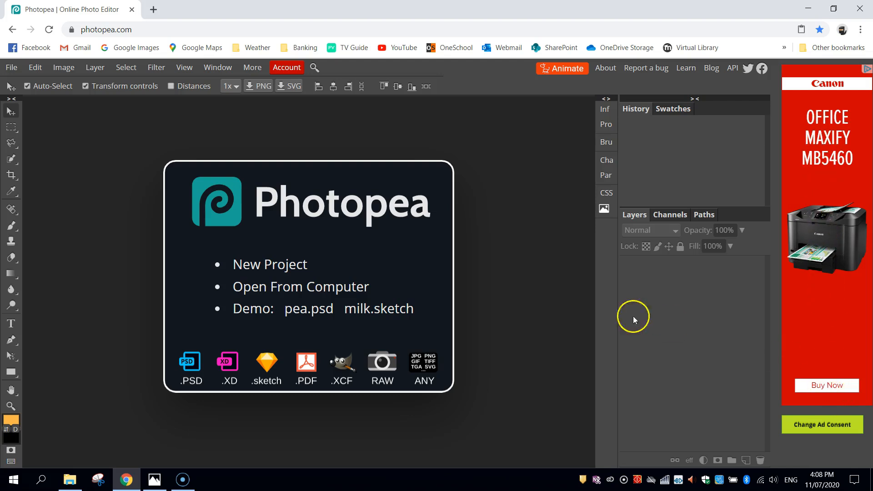
mouse_move(482, 289)
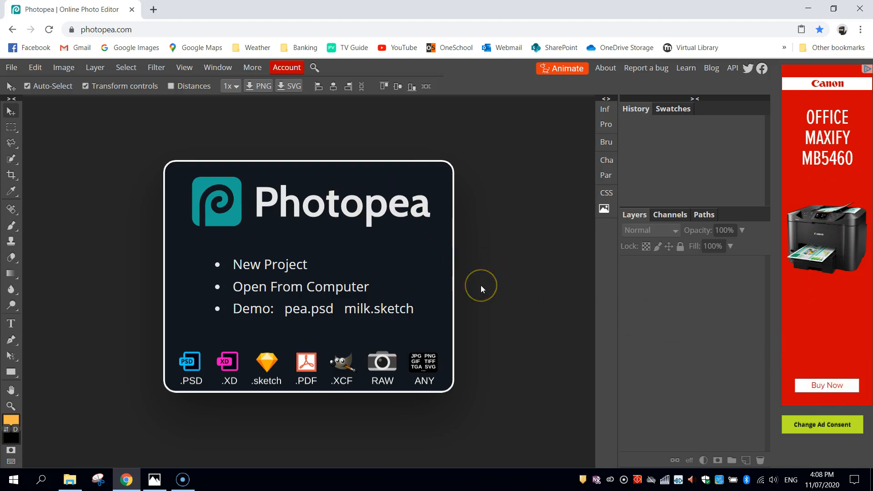
mouse_move(826, 116)
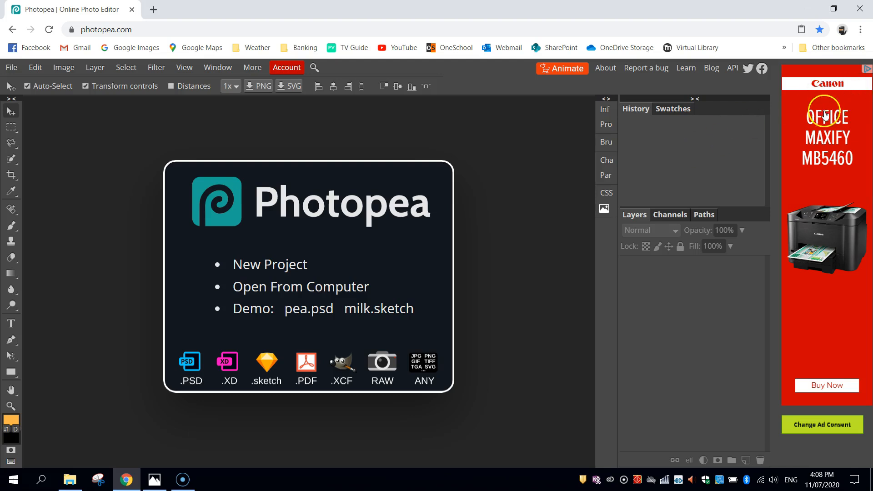
mouse_move(521, 330)
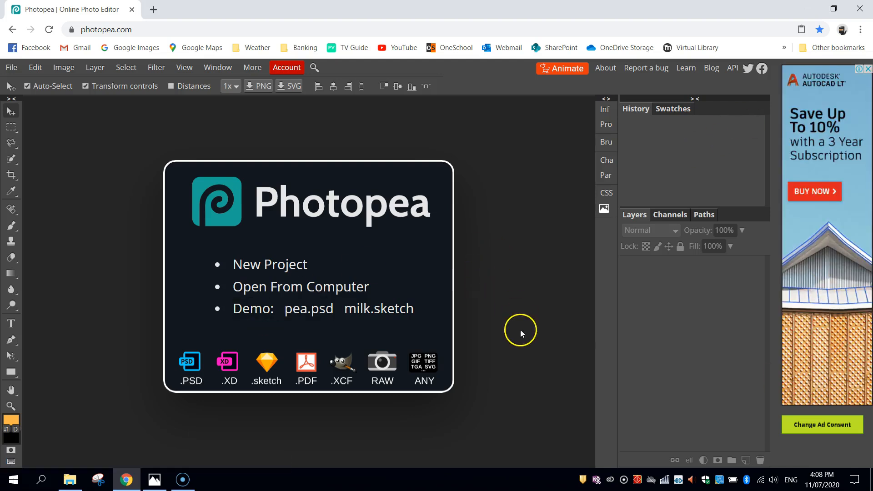
mouse_move(451, 335)
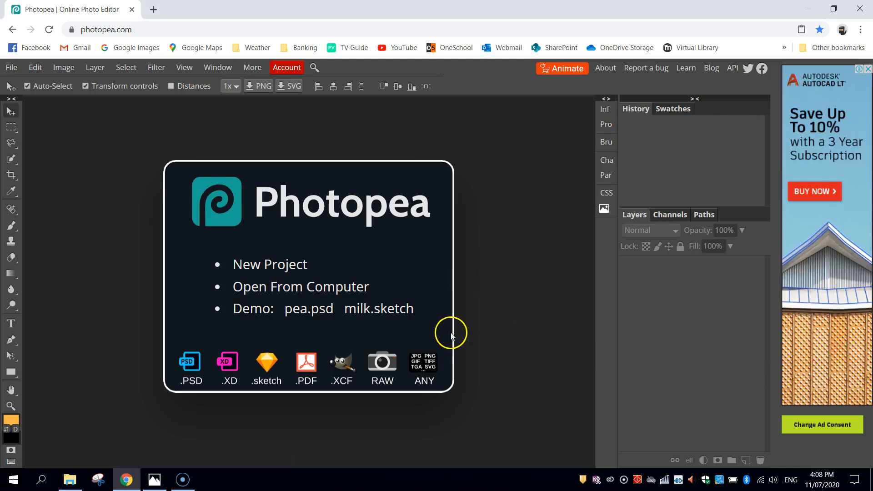
mouse_move(491, 281)
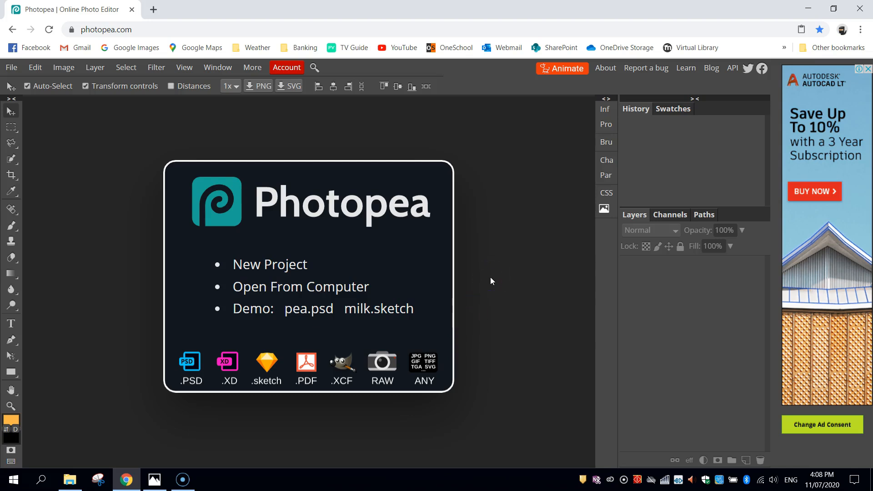
mouse_move(496, 276)
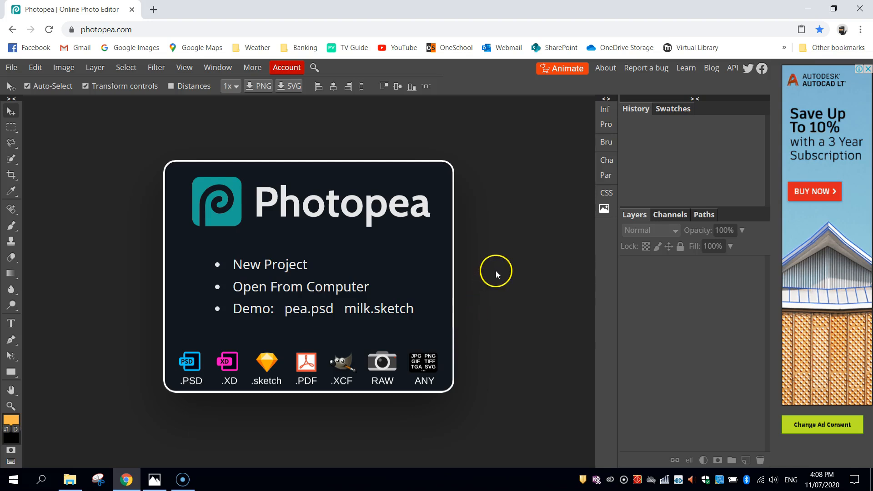
mouse_move(269, 264)
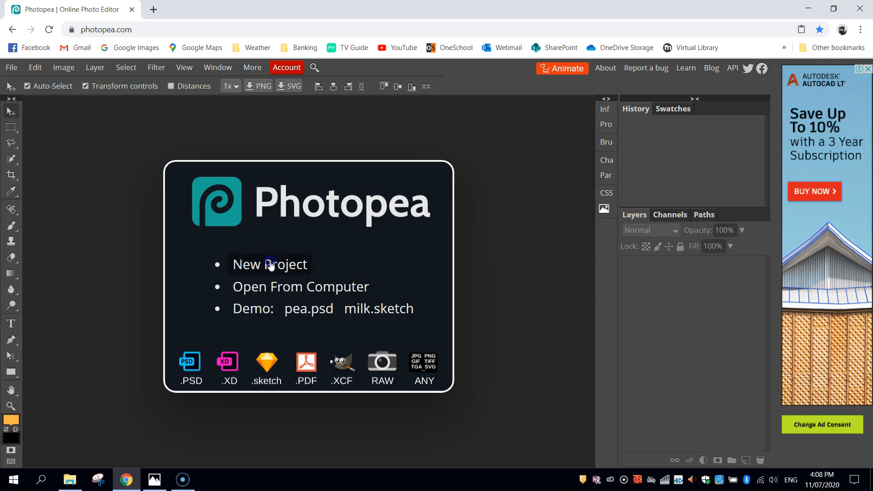
Create a blank white A4 portrait project, 210×297 mm at 300 DPI, from the print presets.
click(246, 264)
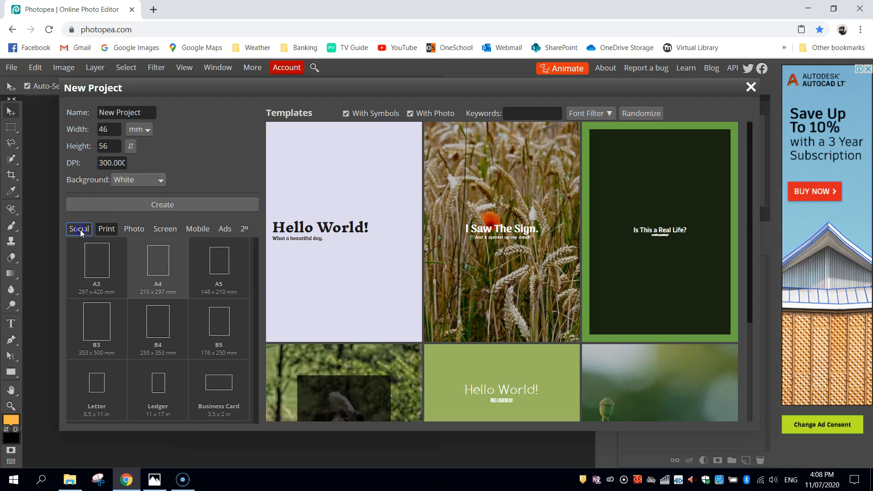
click(197, 229)
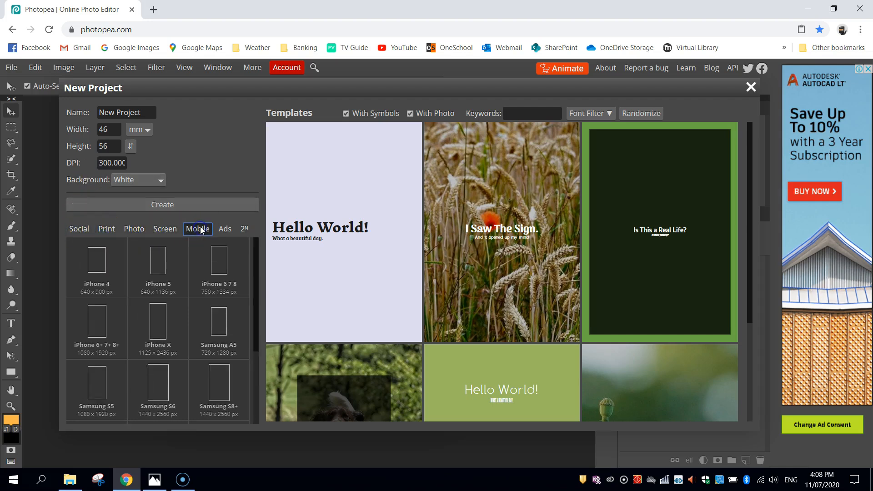
click(106, 229)
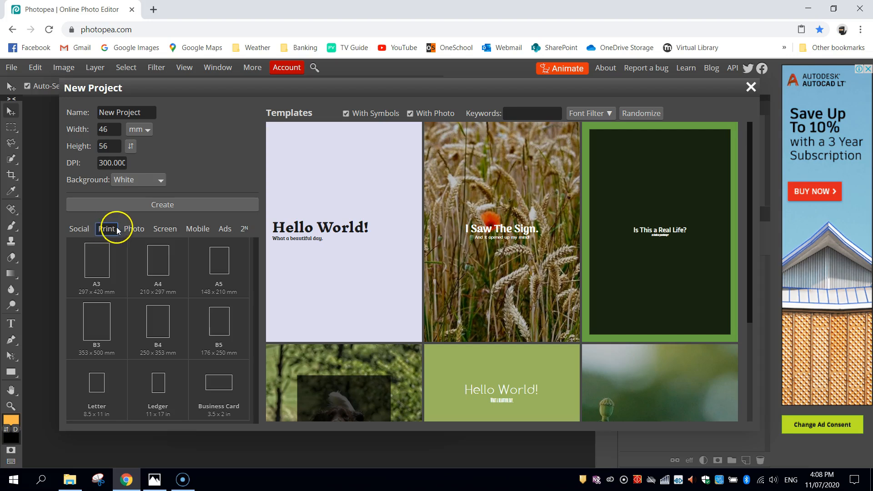
click(158, 261)
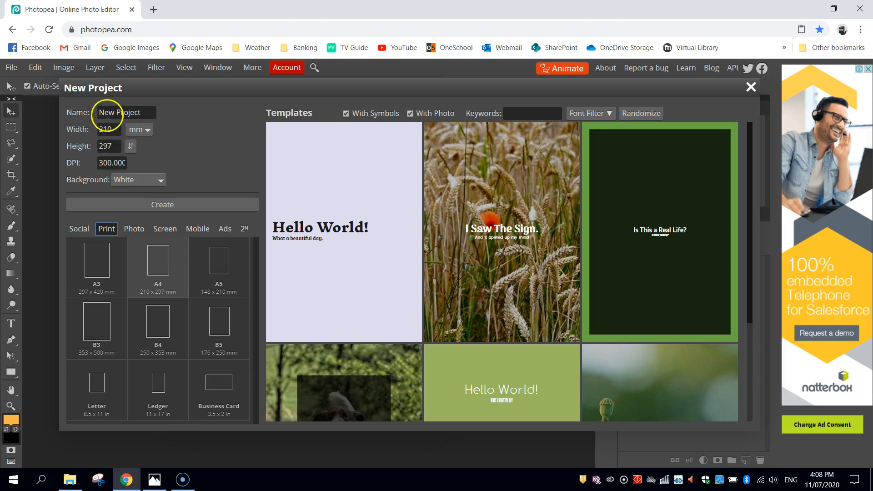
mouse_move(133, 215)
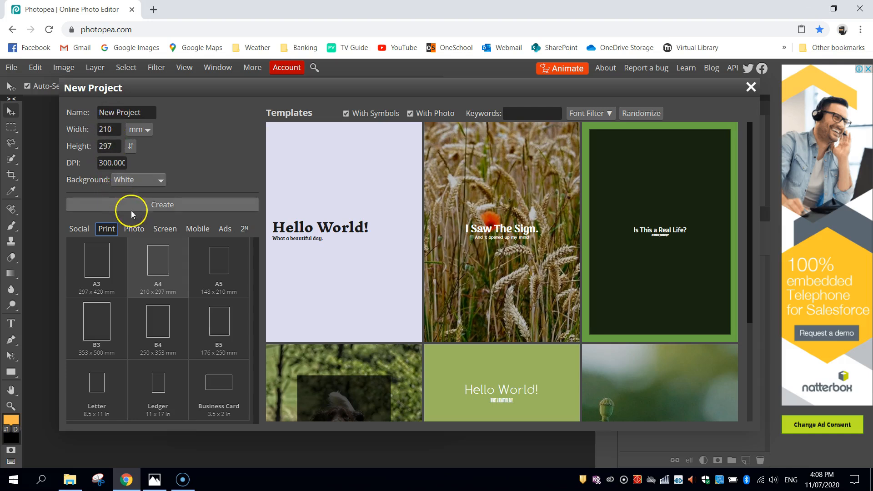
click(162, 205)
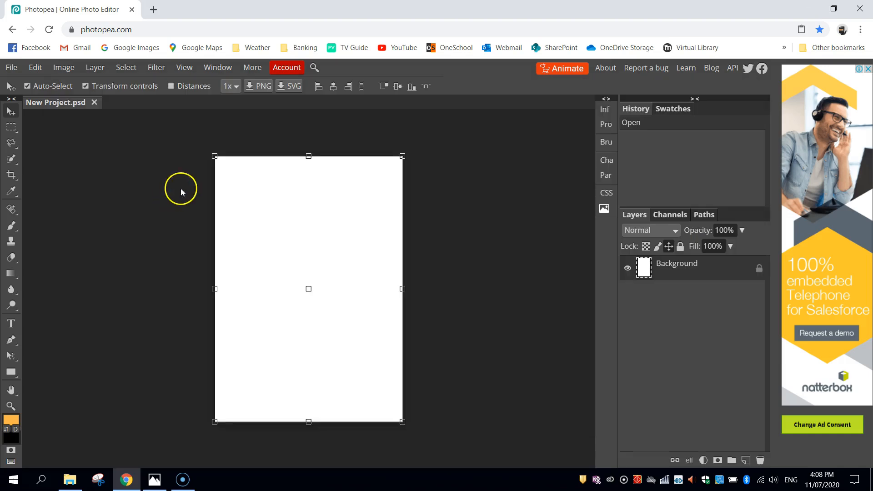
View Example Fruit Face.jpg in Windows Photos as a design reference.
click(451, 166)
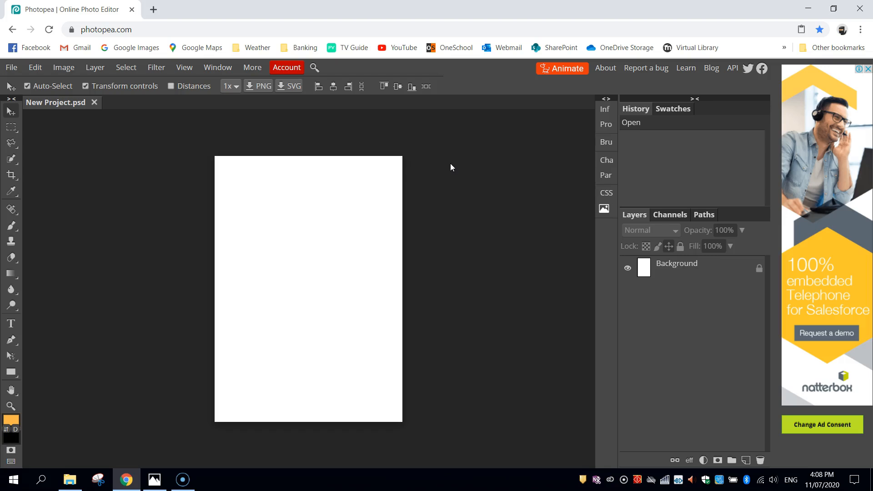
mouse_move(160, 479)
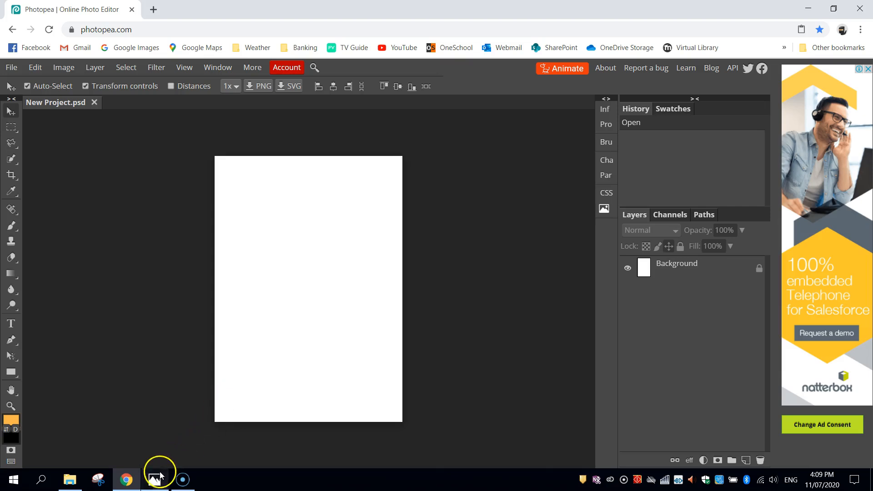
click(154, 479)
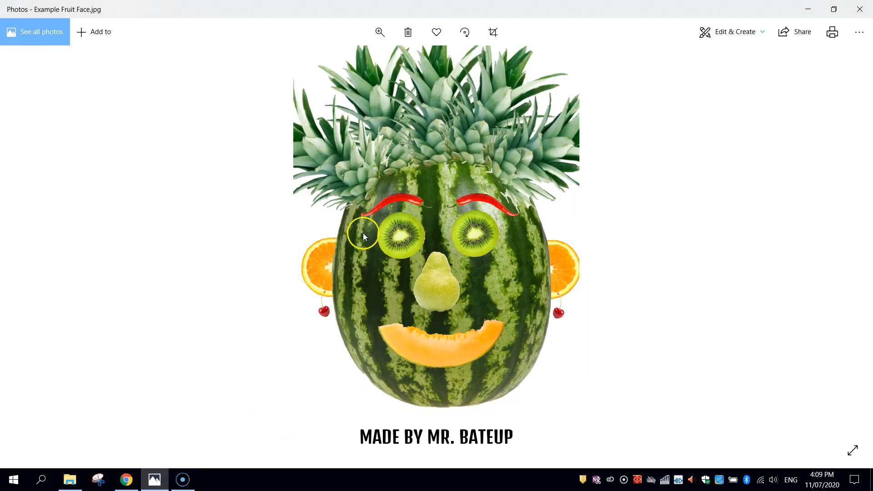
mouse_move(462, 259)
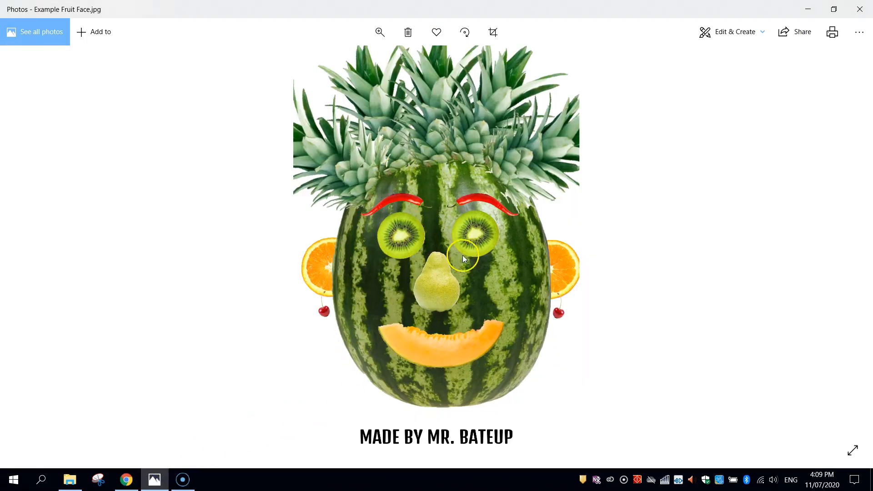
mouse_move(304, 388)
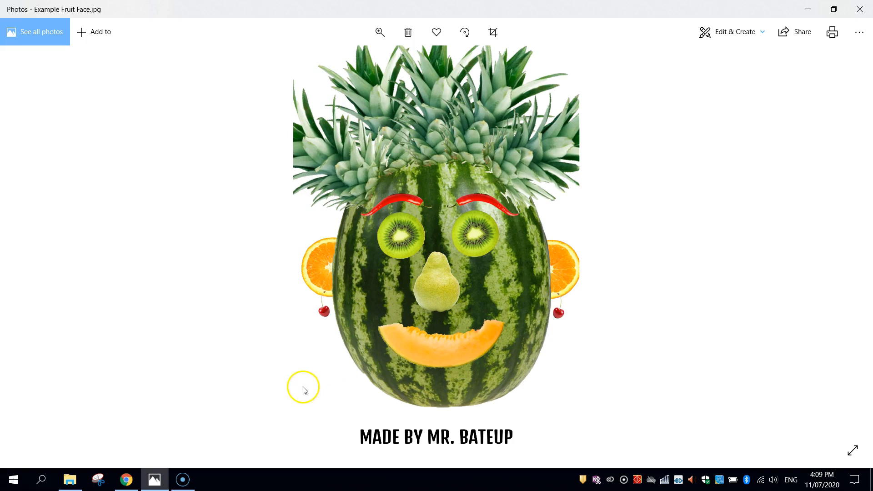
Back in Photopea, use File > Open to pick Watermelon.jpg from the Fruit Faces folder.
click(126, 480)
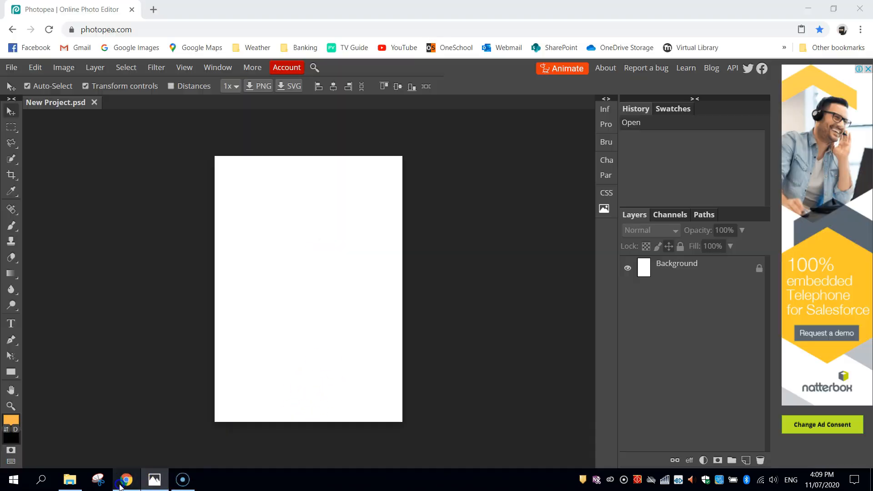
mouse_move(139, 343)
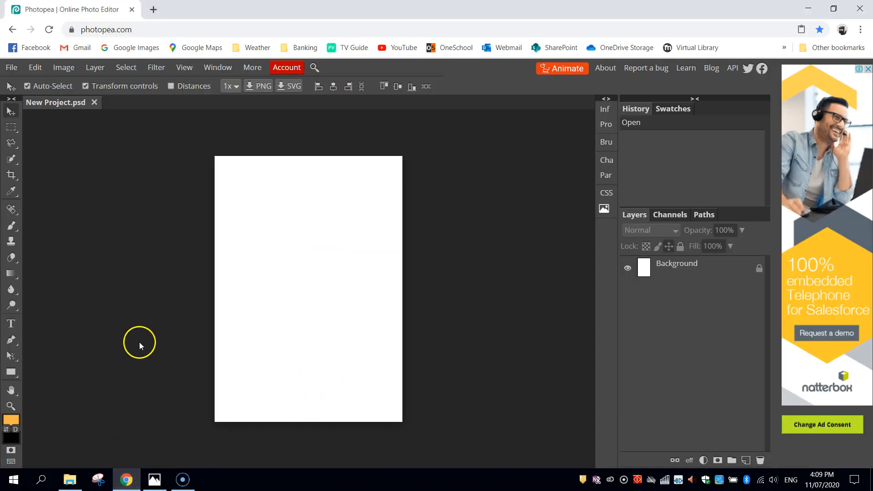
click(11, 67)
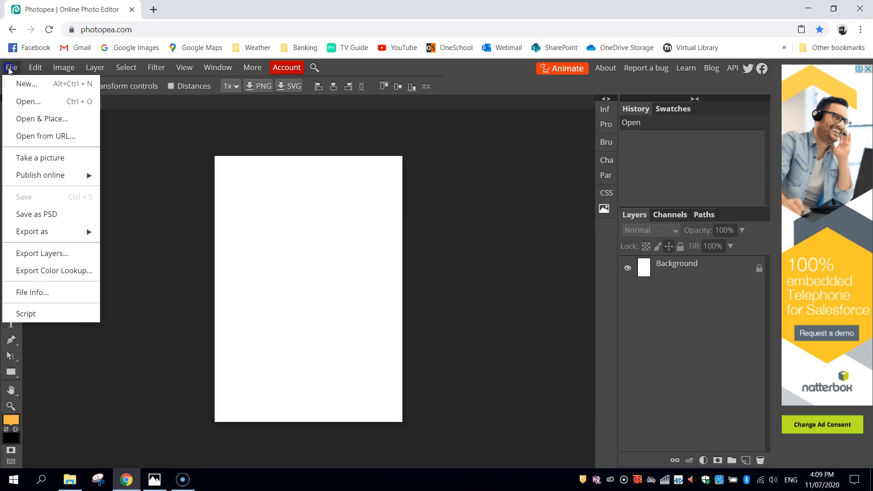
click(28, 101)
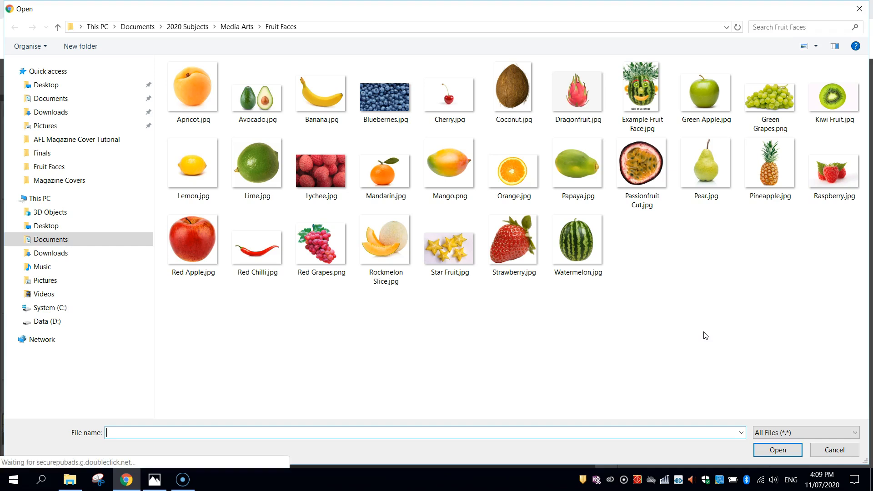
click(578, 89)
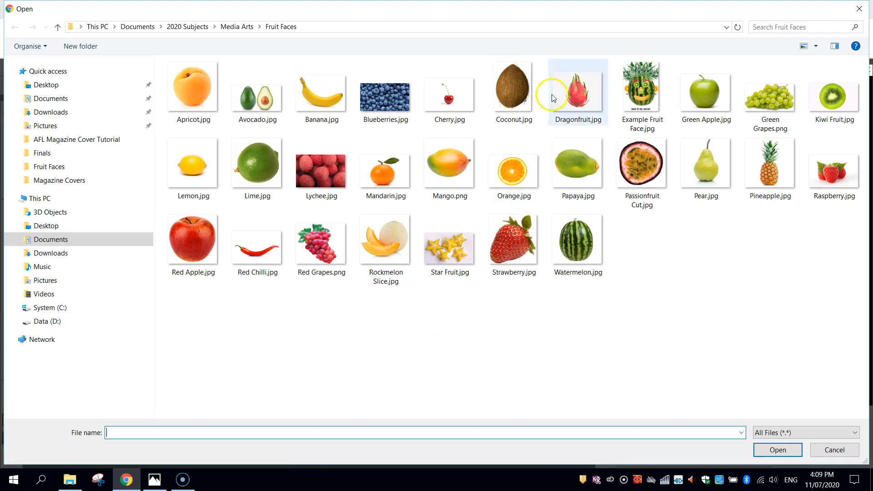
click(577, 240)
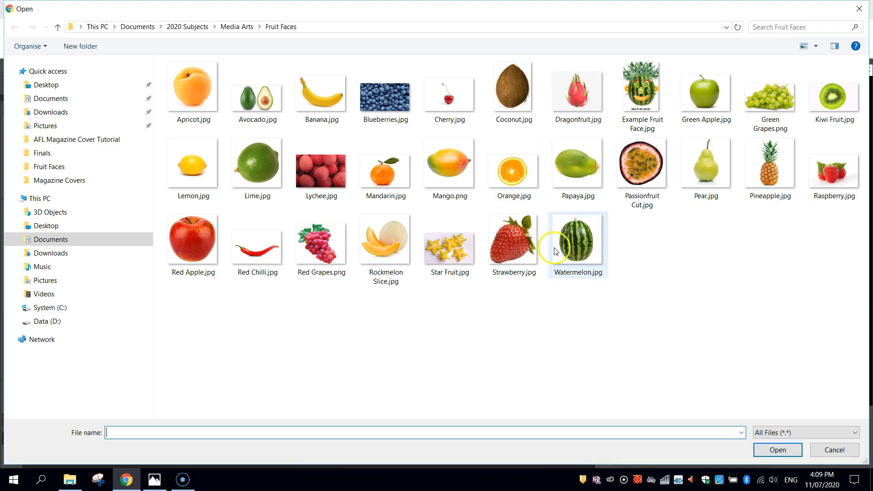
click(642, 161)
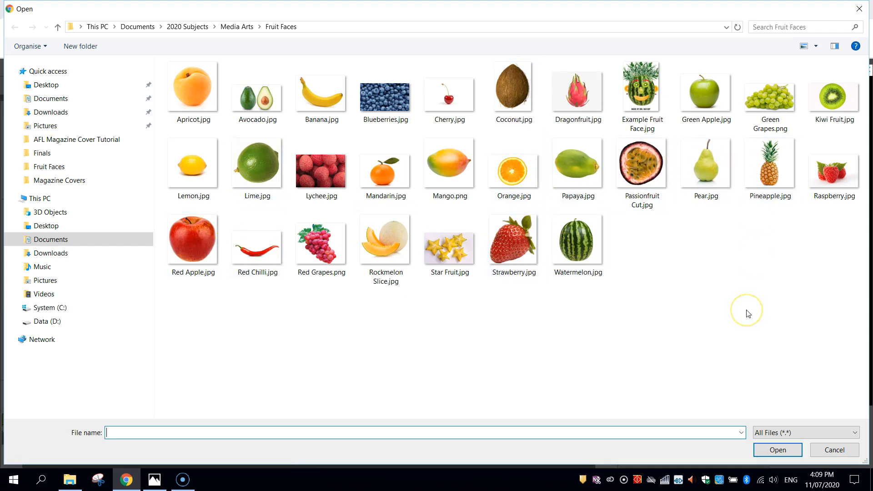
click(578, 240)
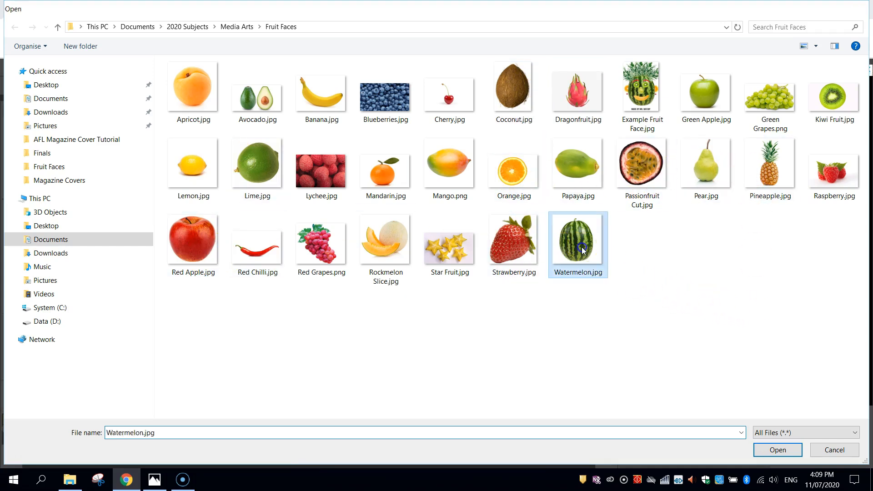
Open Watermelon.jpg as its own document, then switch tabs and finish on Watermelon.psd.
click(777, 450)
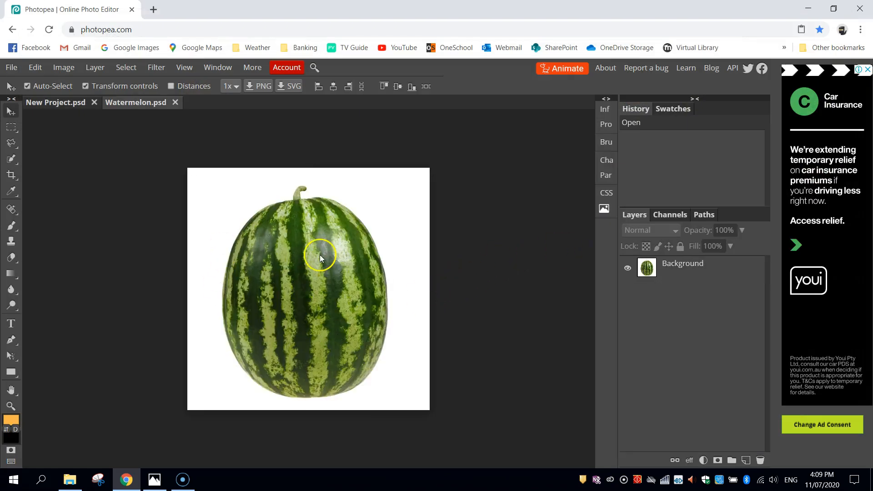
mouse_move(132, 108)
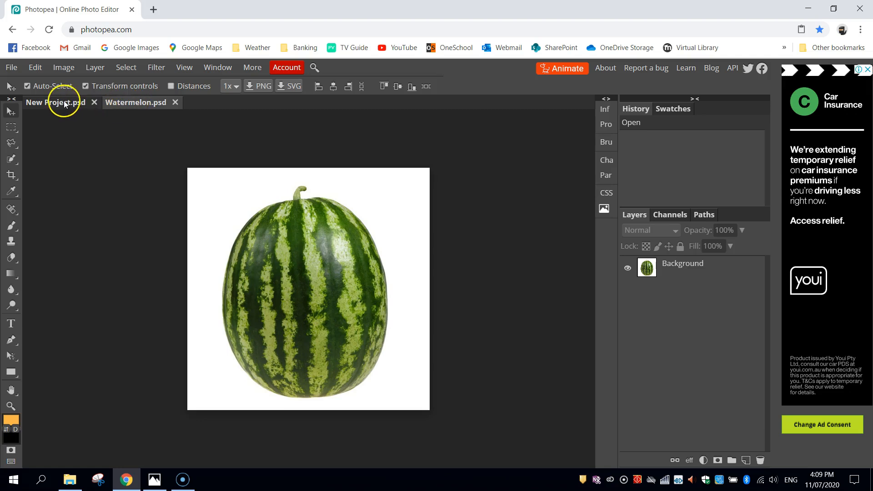
click(54, 102)
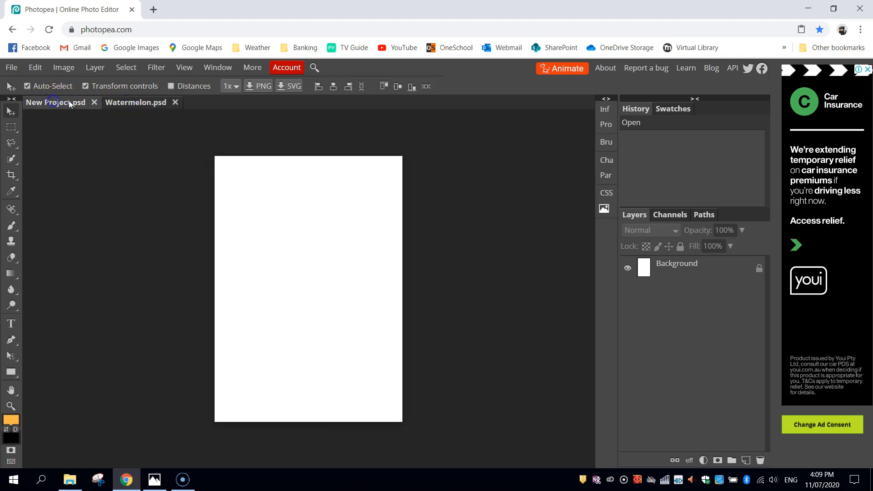
mouse_move(333, 204)
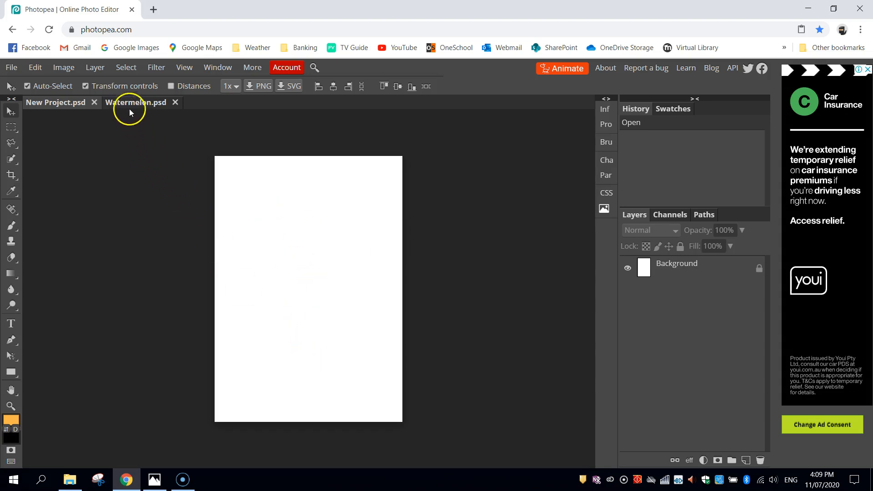
click(136, 103)
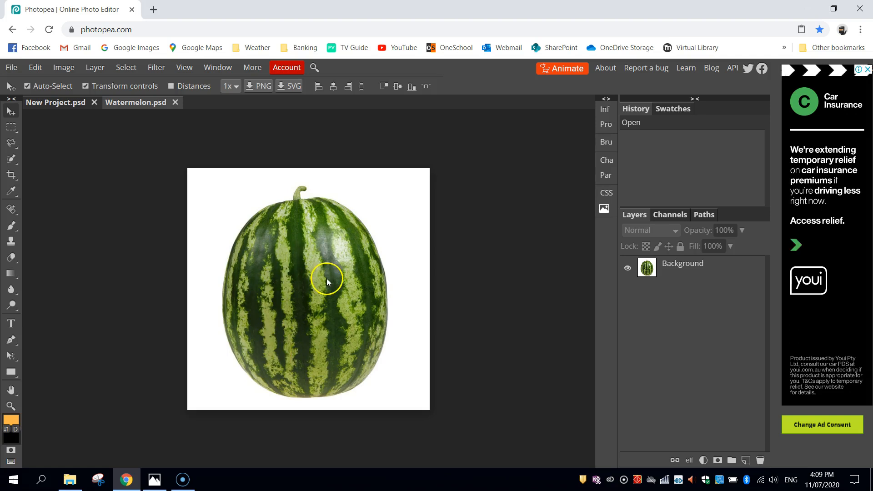
mouse_move(312, 291)
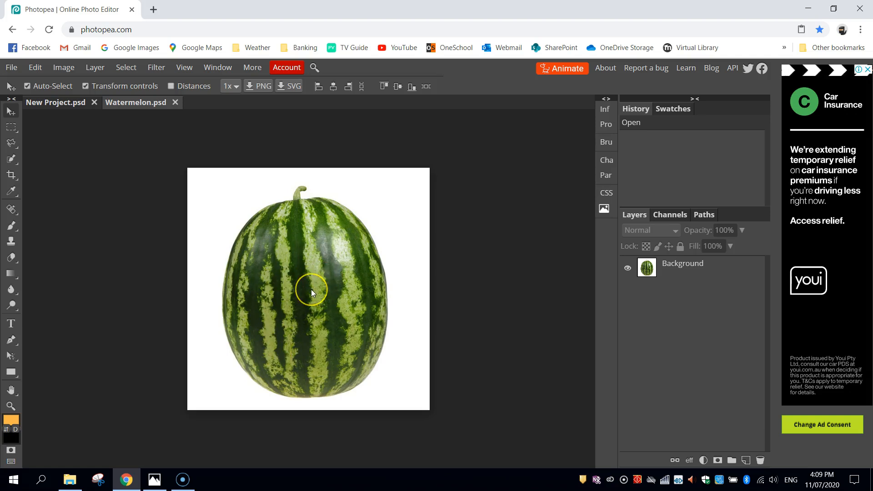
mouse_move(329, 262)
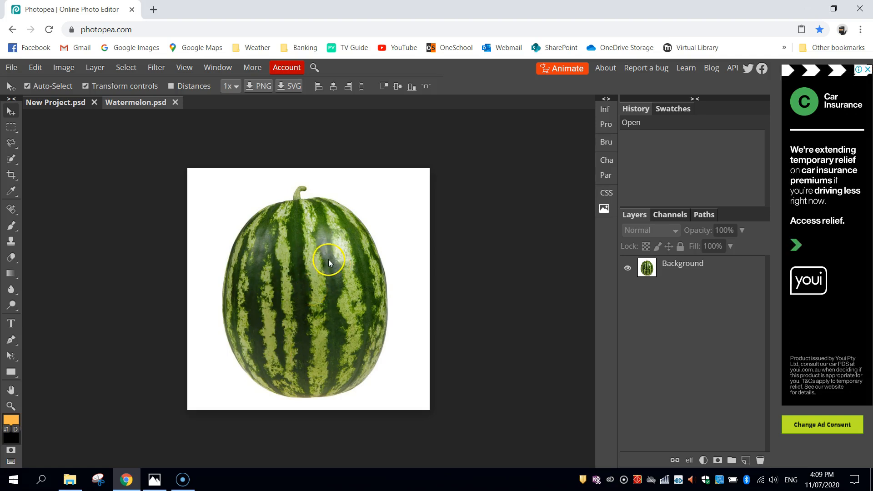
key(Delete)
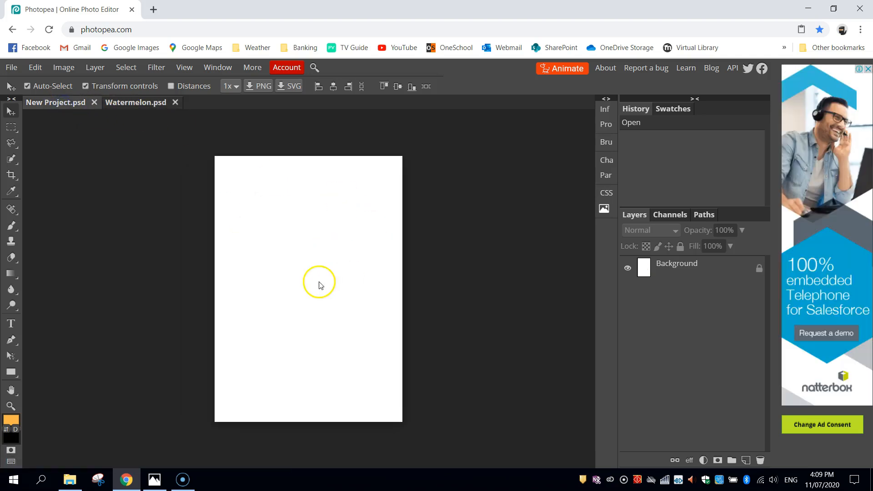
mouse_move(150, 141)
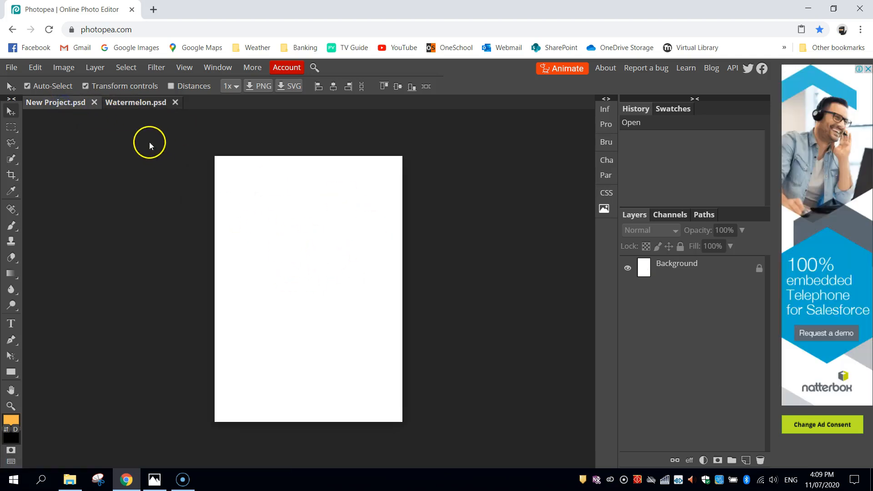
click(135, 103)
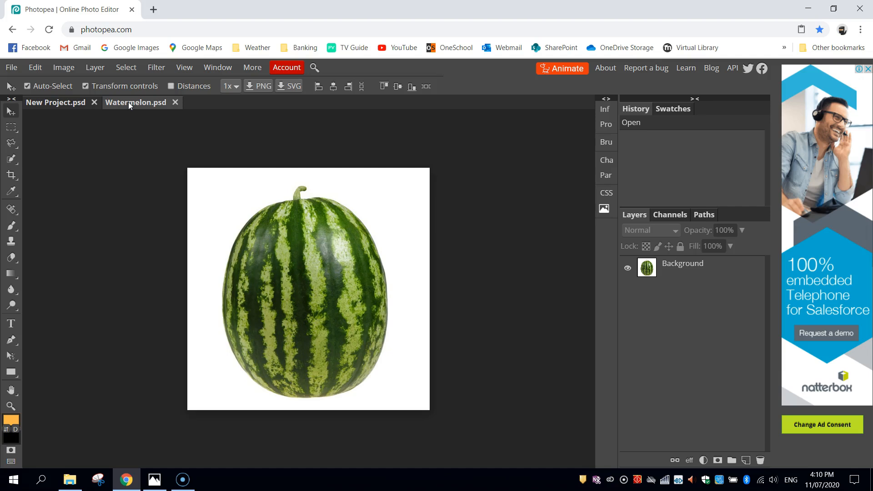
mouse_move(9, 114)
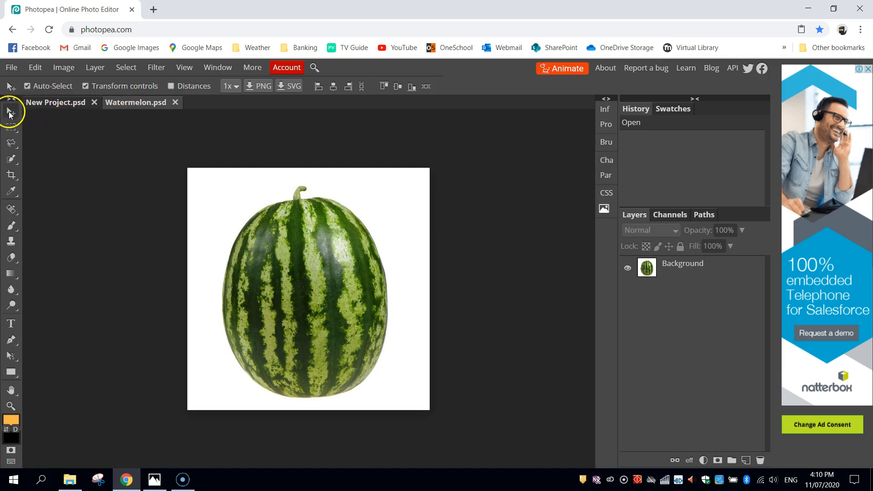
mouse_move(10, 248)
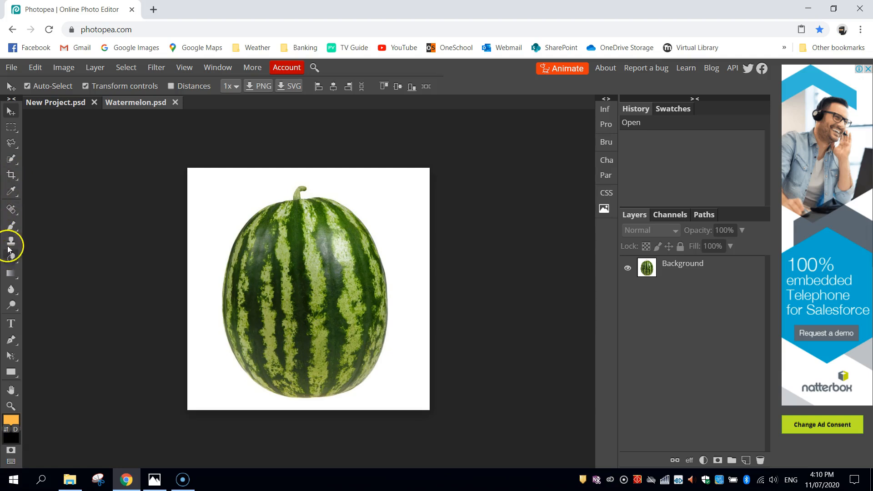
mouse_move(10, 159)
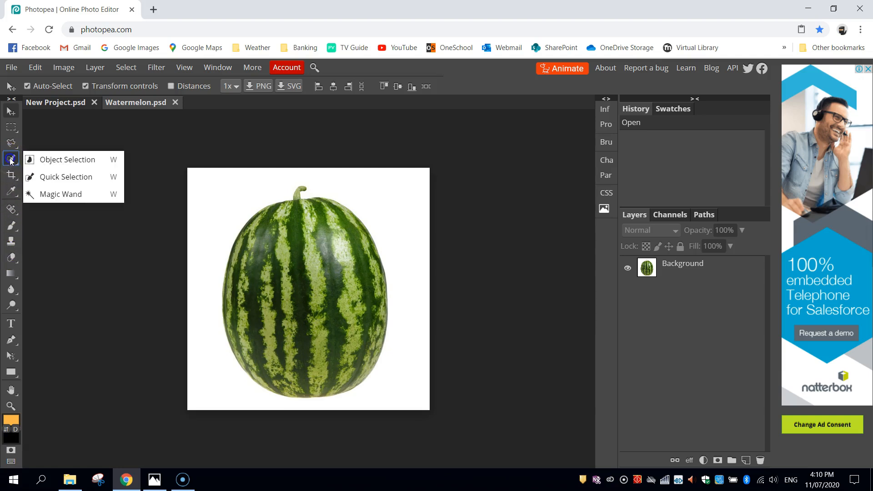
mouse_move(53, 177)
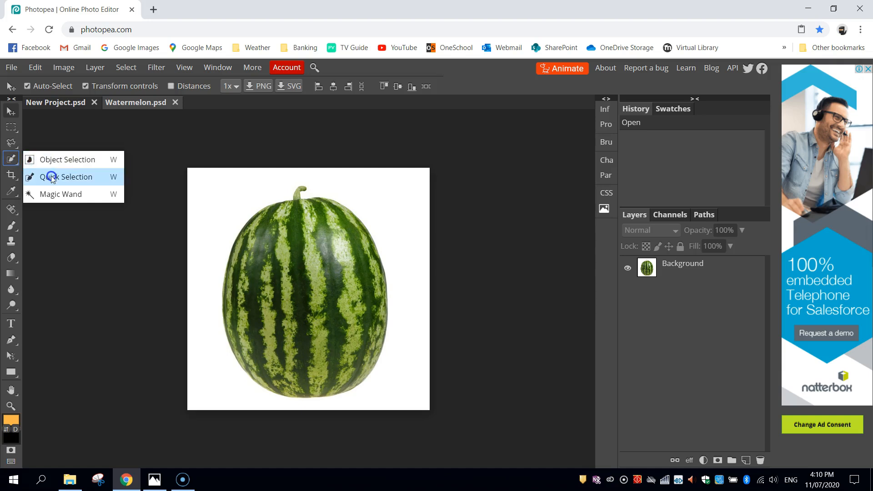
mouse_move(9, 161)
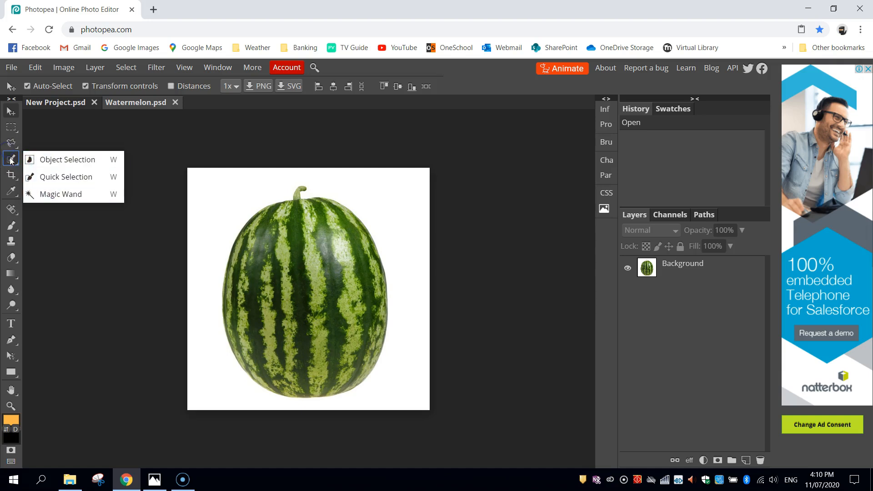
Pick the Quick Selection Tool and select the watermelon against its white background.
click(66, 177)
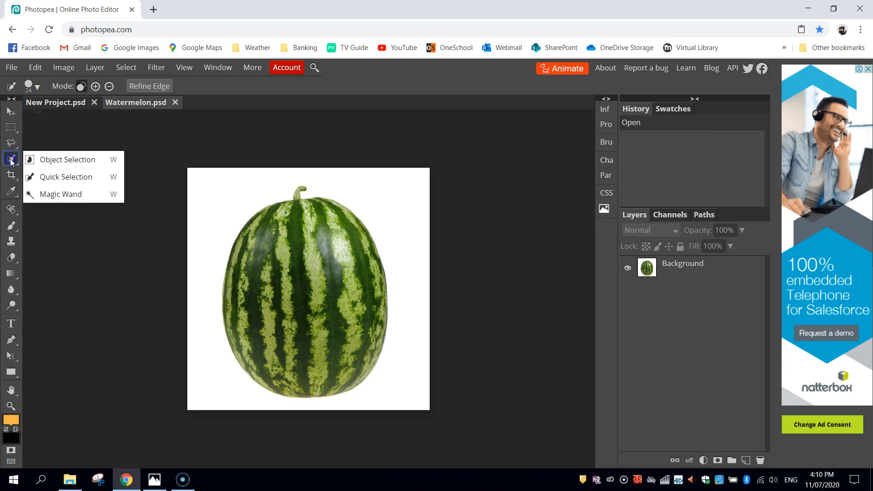
mouse_move(50, 160)
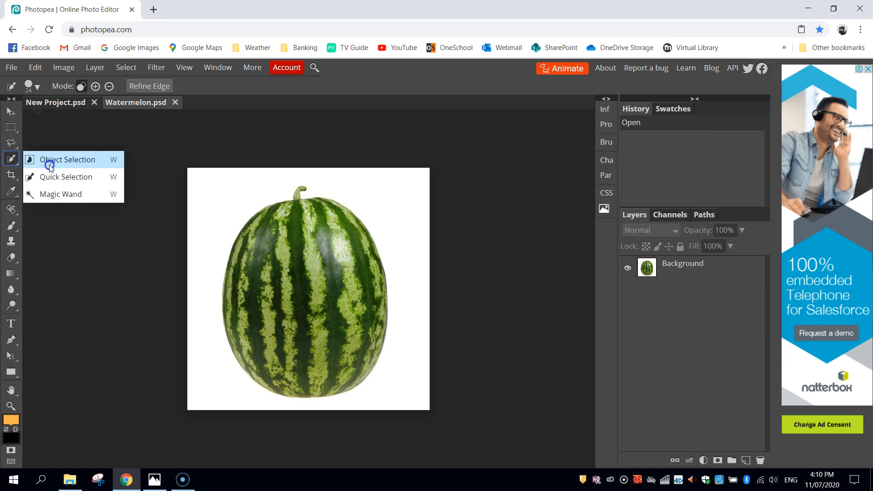
mouse_move(65, 176)
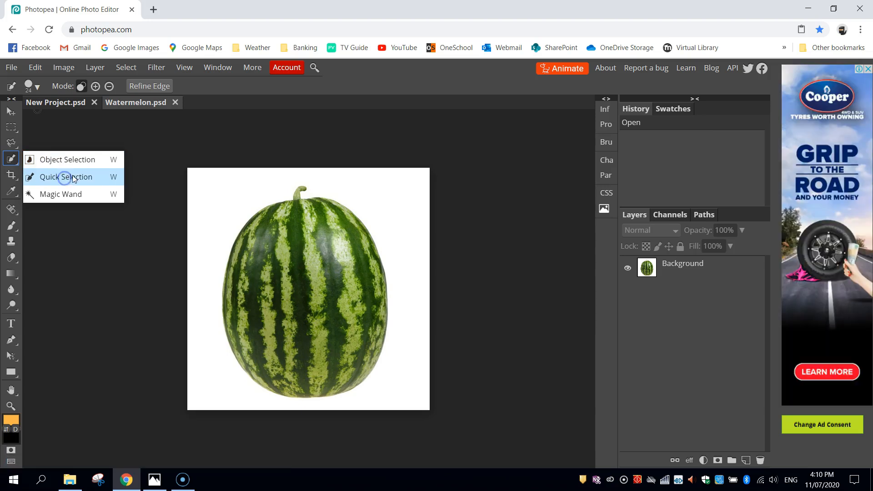
click(68, 176)
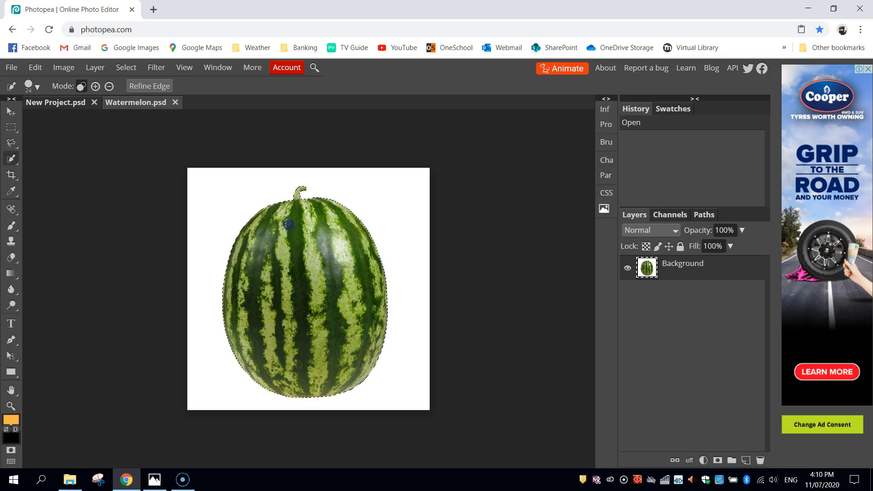
Refine the watermelon selection and remove it from the image with Edit > Cut.
click(279, 295)
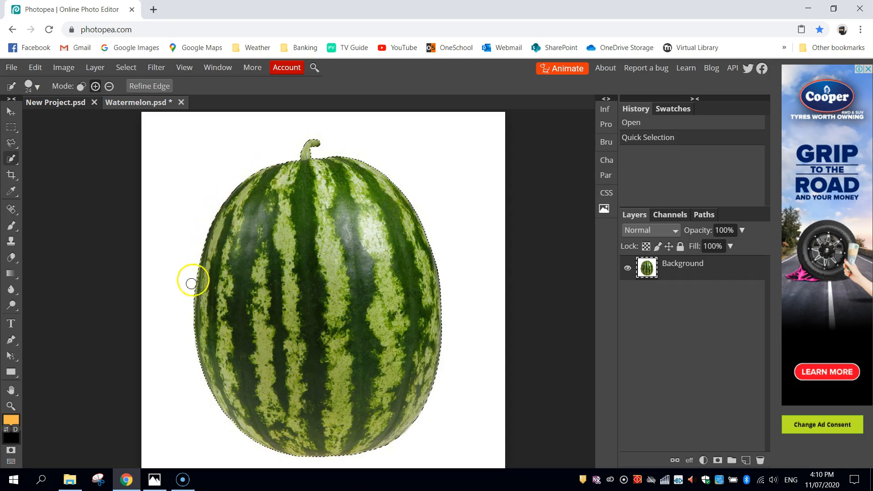
mouse_move(431, 342)
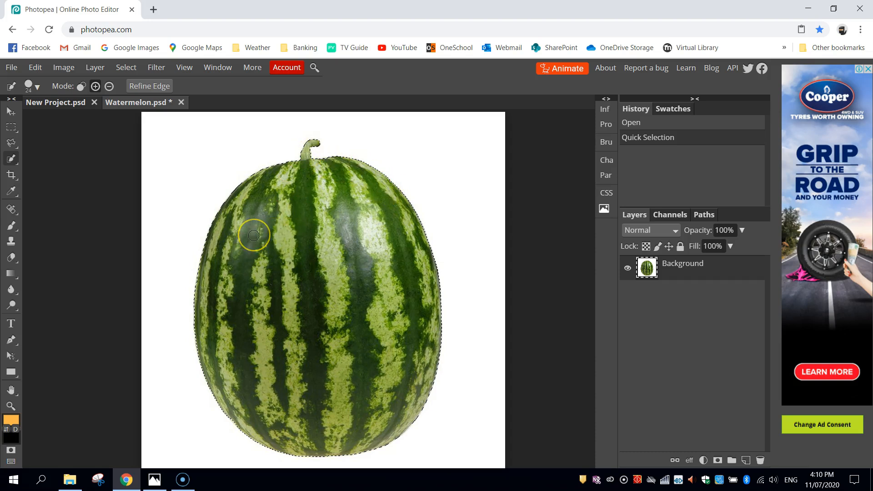
mouse_move(248, 233)
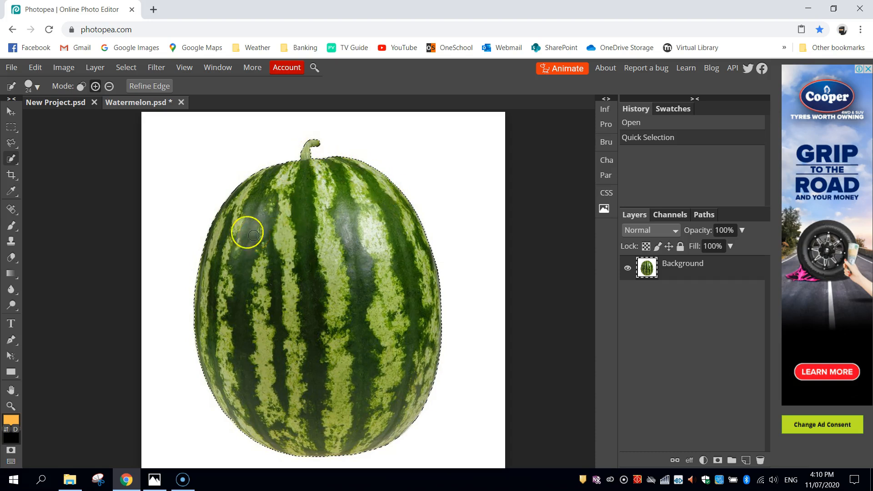
mouse_move(138, 140)
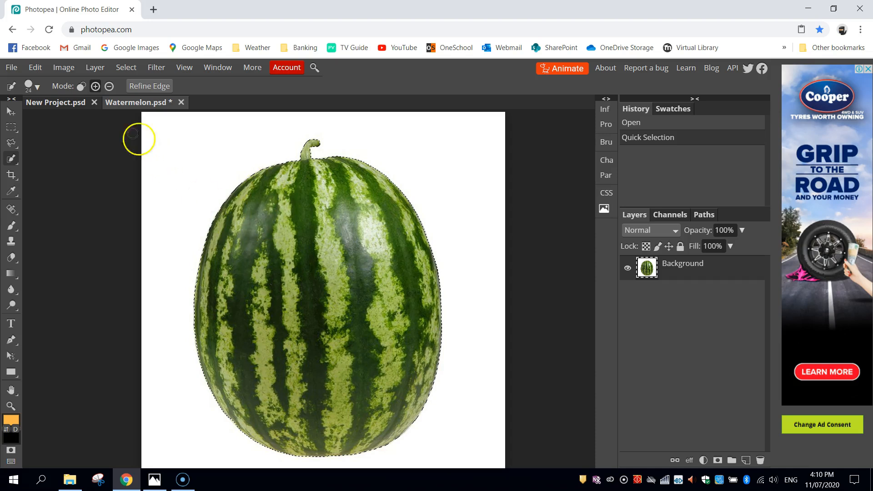
click(35, 68)
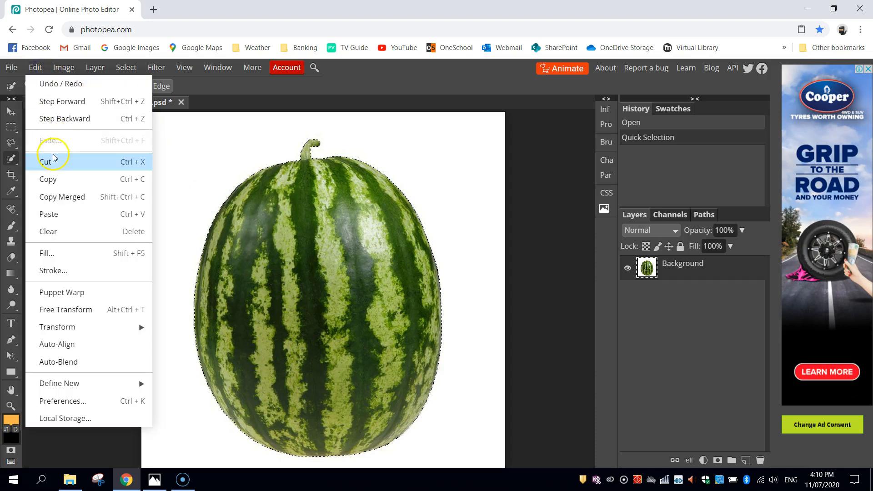
click(48, 231)
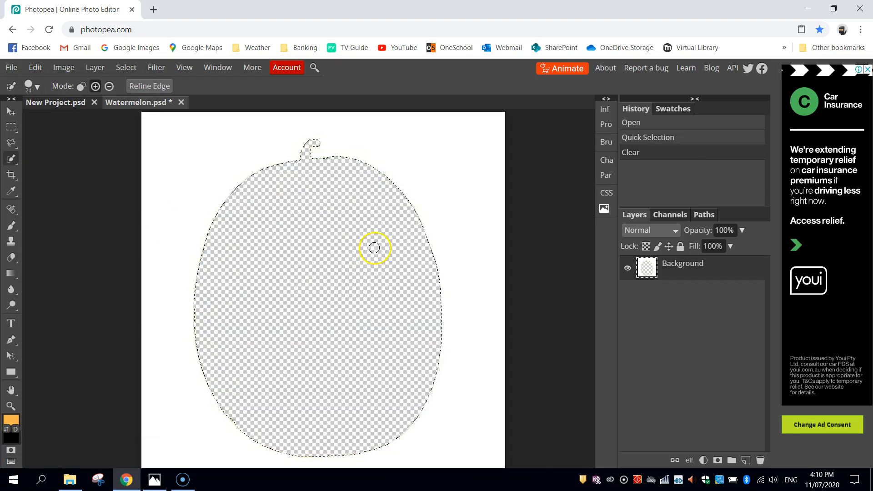
mouse_move(94, 155)
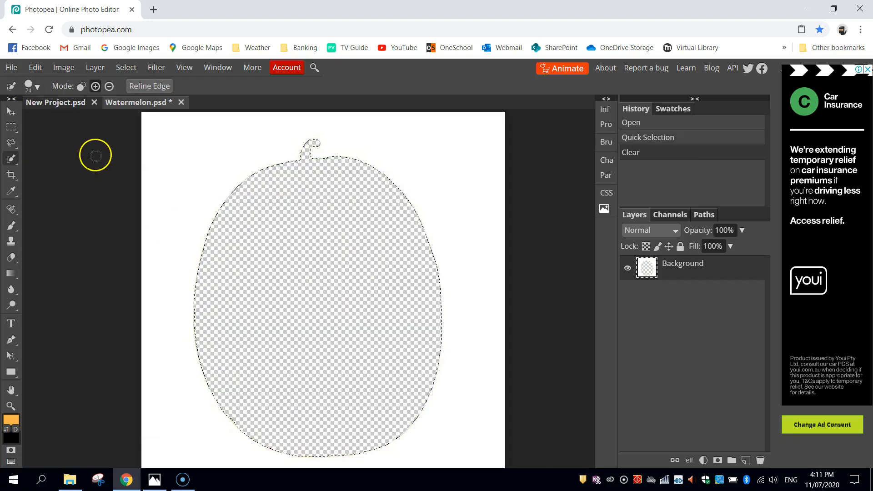
Paste the watermelon into New Project.psd as a new layer with Edit > Paste.
click(55, 102)
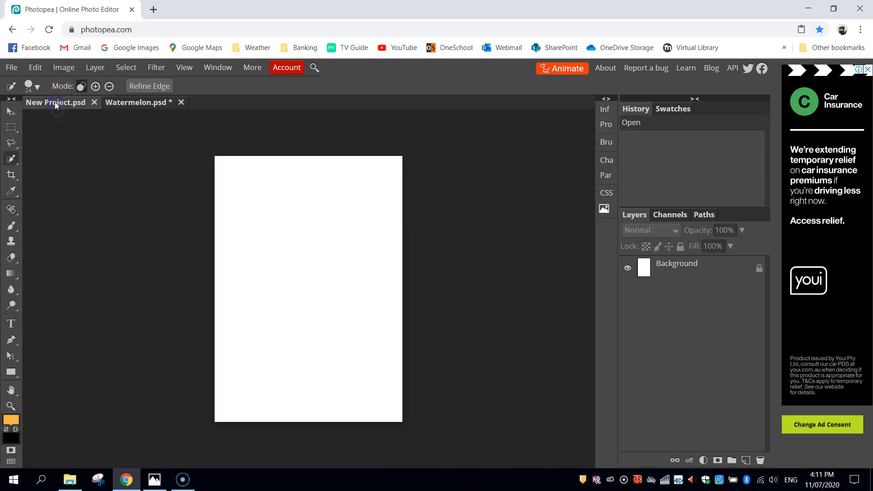
click(35, 67)
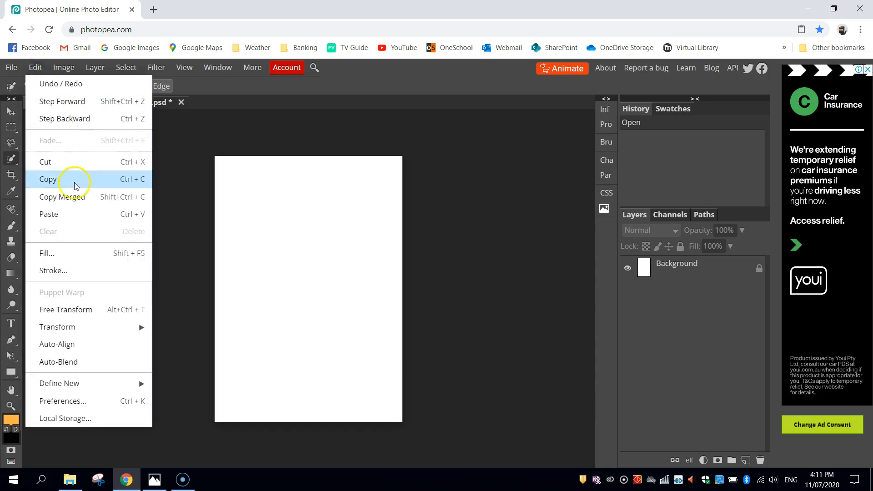
click(47, 214)
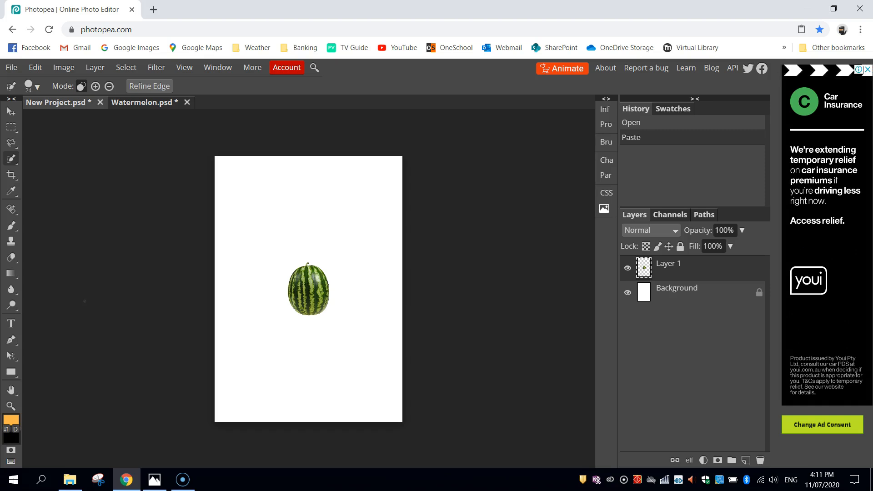
mouse_move(36, 140)
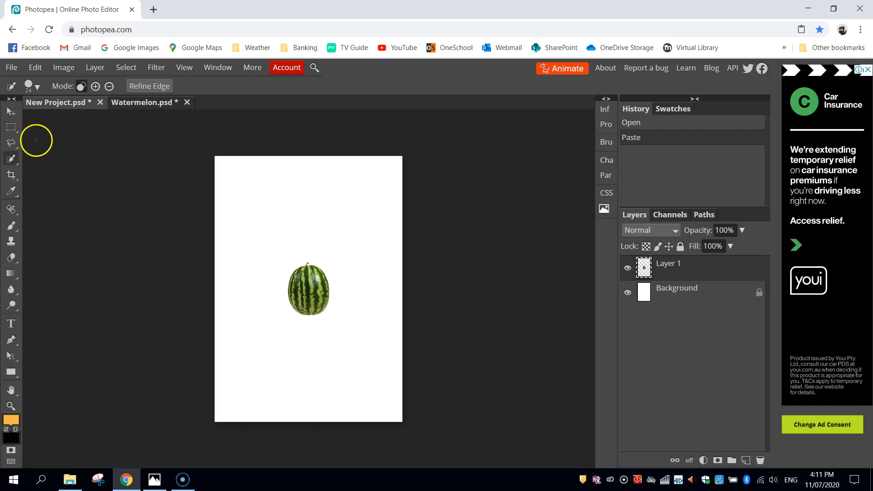
mouse_move(9, 112)
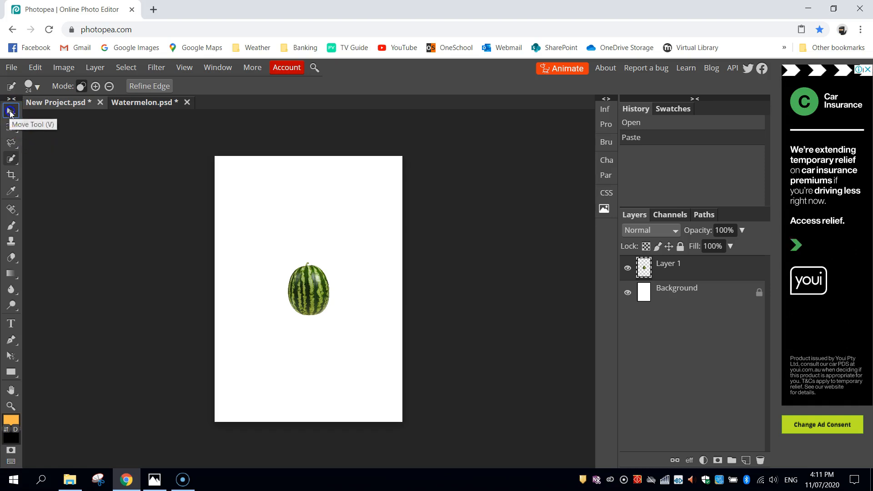
Switch to the Move Tool to transform the pasted watermelon layer.
click(10, 109)
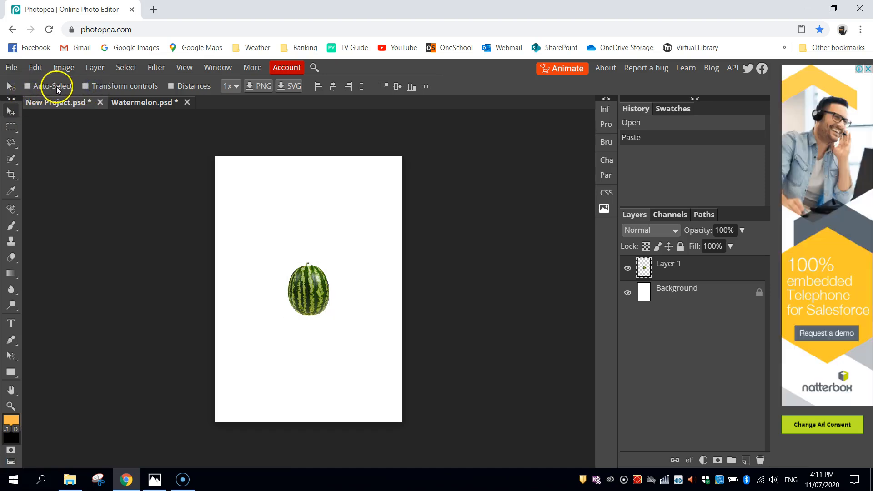
mouse_move(119, 90)
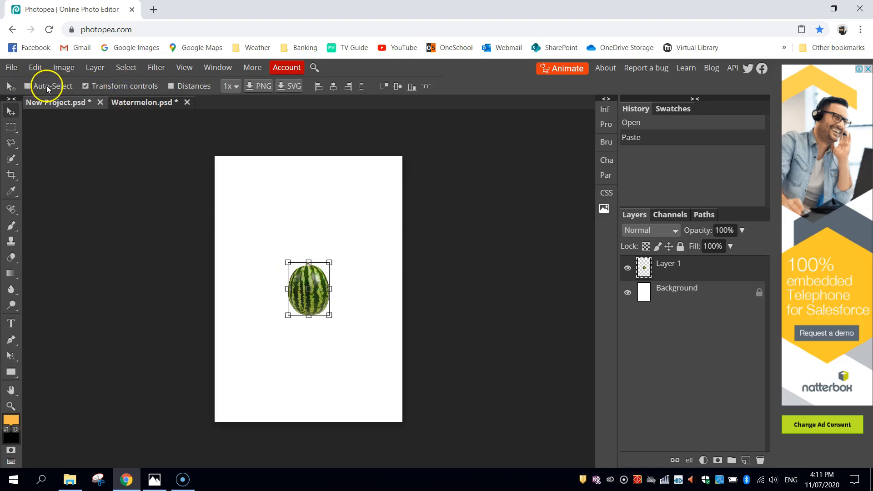
mouse_move(331, 245)
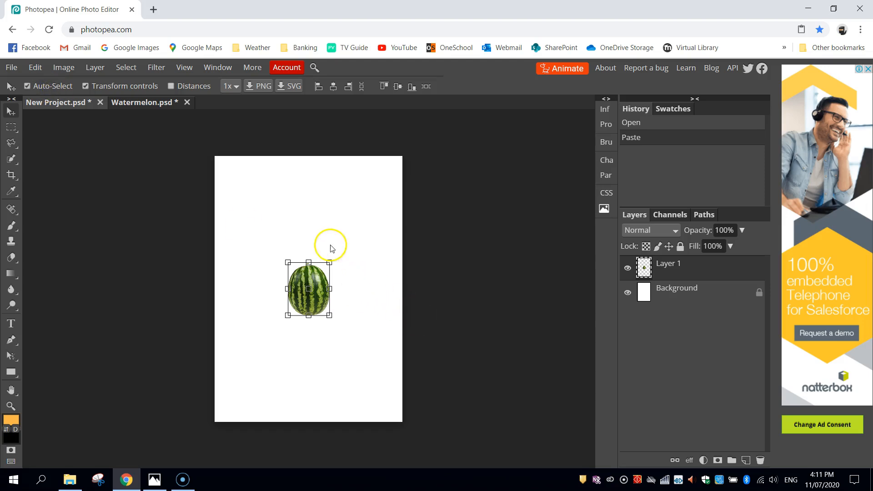
mouse_move(329, 261)
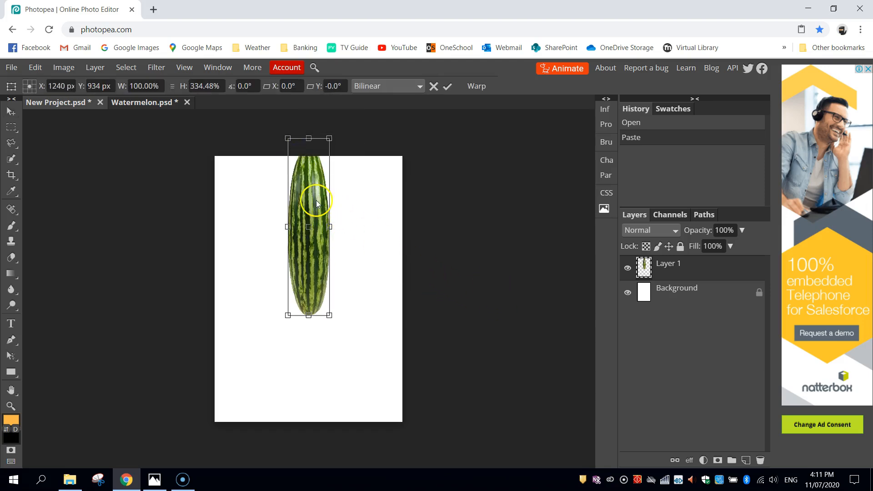
mouse_move(329, 227)
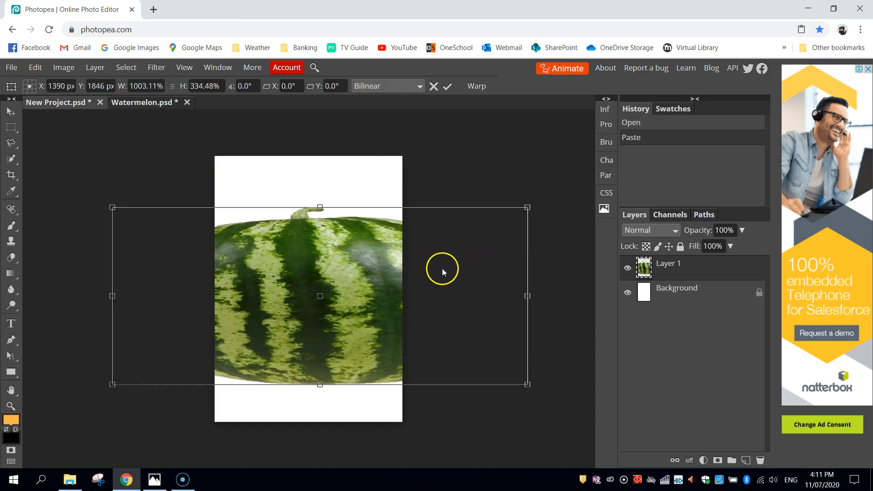
Cancel the distorted stretch, scale the watermelon proportionally over the page, and confirm.
click(447, 86)
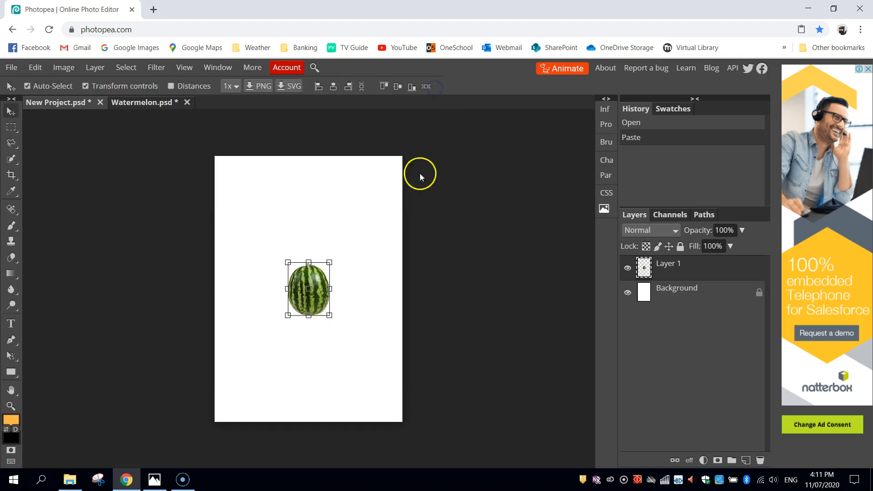
mouse_move(331, 261)
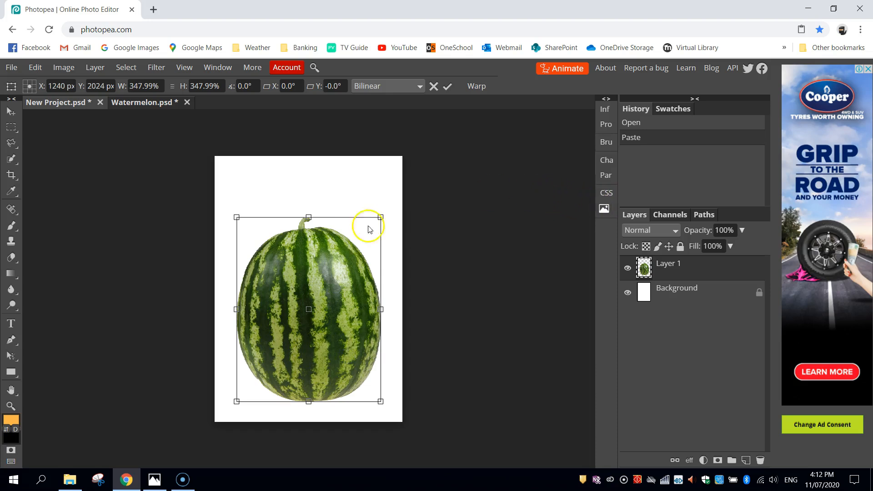
mouse_move(447, 86)
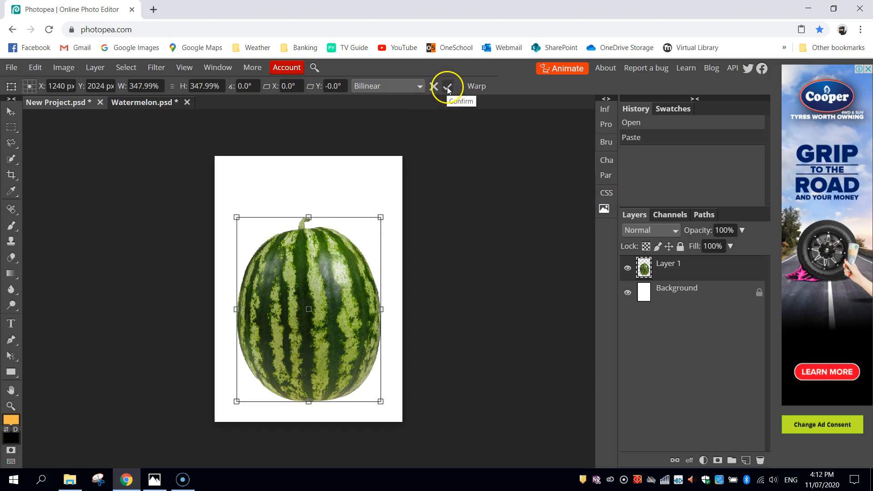
click(447, 87)
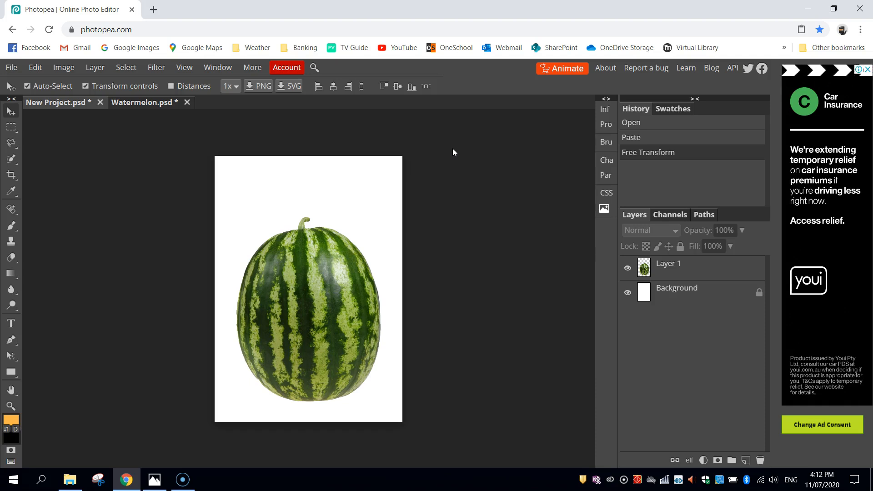
Glance at Example Fruit Face.jpg in Windows Photos, then return to the photo editor.
click(154, 479)
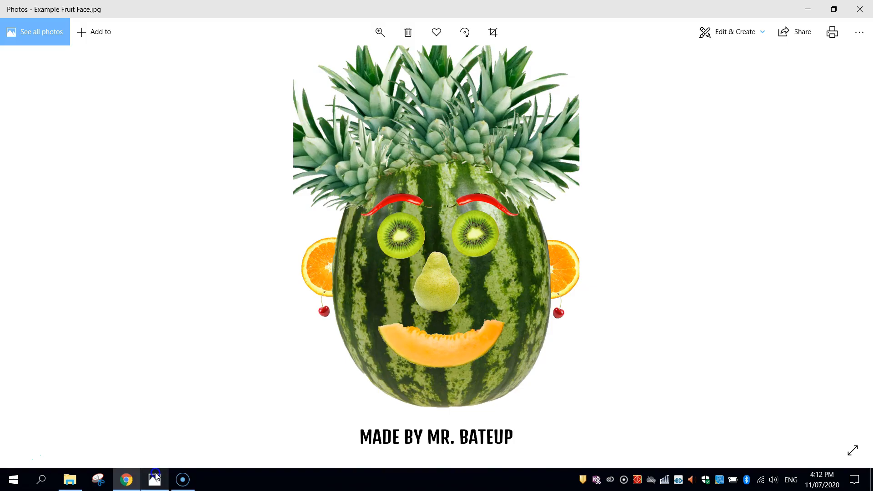
mouse_move(465, 238)
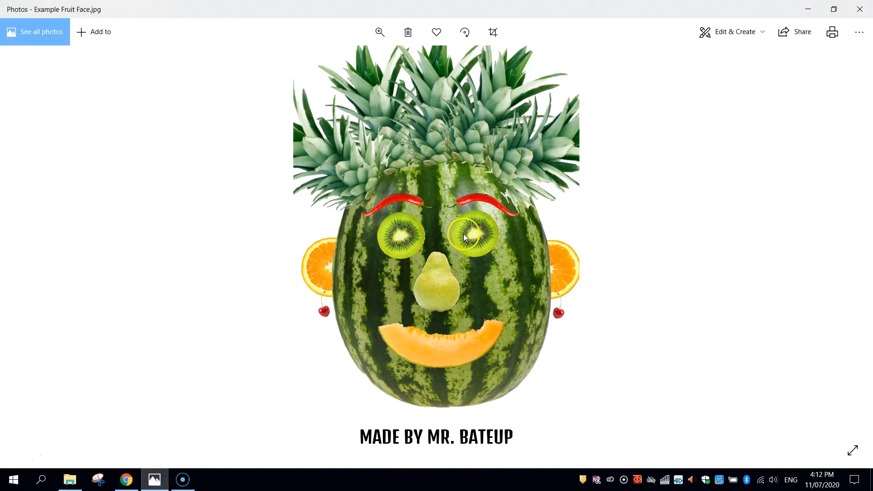
click(126, 480)
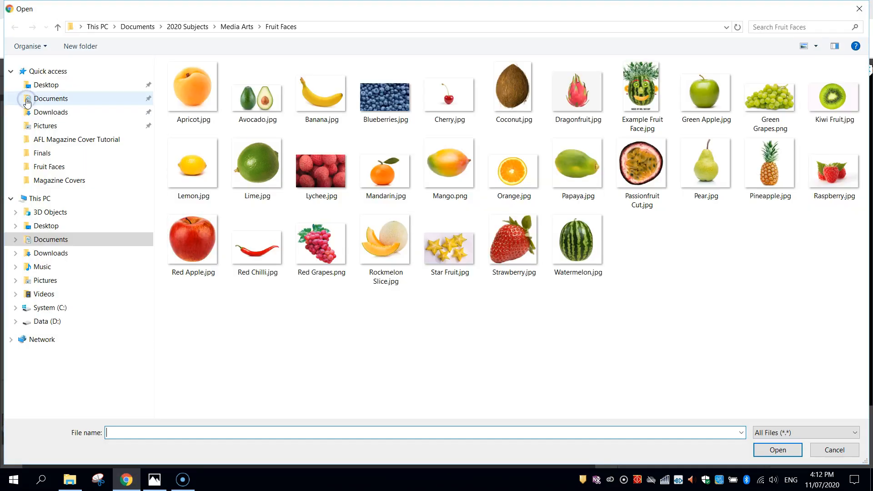
Open the Kiwi Fruit image, quick-select the kiwi slice, and cut it out.
double_click(833, 90)
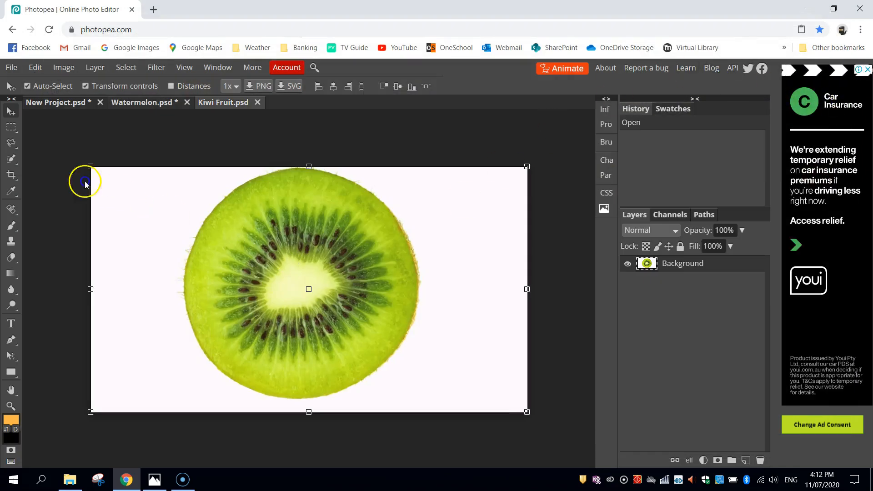
click(10, 158)
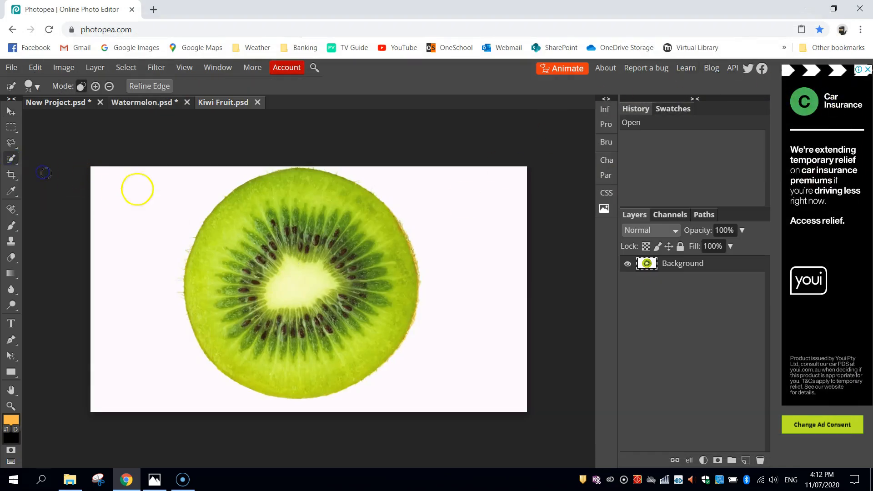
click(270, 226)
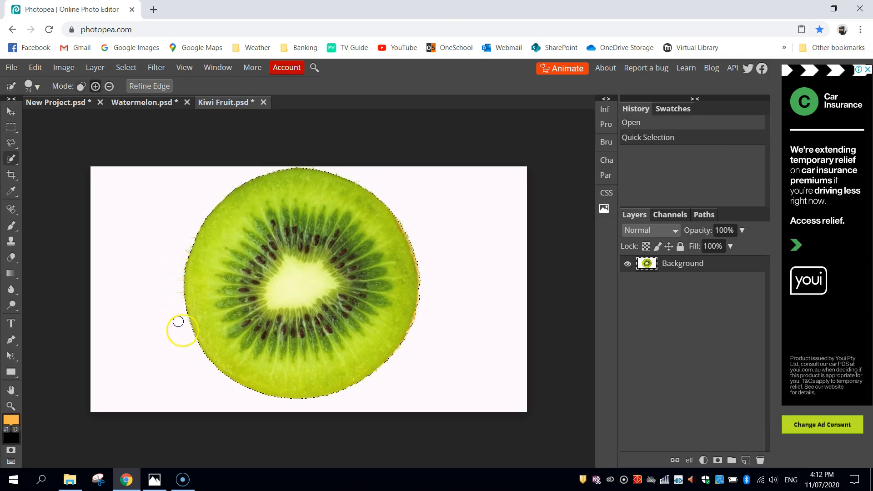
mouse_move(424, 263)
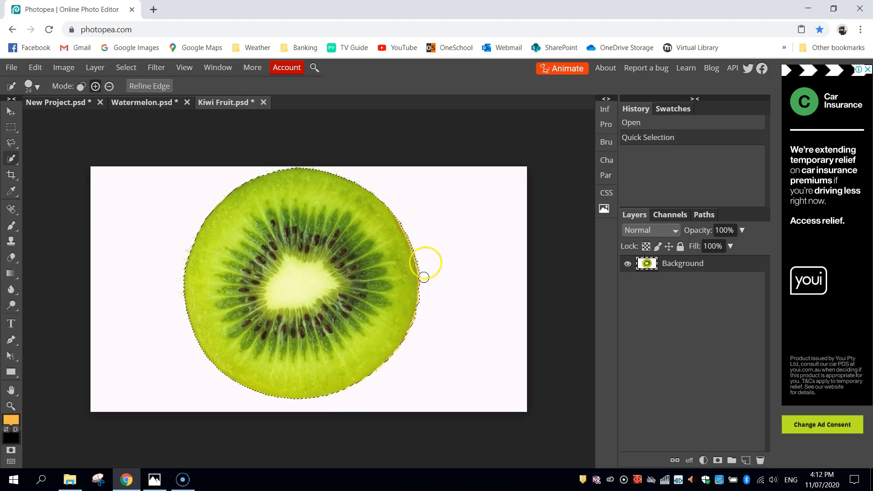
click(35, 68)
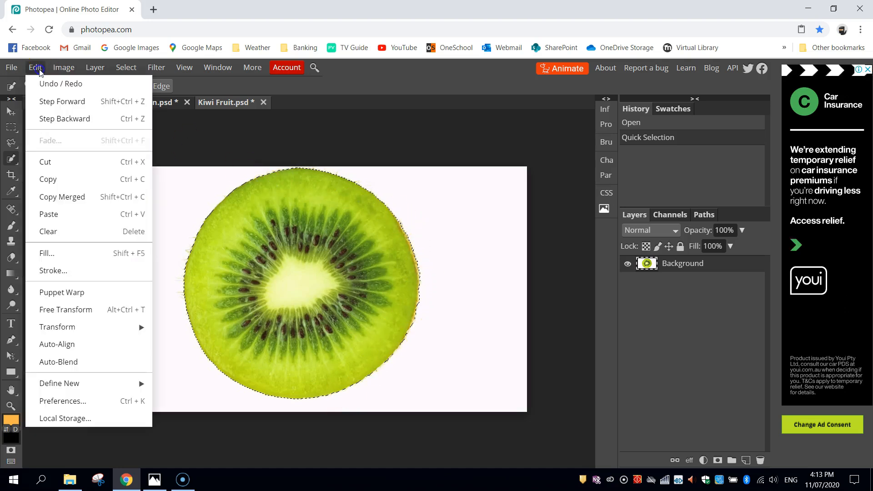
click(48, 231)
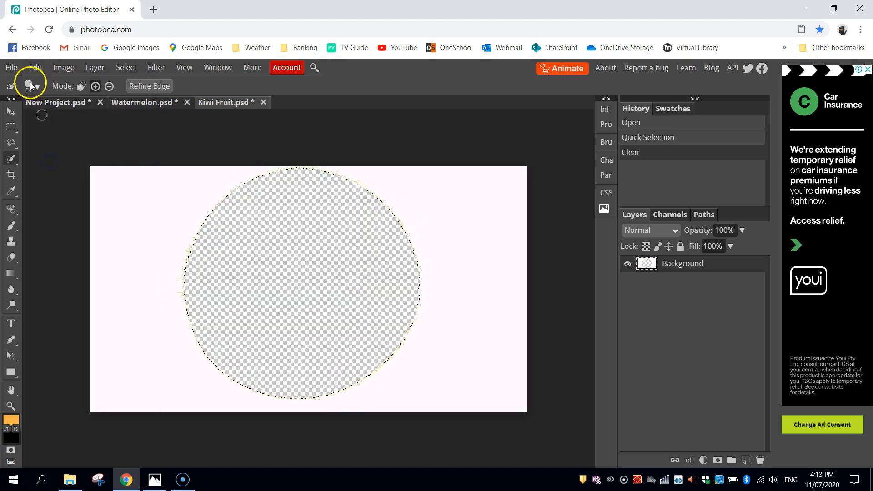
Paste the first kiwi slice onto the watermelon face.
key(Ctrl+v)
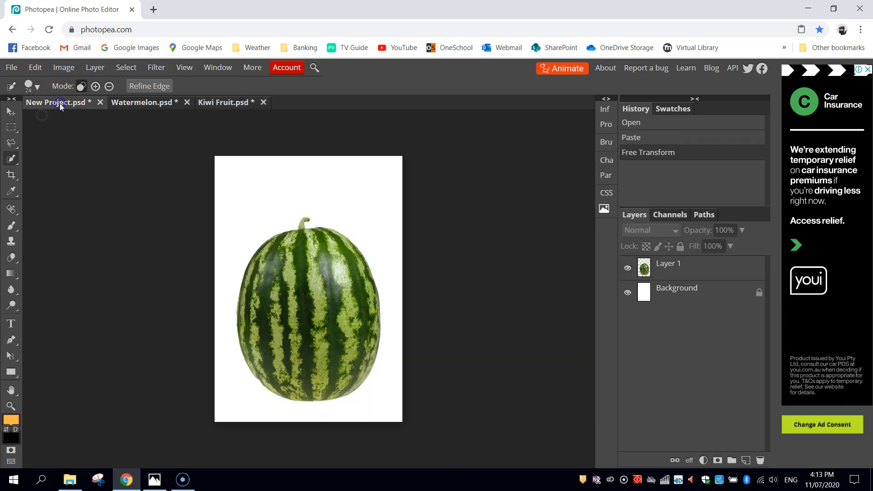
click(34, 67)
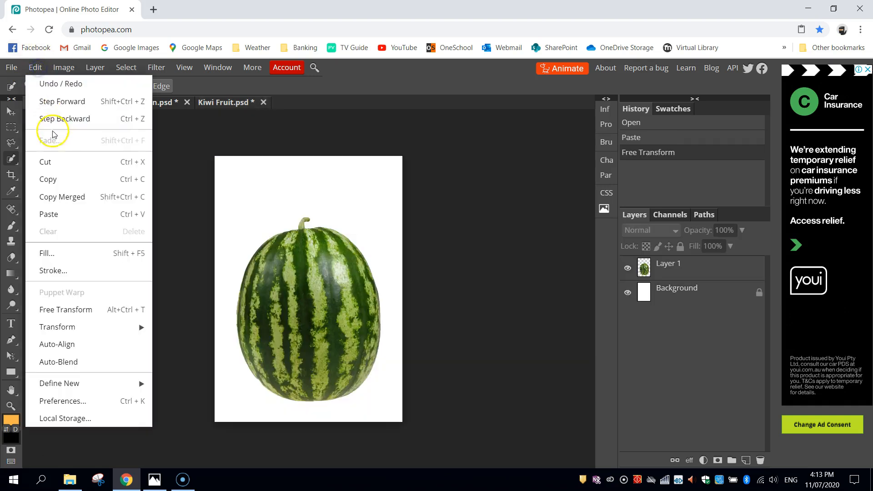
click(49, 214)
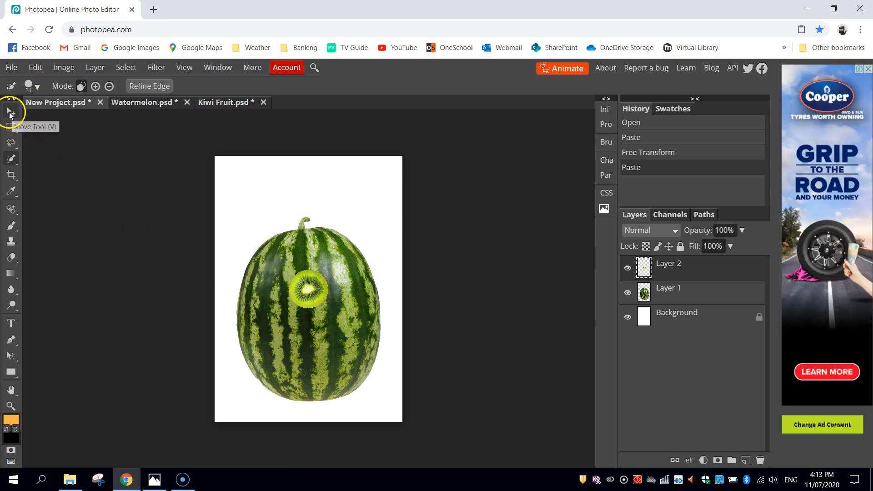
click(10, 99)
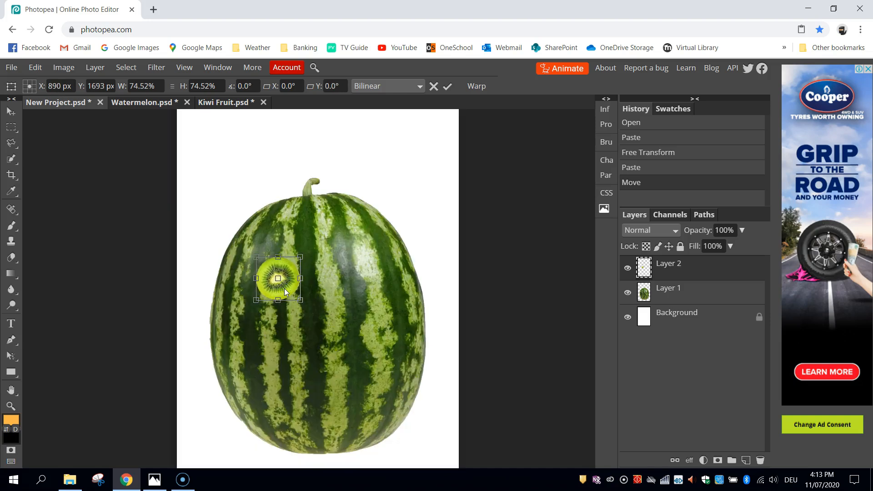
Paste a second kiwi slice and place it as the right eye.
click(34, 67)
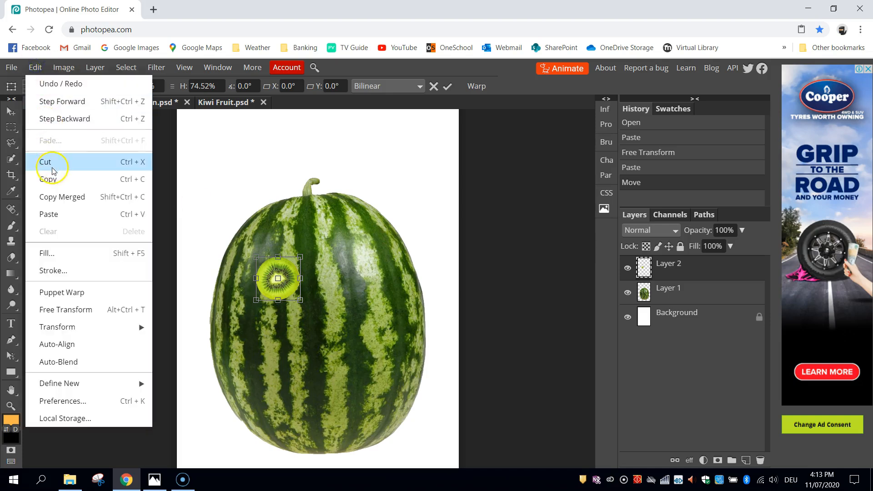
mouse_move(56, 214)
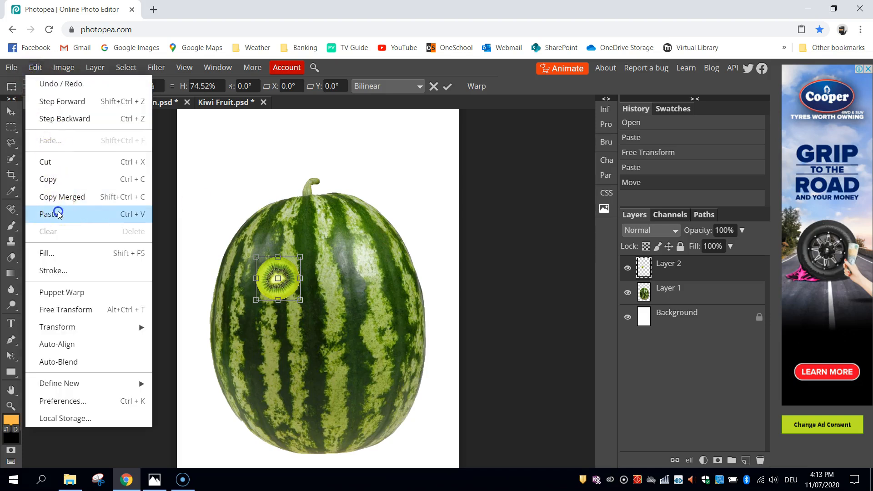
click(50, 213)
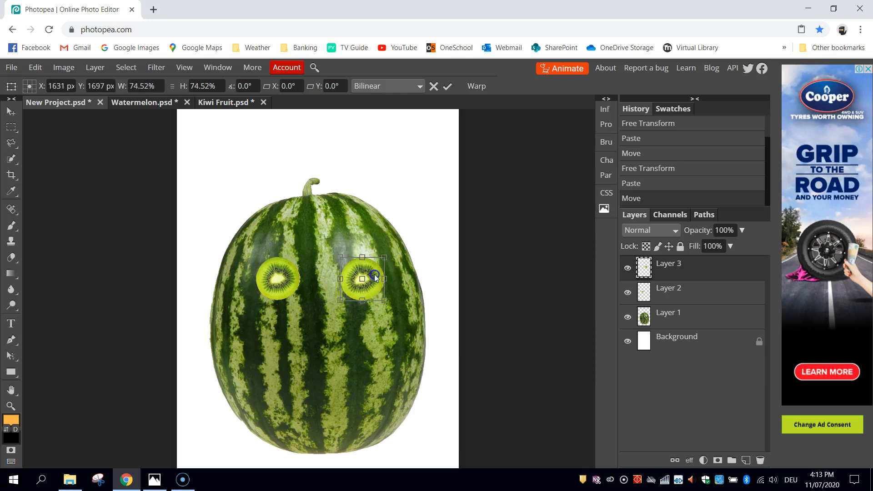
click(447, 86)
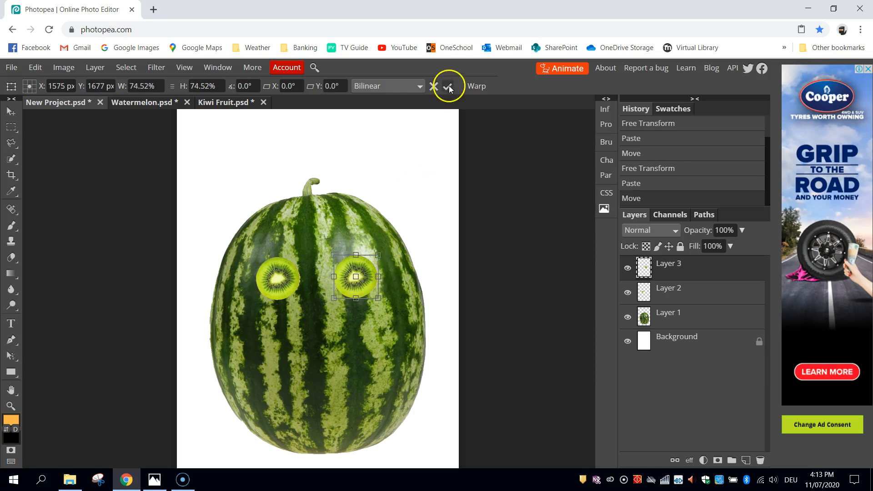
click(448, 86)
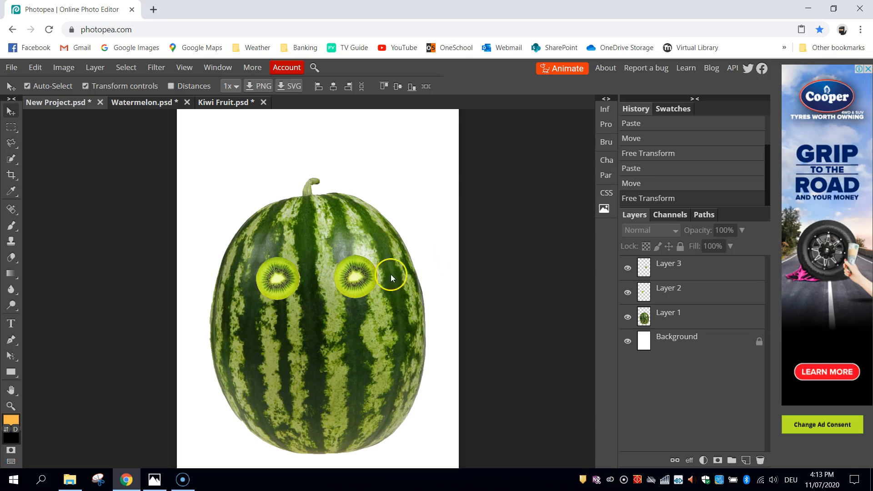
Open Pear.psd and switch to the Quick Selection tool.
click(278, 278)
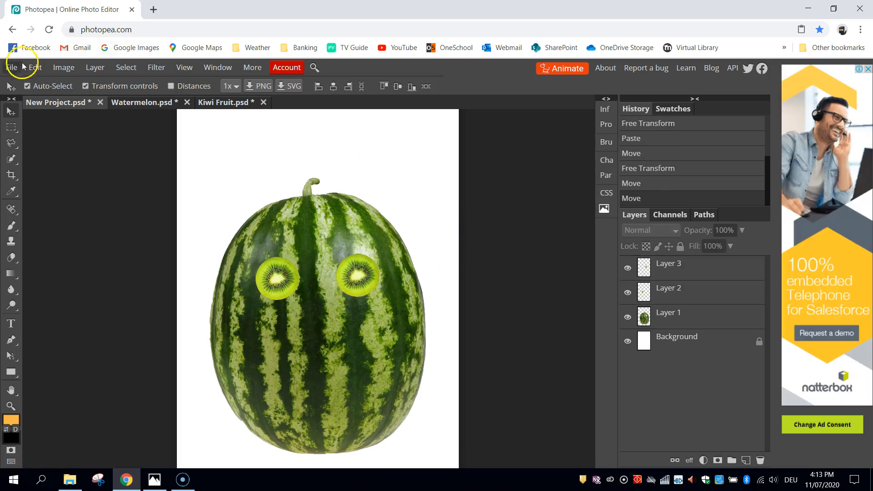
click(10, 67)
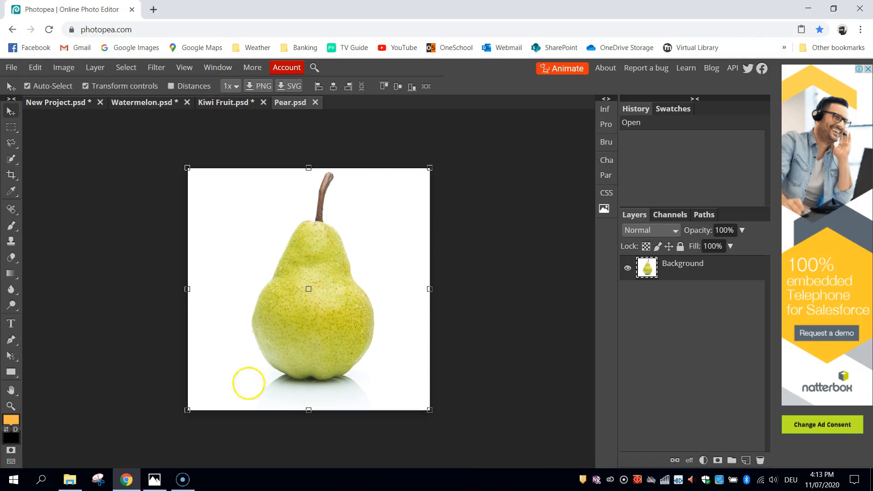
mouse_move(355, 393)
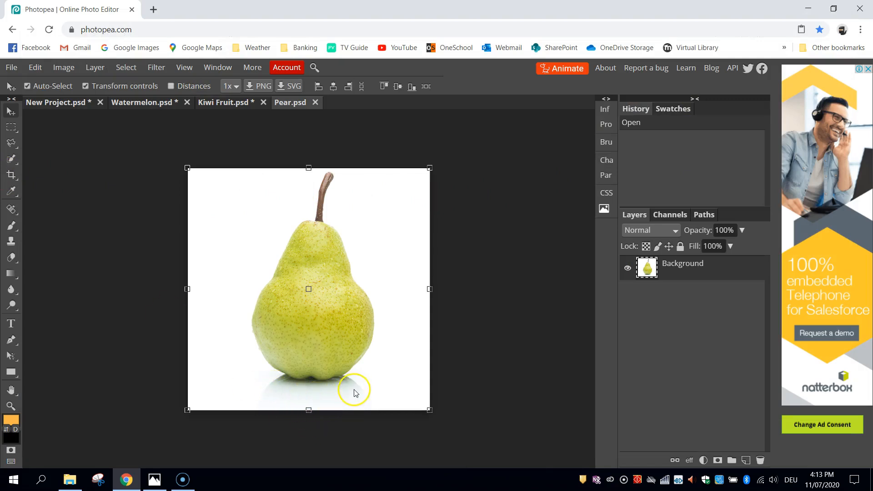
mouse_move(222, 340)
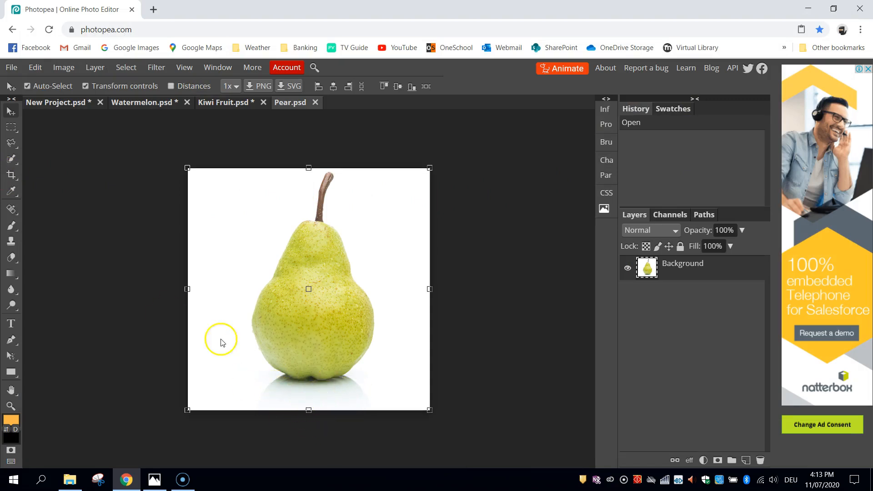
click(10, 158)
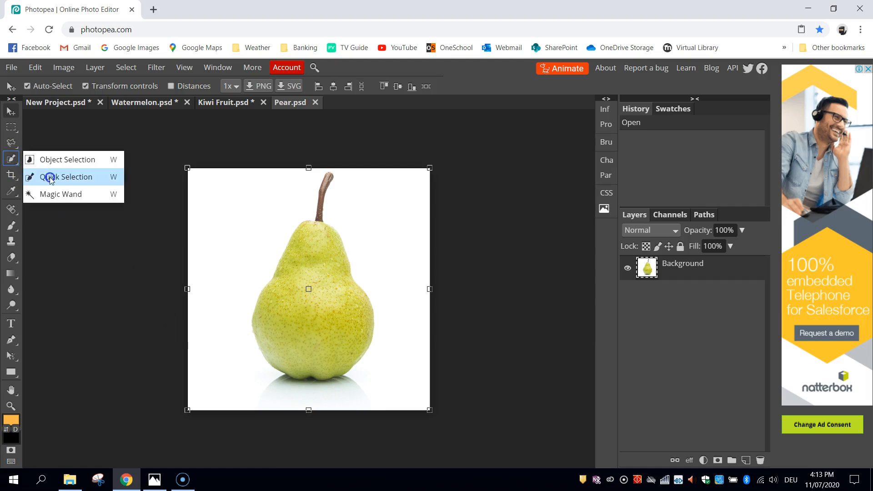
click(70, 177)
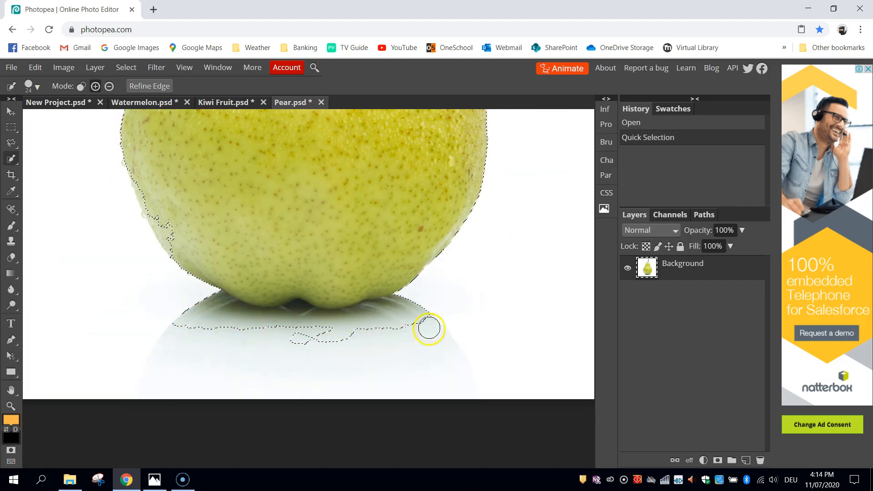
mouse_move(431, 312)
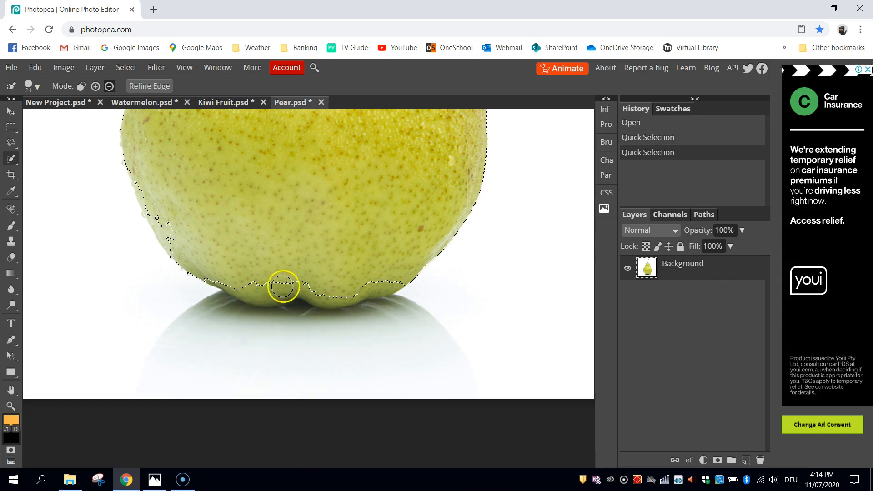
mouse_move(192, 150)
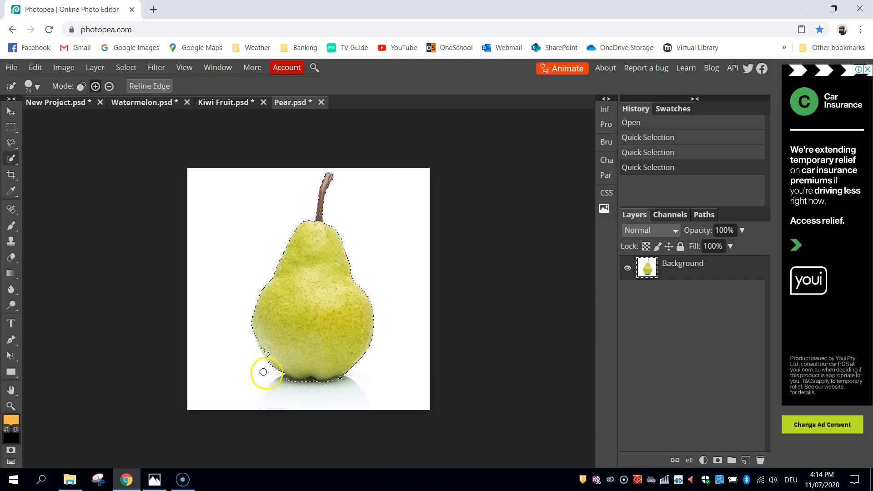
mouse_move(310, 375)
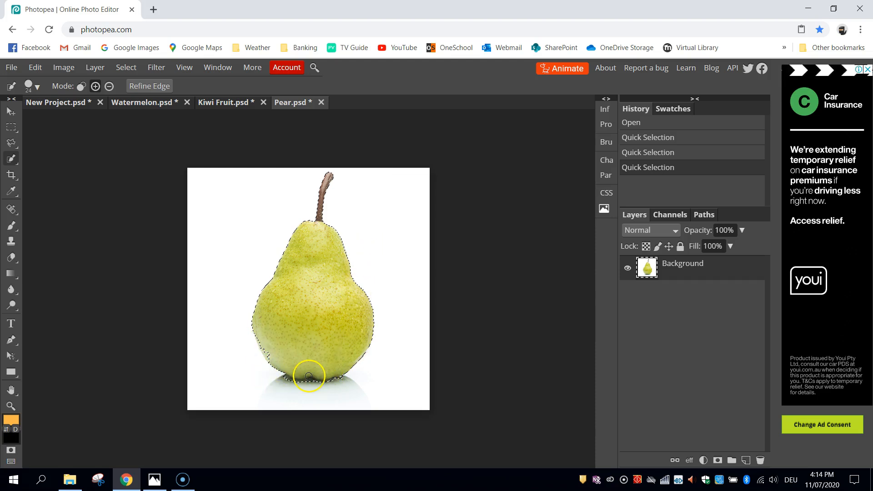
Deselect the pear and switch to the Polygonal Lasso tool.
click(126, 67)
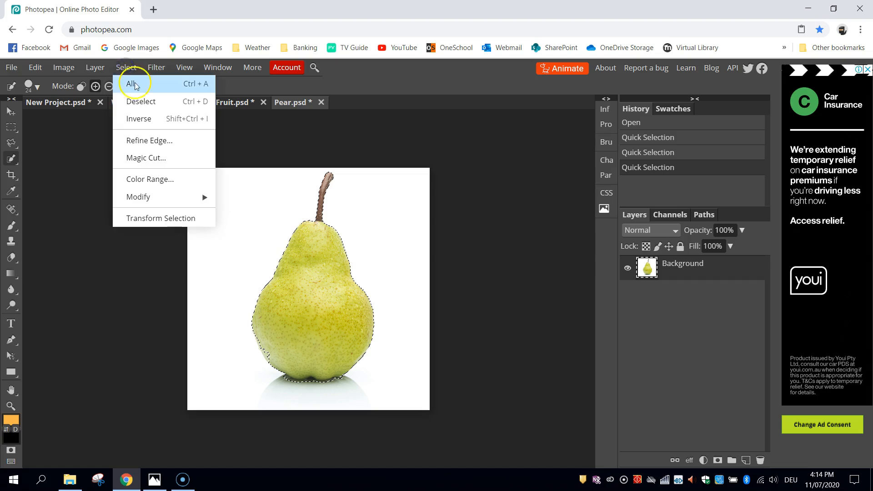
click(140, 101)
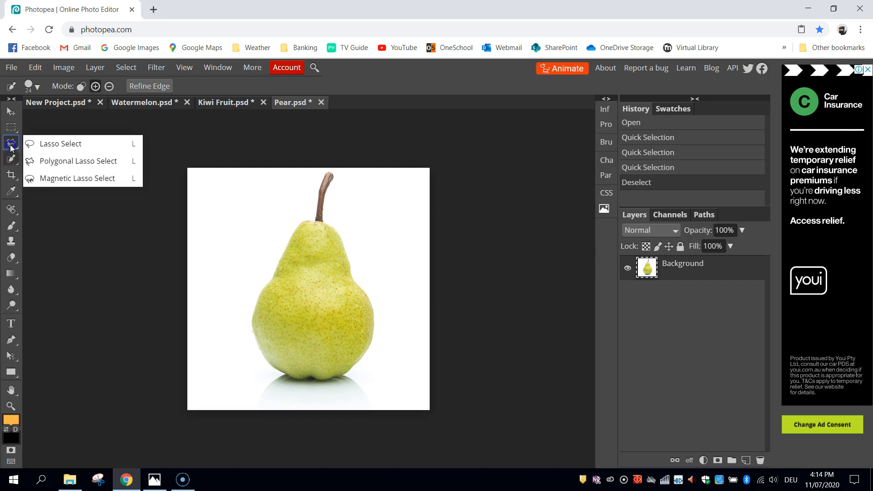
mouse_move(72, 161)
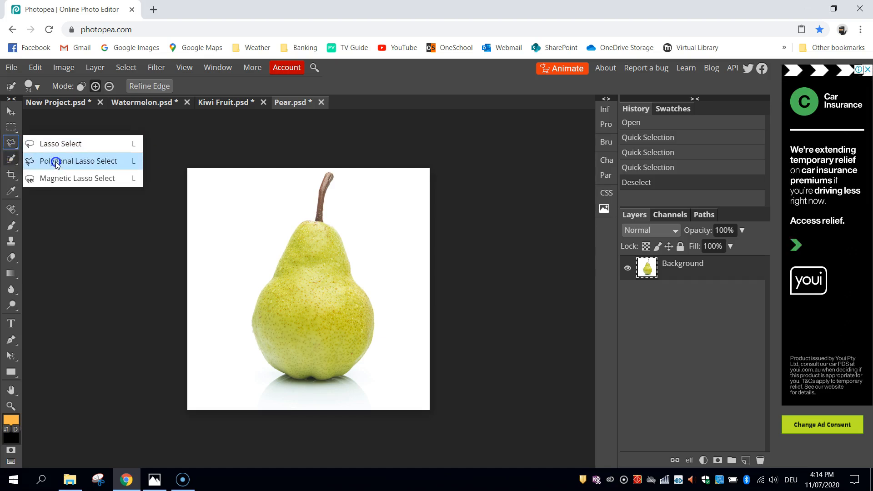
click(80, 161)
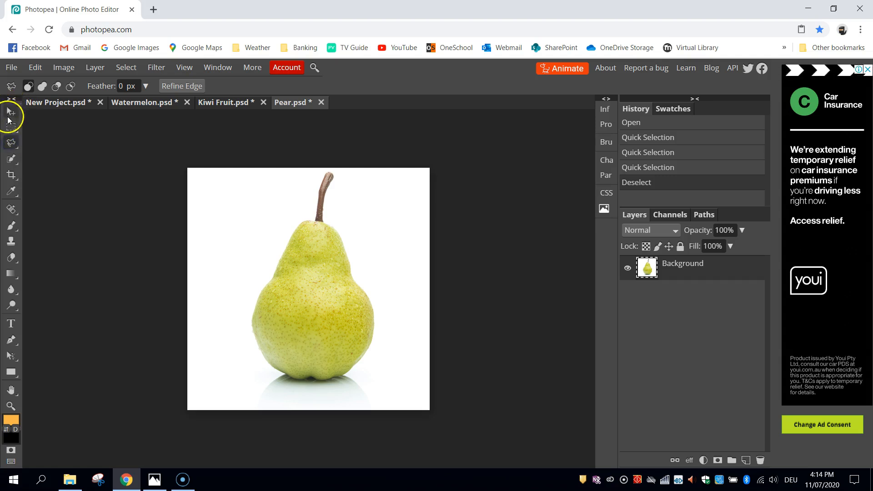
mouse_move(11, 140)
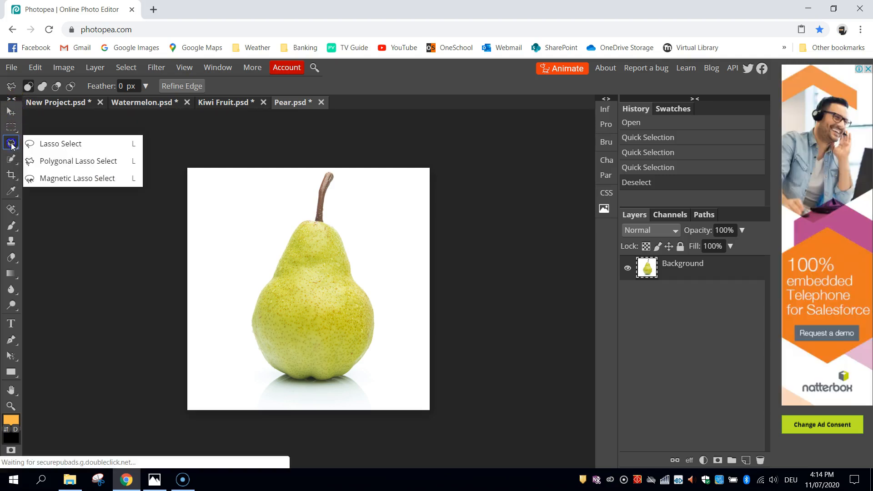
mouse_move(72, 161)
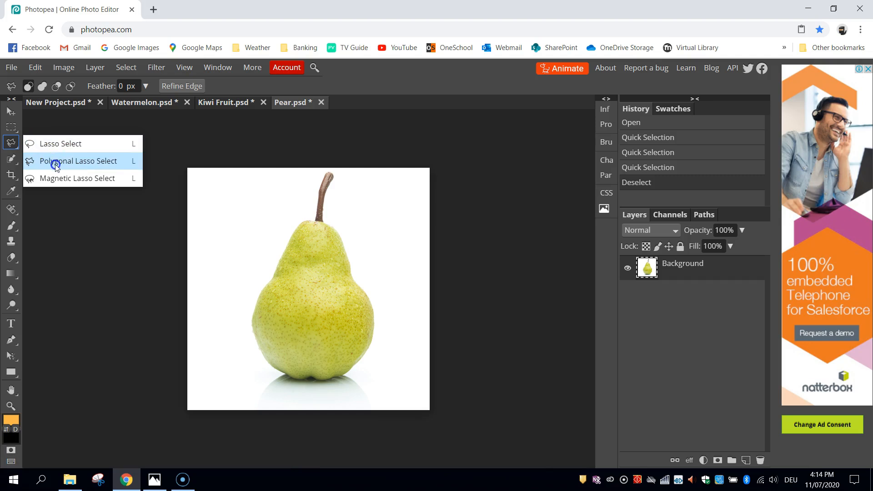
mouse_move(110, 166)
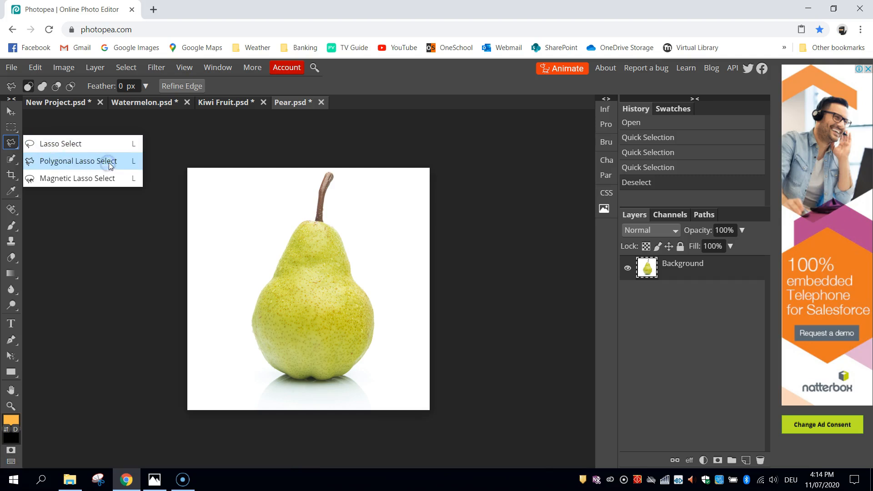
Trace the pear's outline with the lasso, leaving its shadow out.
click(78, 161)
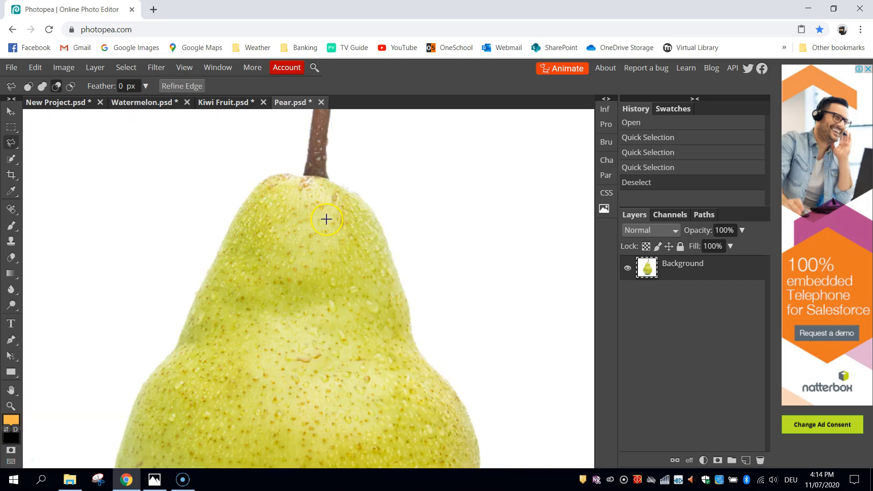
mouse_move(330, 181)
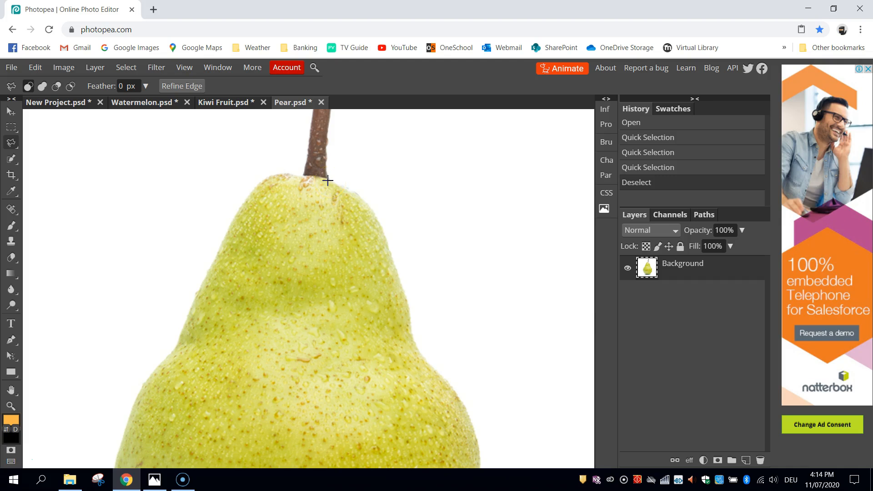
mouse_move(370, 238)
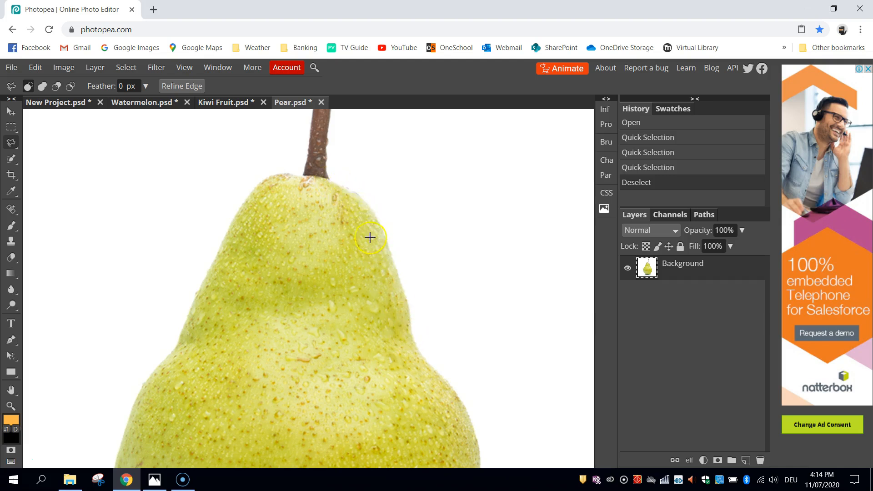
mouse_move(327, 180)
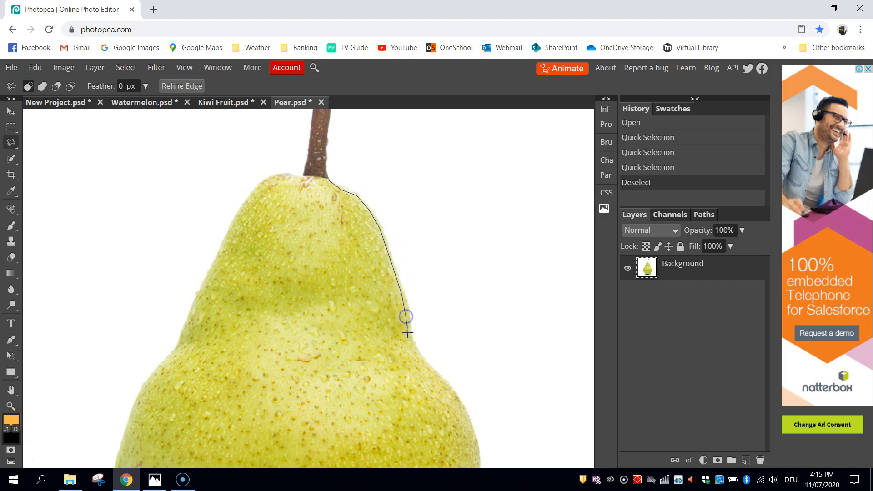
click(435, 375)
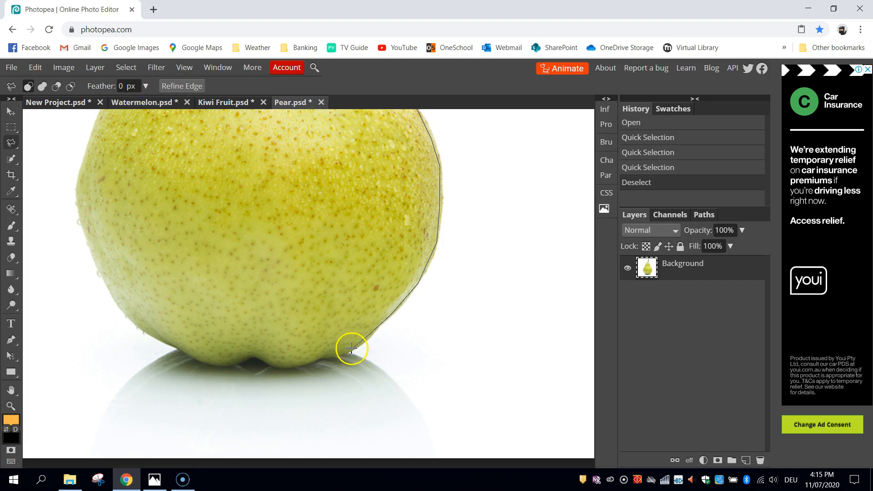
mouse_move(308, 362)
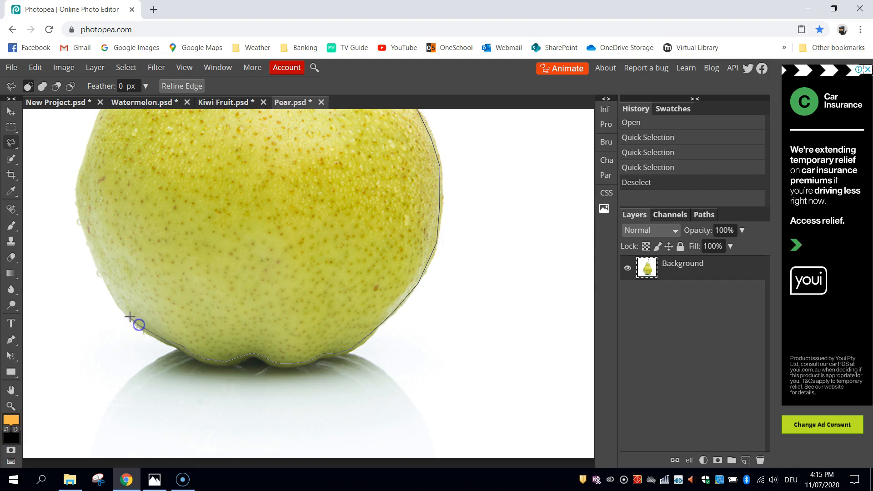
mouse_move(86, 234)
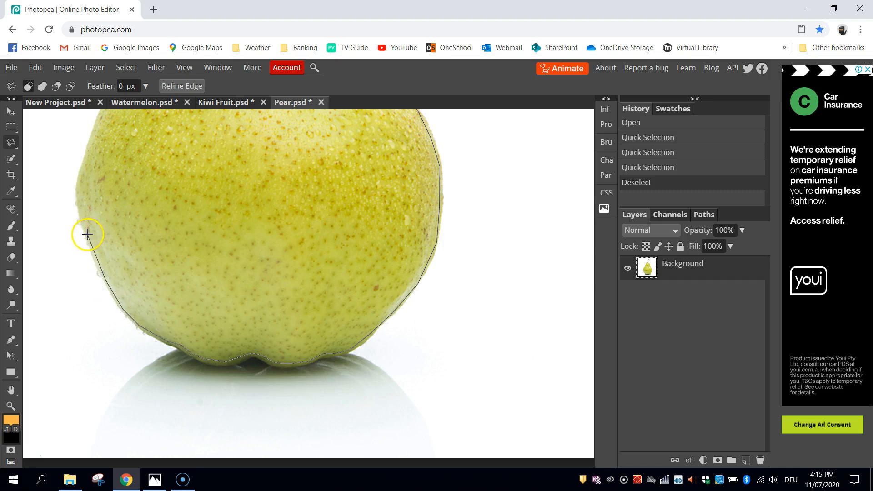
mouse_move(86, 157)
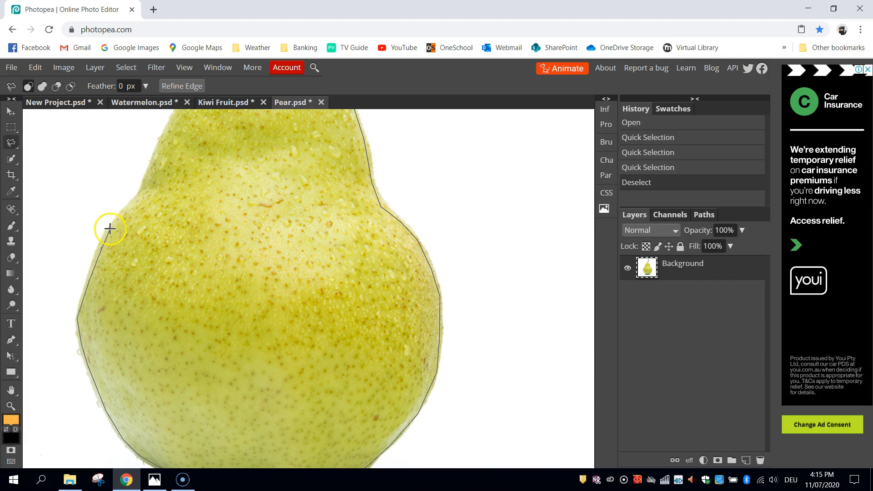
mouse_move(146, 182)
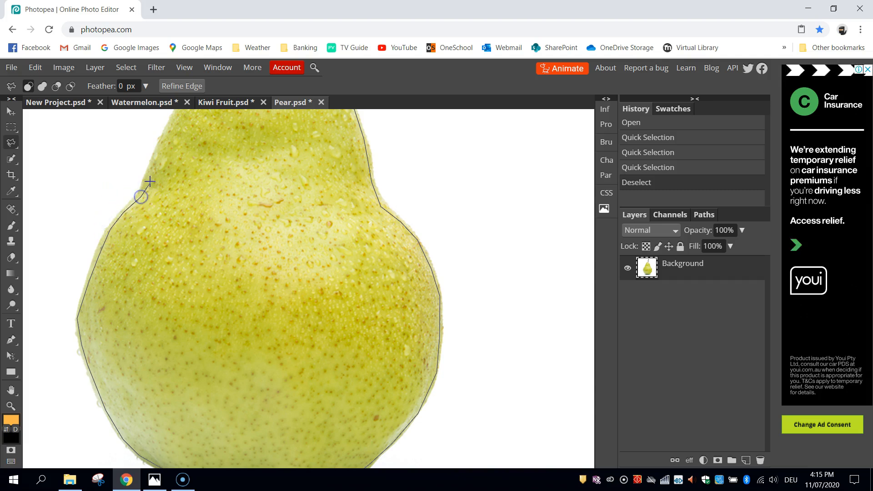
mouse_move(157, 151)
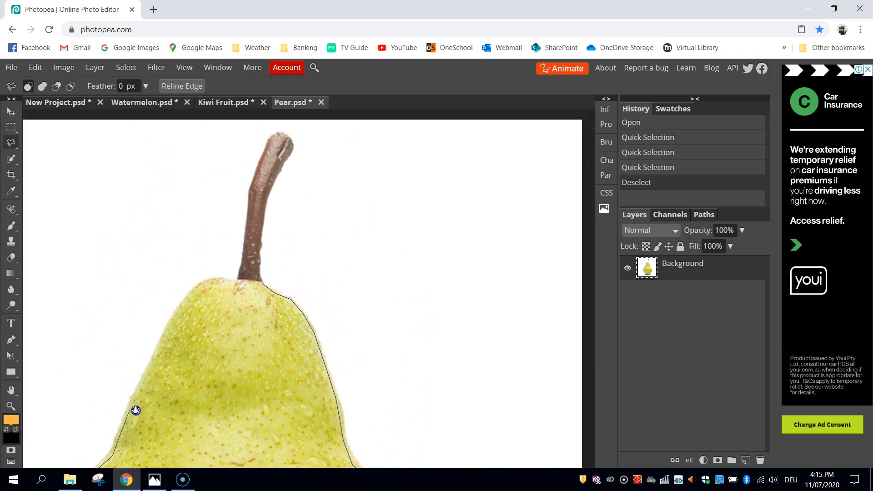
mouse_move(163, 337)
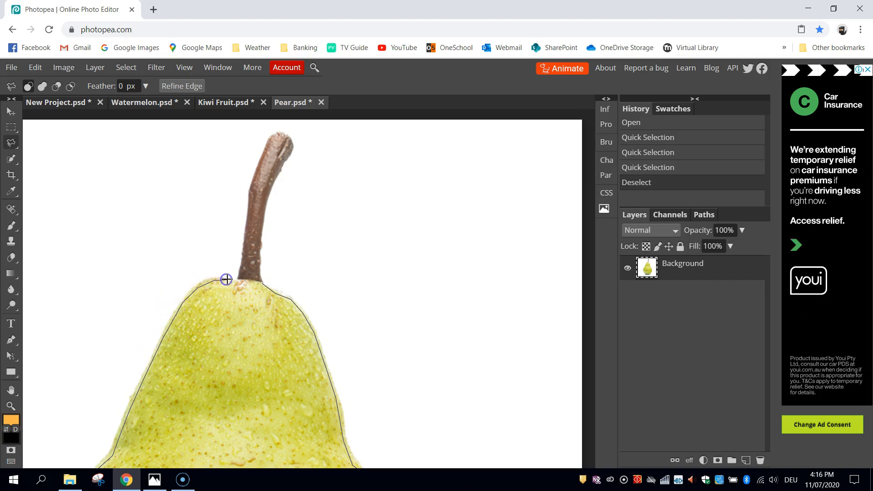
mouse_move(257, 285)
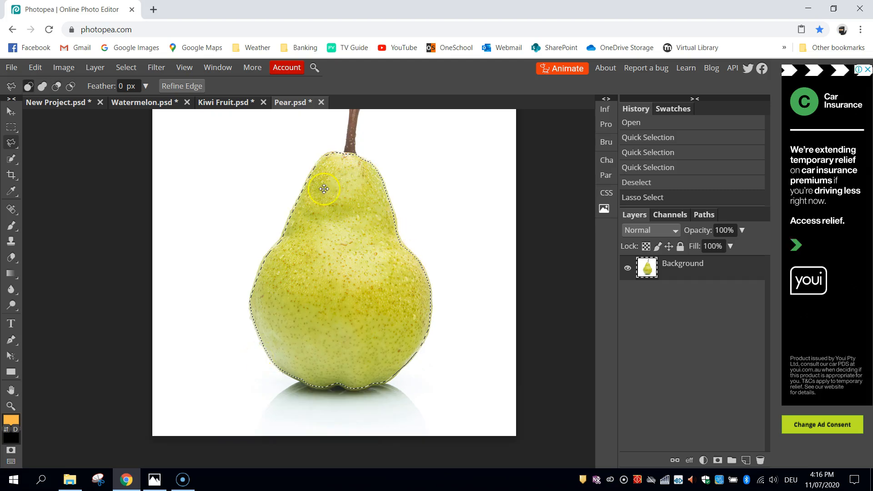
mouse_move(11, 160)
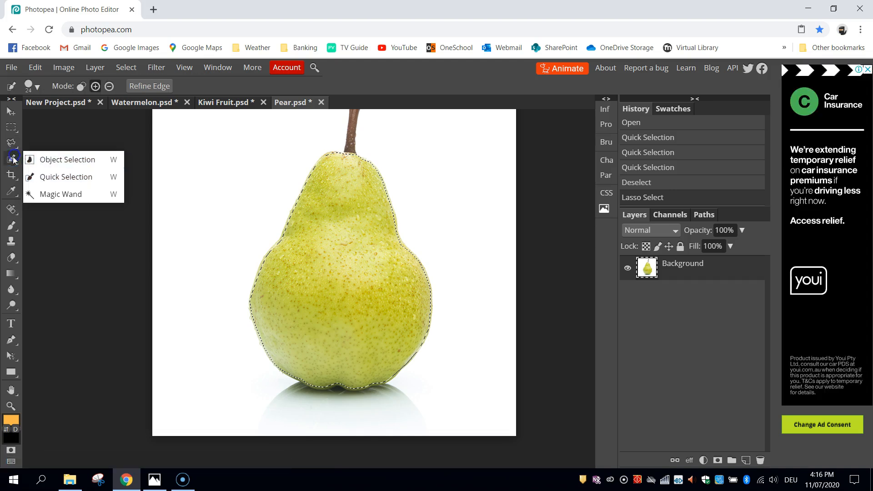
click(10, 143)
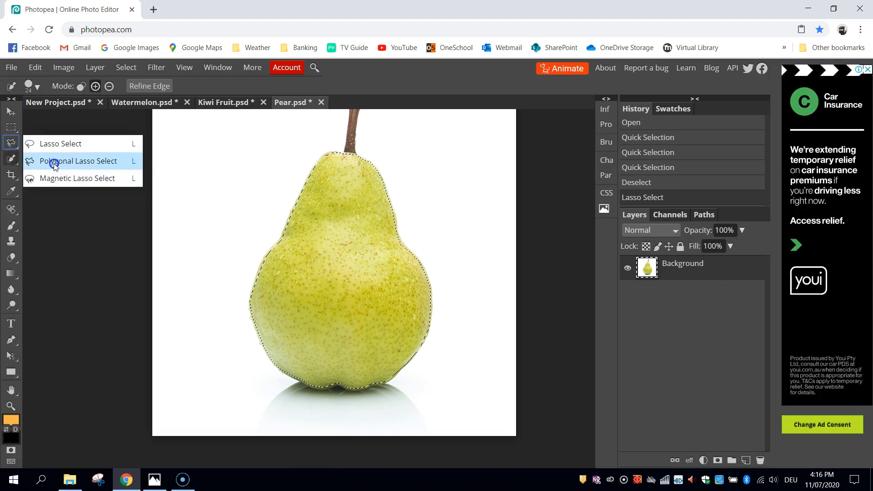
click(79, 161)
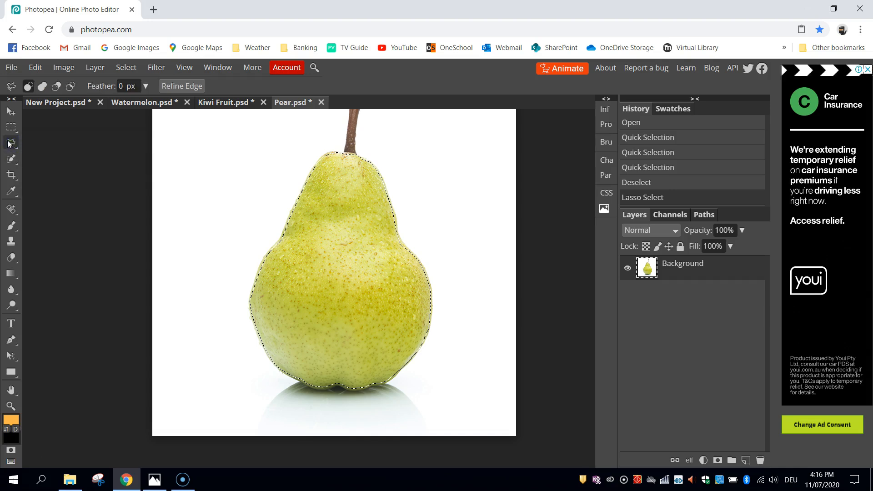
Cut the pear and paste it below the kiwi eyes as the nose.
click(35, 68)
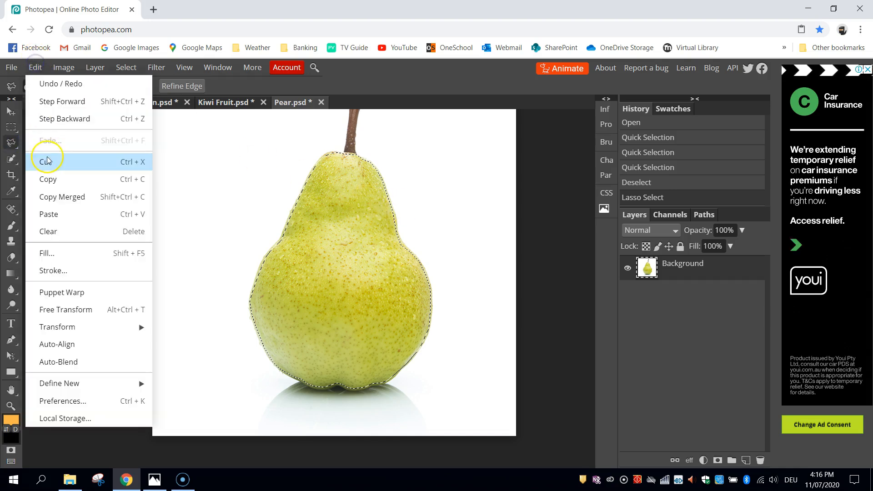
click(47, 161)
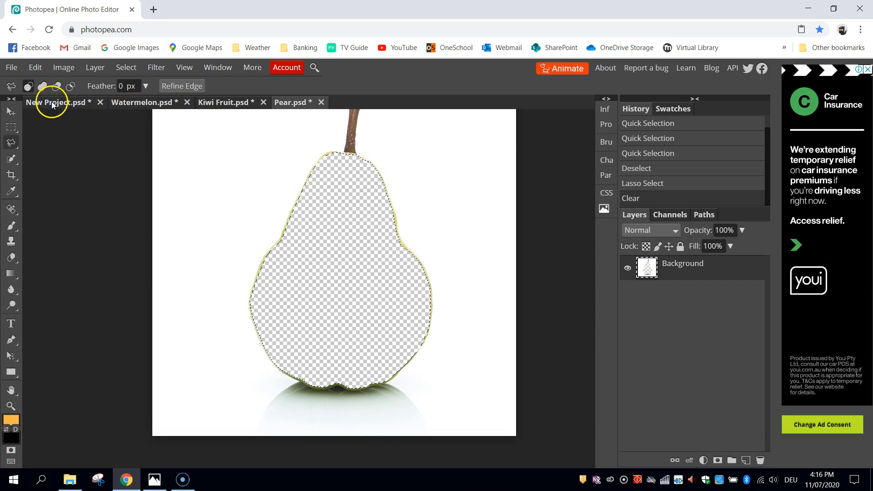
click(35, 67)
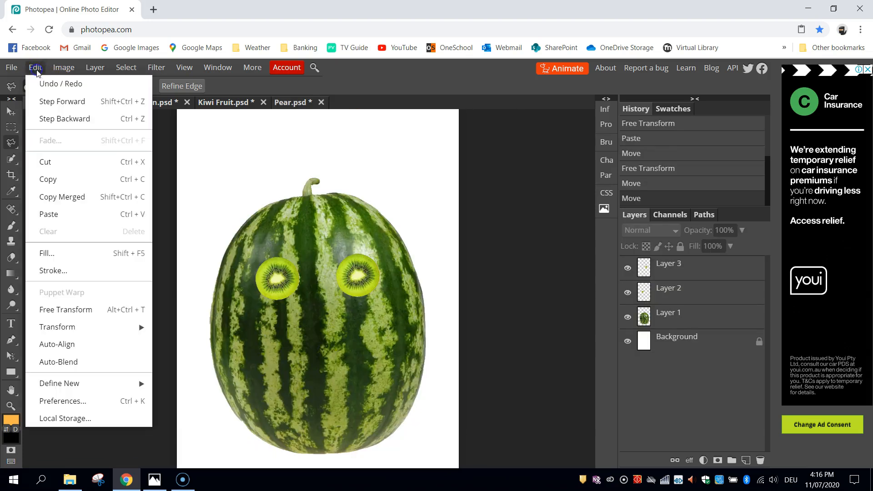
click(49, 214)
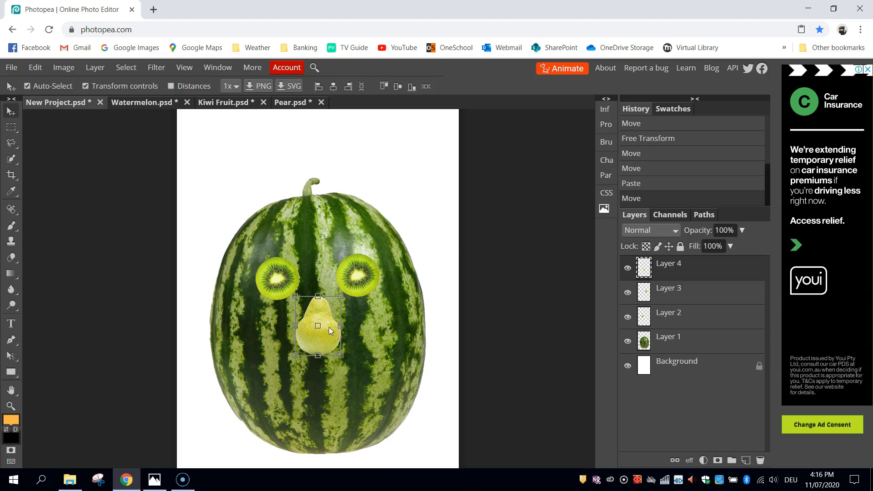
mouse_move(9, 111)
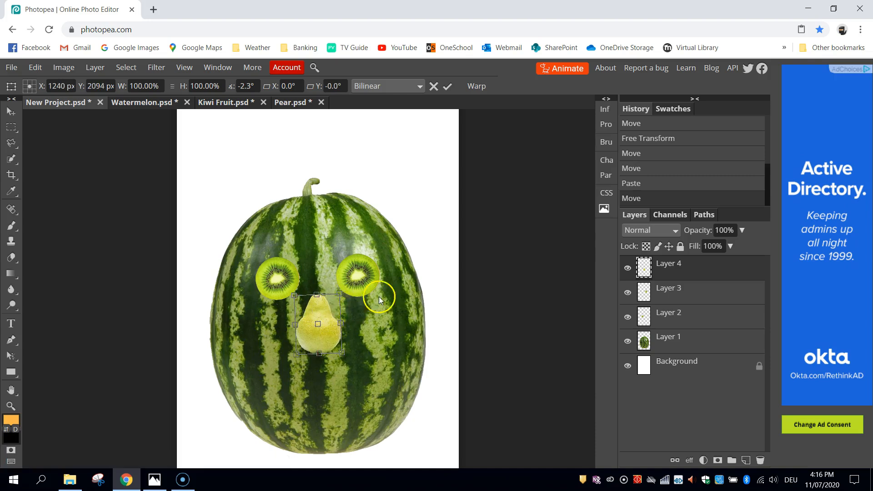
mouse_move(58, 156)
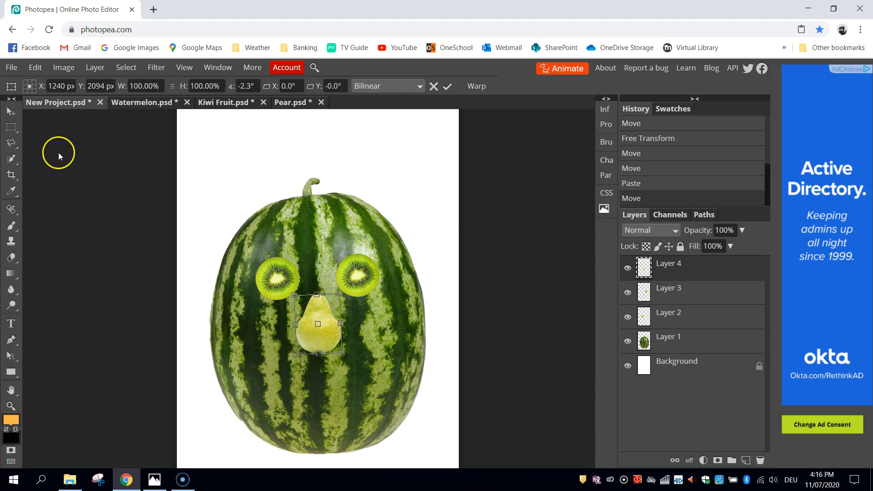
click(447, 86)
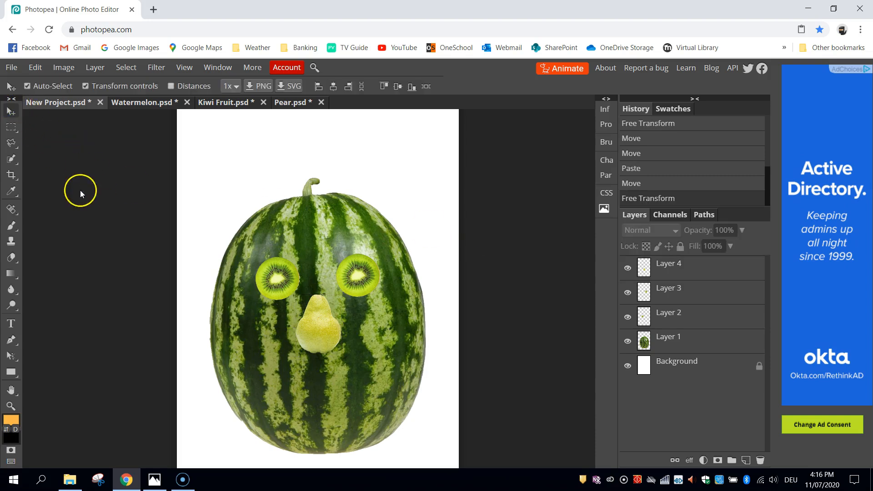
mouse_move(250, 224)
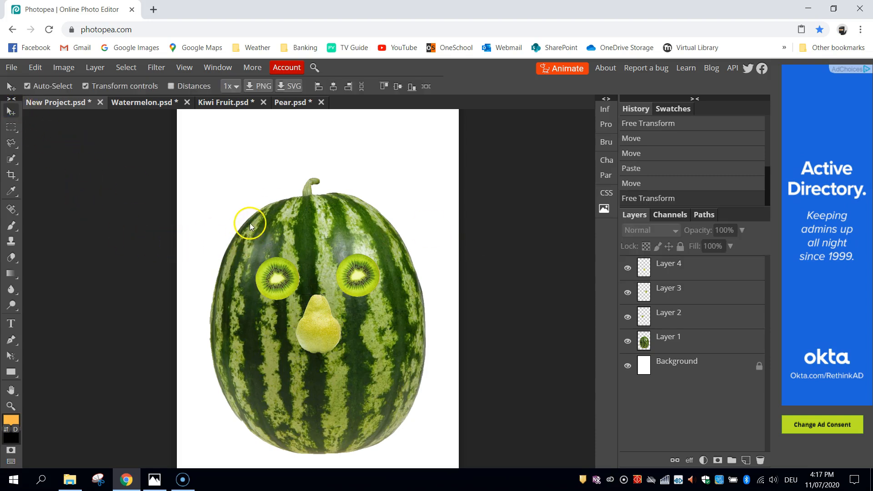
mouse_move(133, 183)
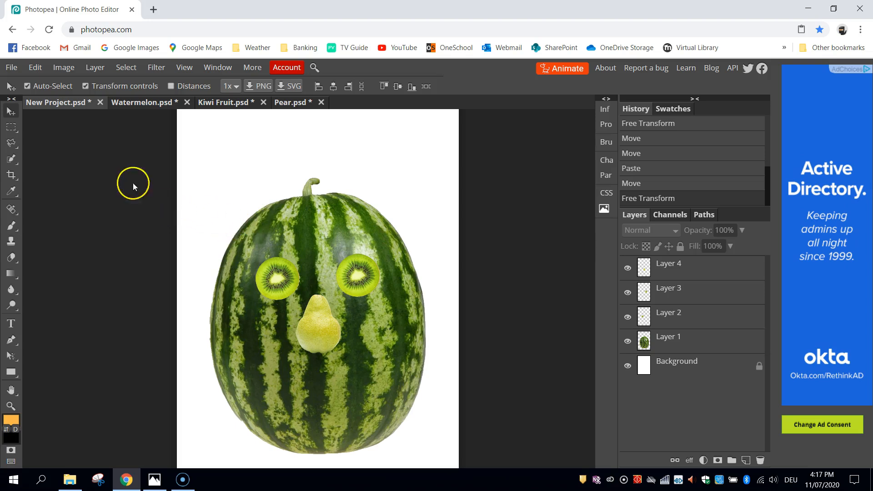
mouse_move(110, 184)
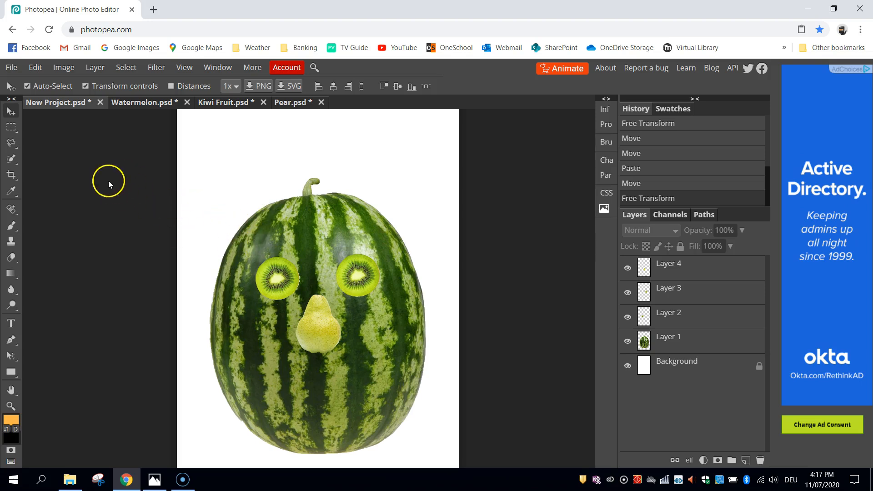
Open Orange.jpg and select the orange slice to copy it.
click(11, 67)
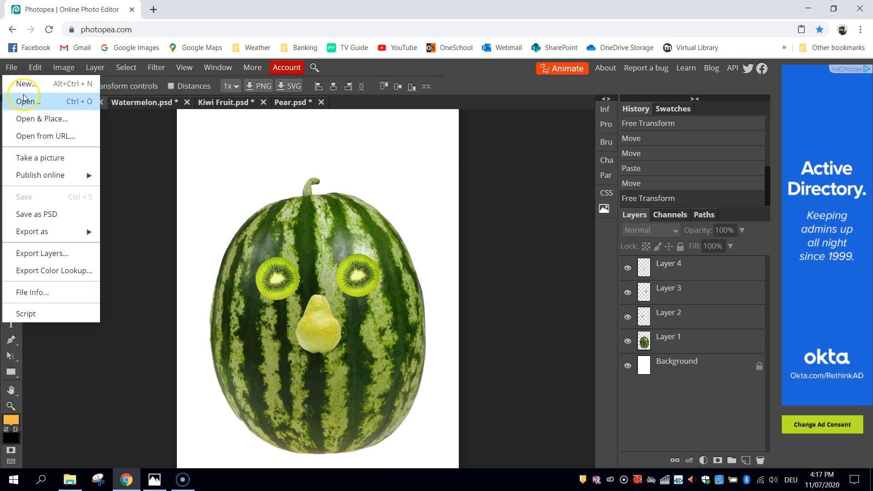
click(27, 102)
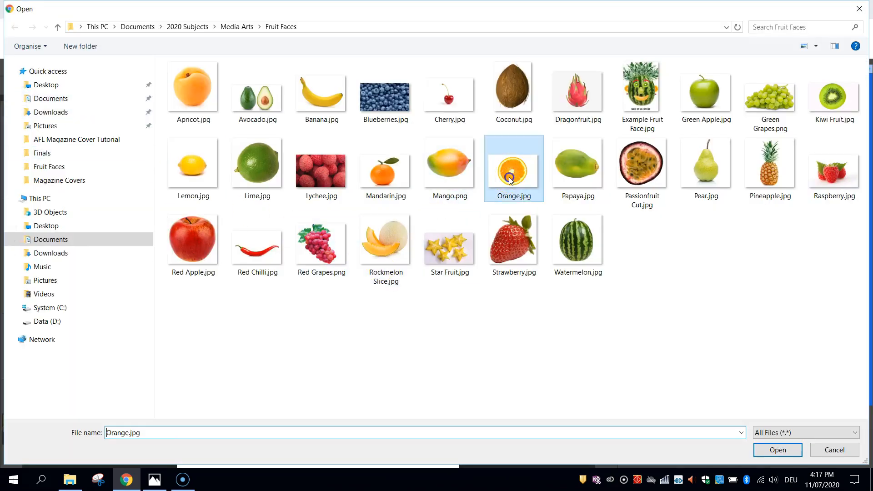
click(777, 450)
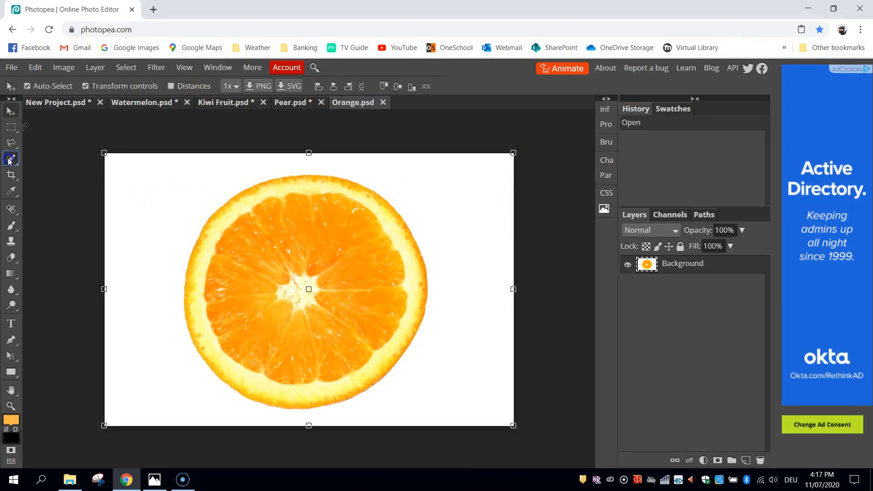
click(10, 159)
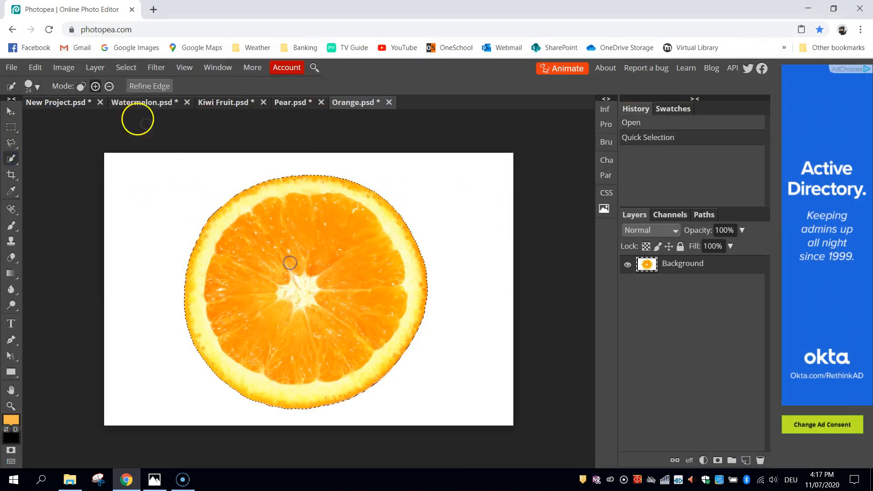
key(Delete)
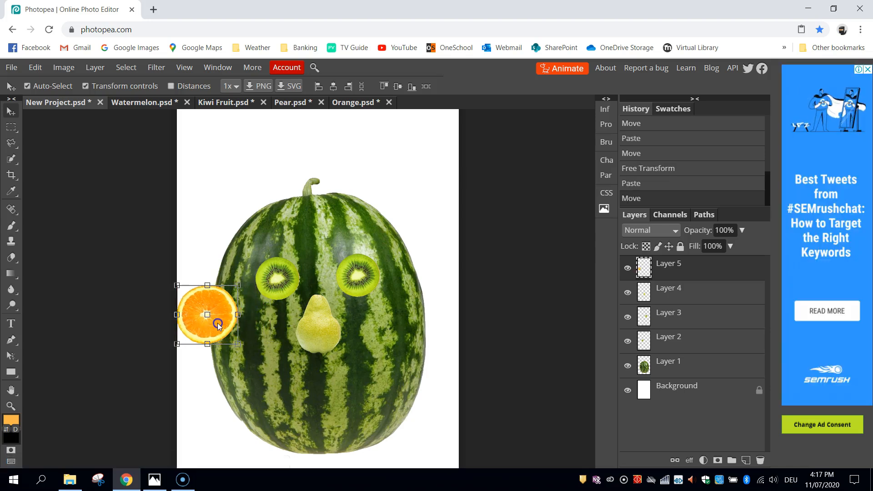
mouse_move(175, 345)
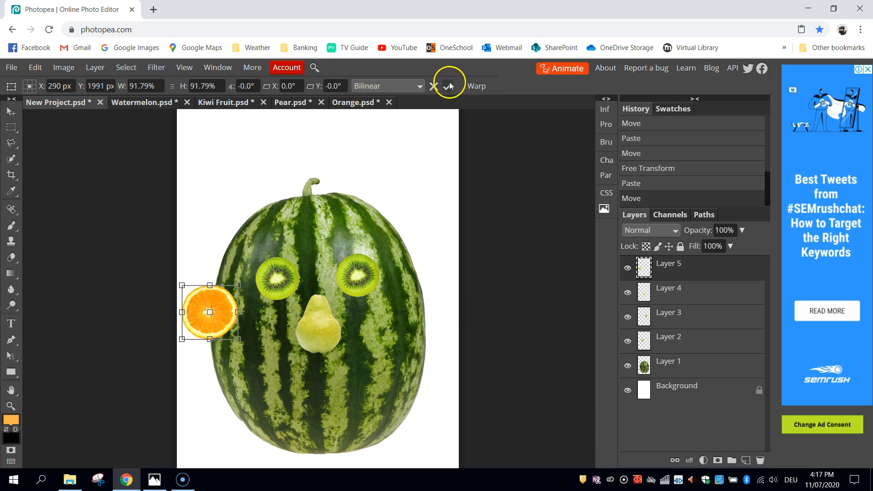
Confirm the orange's size and position, then select the watermelon layer.
click(449, 86)
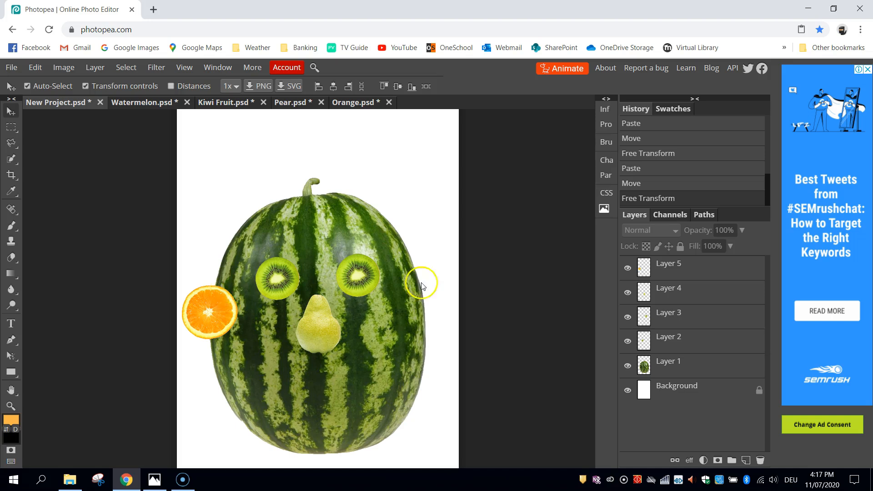
mouse_move(685, 389)
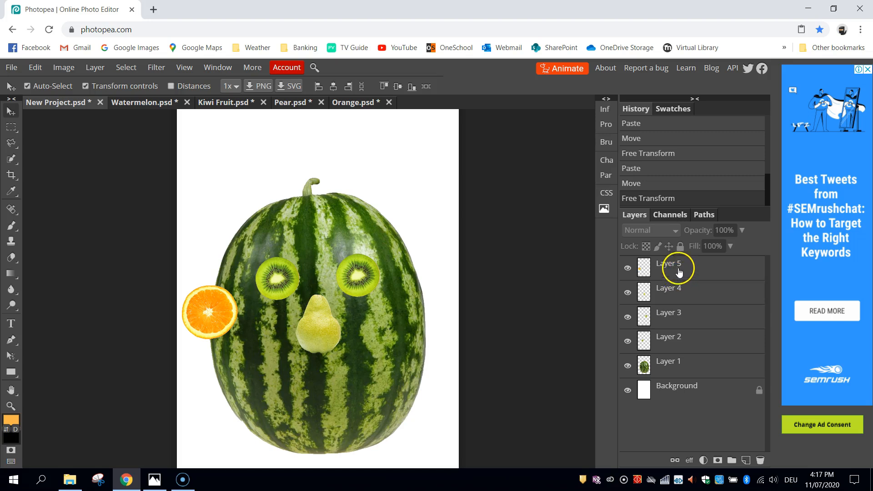
mouse_move(627, 269)
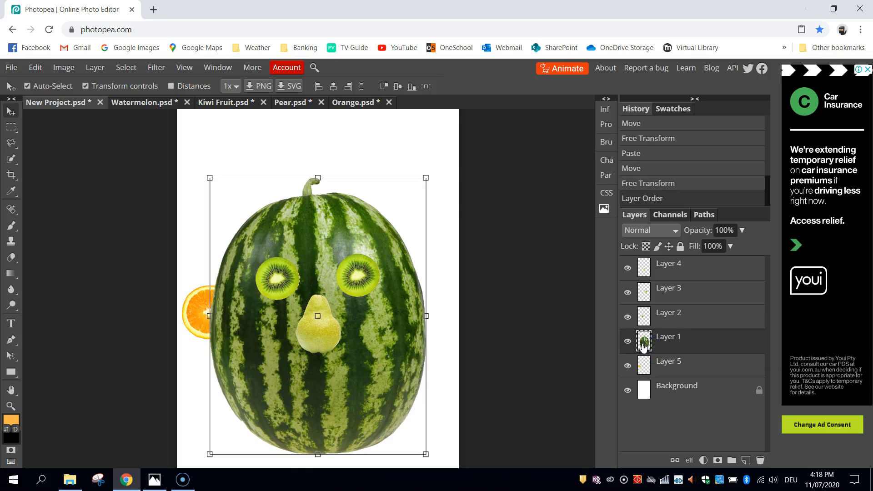
click(668, 361)
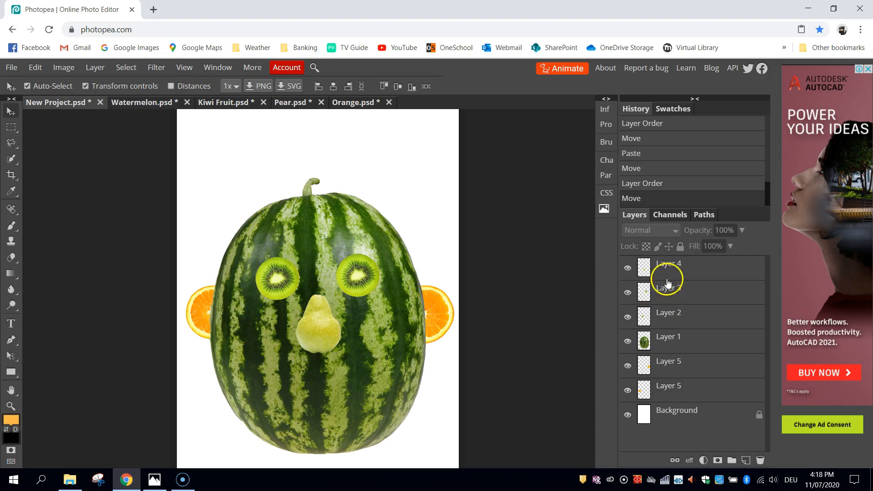
mouse_move(686, 305)
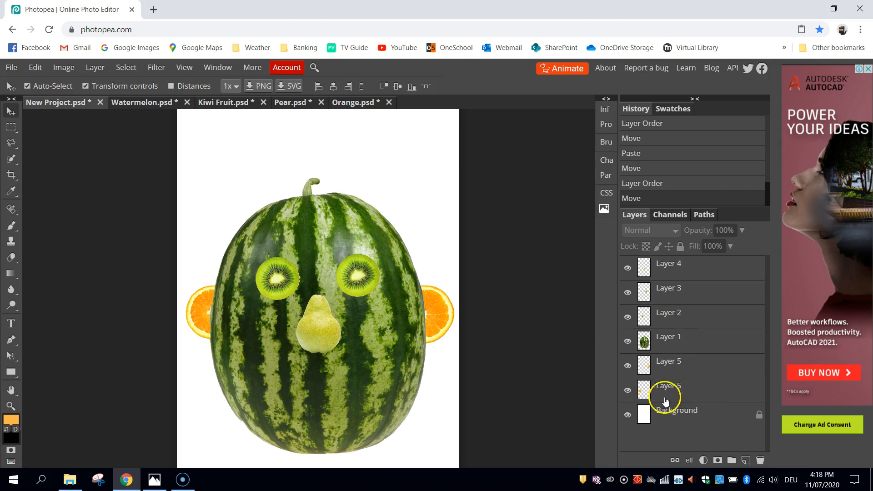
mouse_move(695, 387)
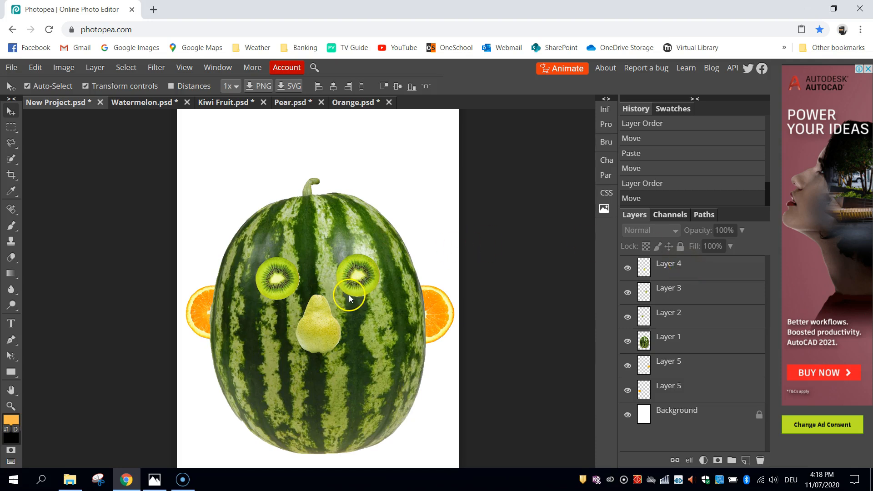
mouse_move(445, 315)
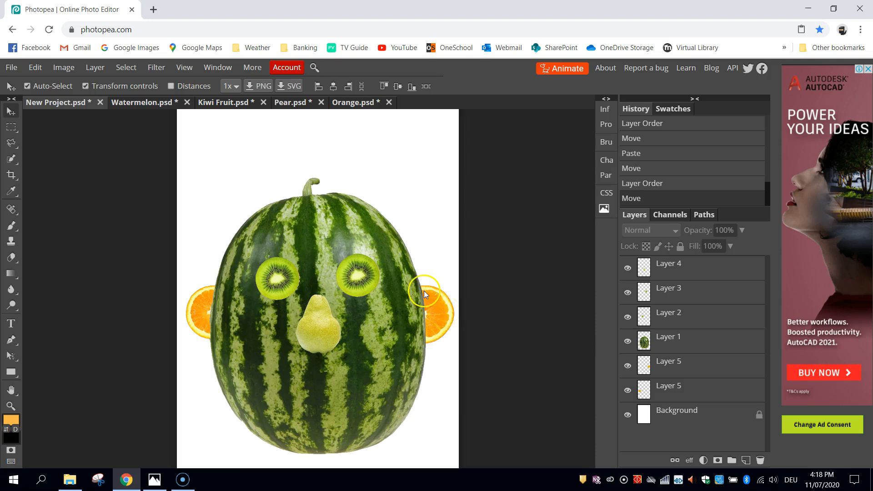
Open the Cherry.jpg photo.
click(10, 67)
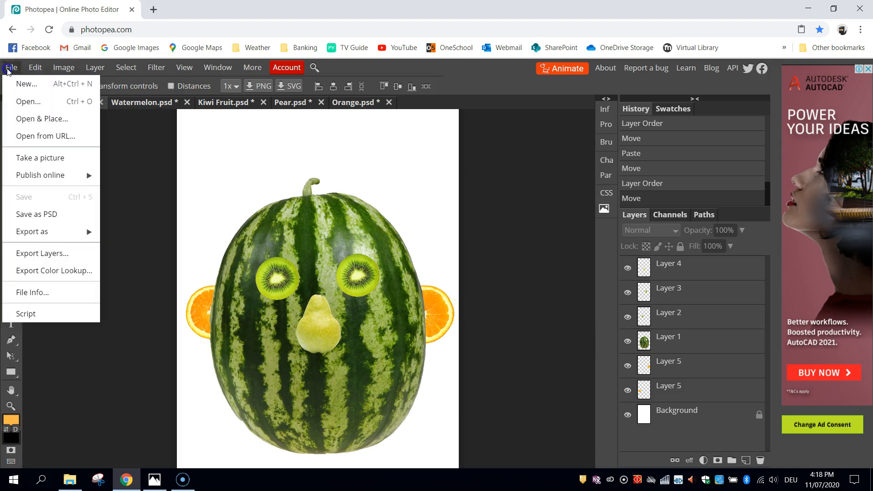
click(28, 101)
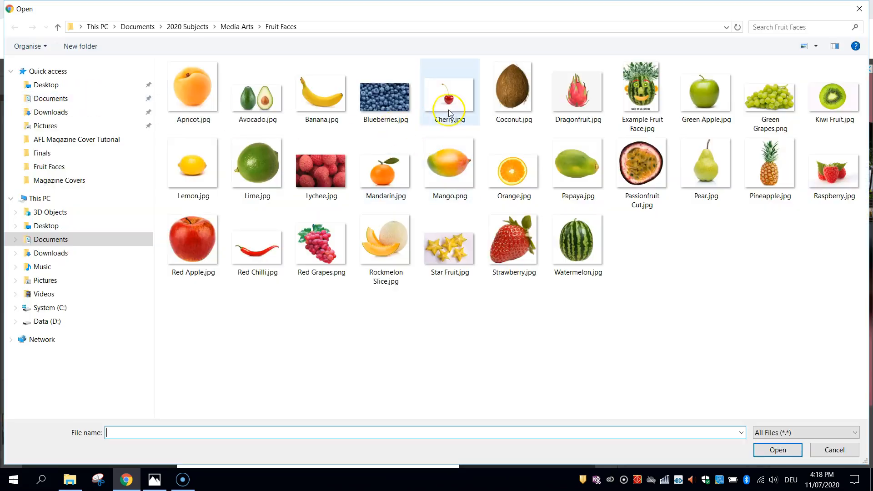
double_click(449, 93)
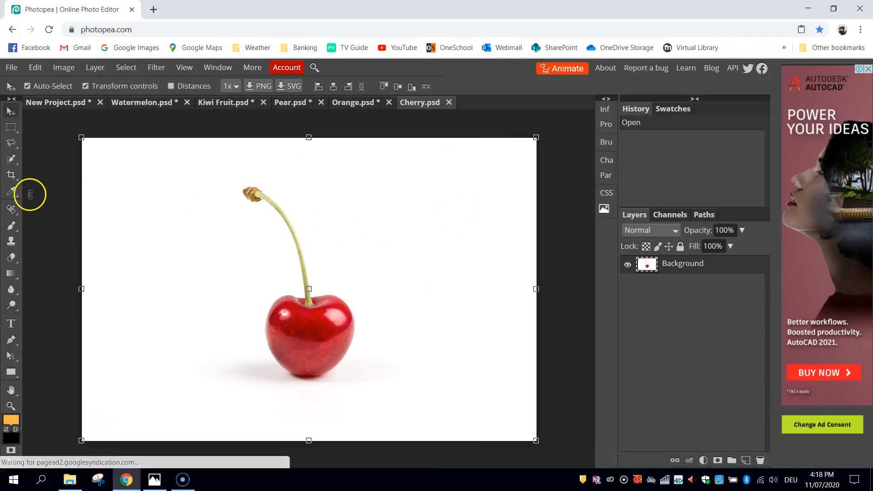
Quick-select the cherry, adding its stem tip to the selection.
click(11, 159)
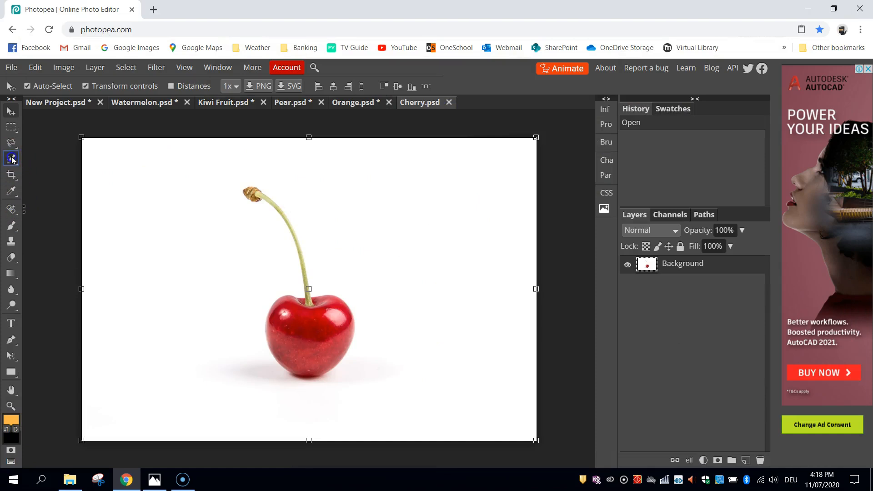
click(11, 158)
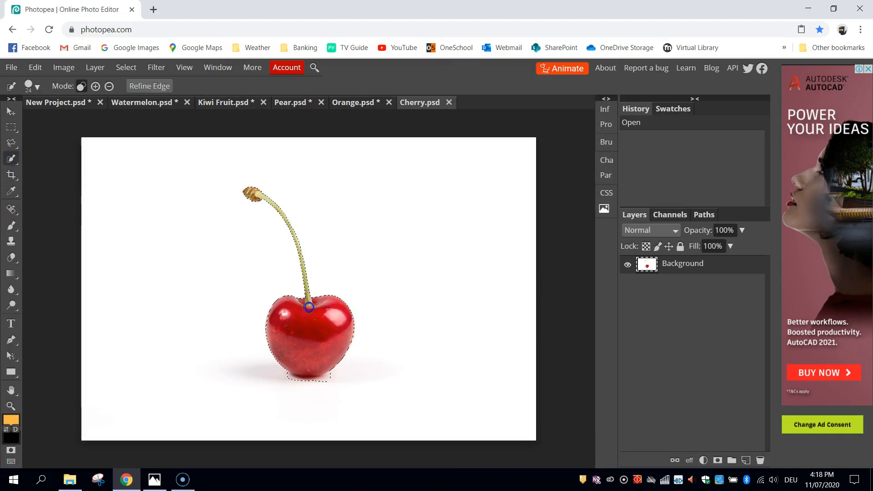
click(109, 87)
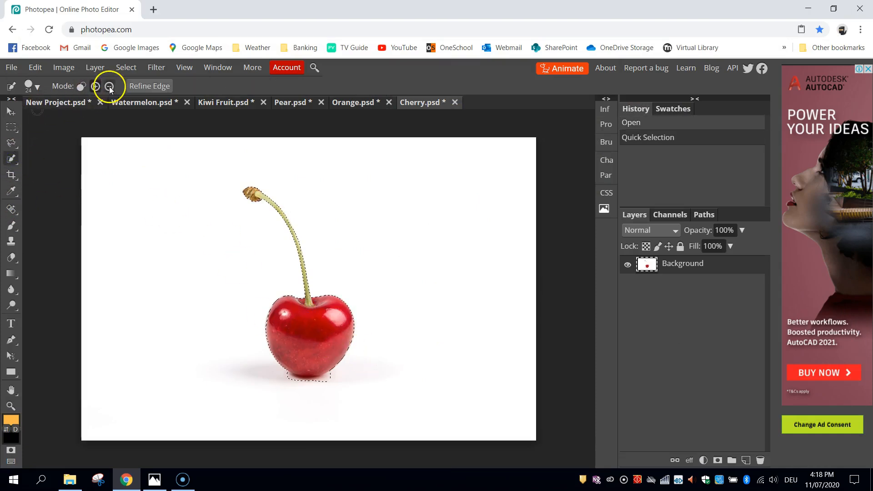
click(314, 388)
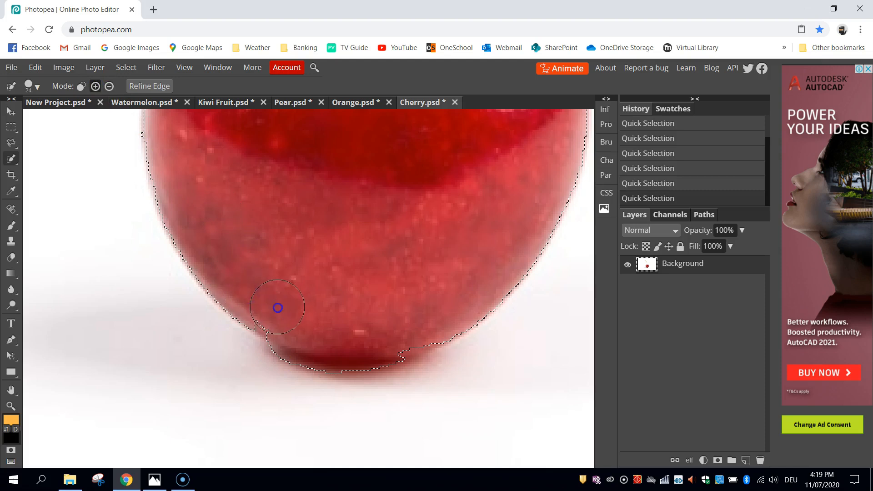
mouse_move(330, 313)
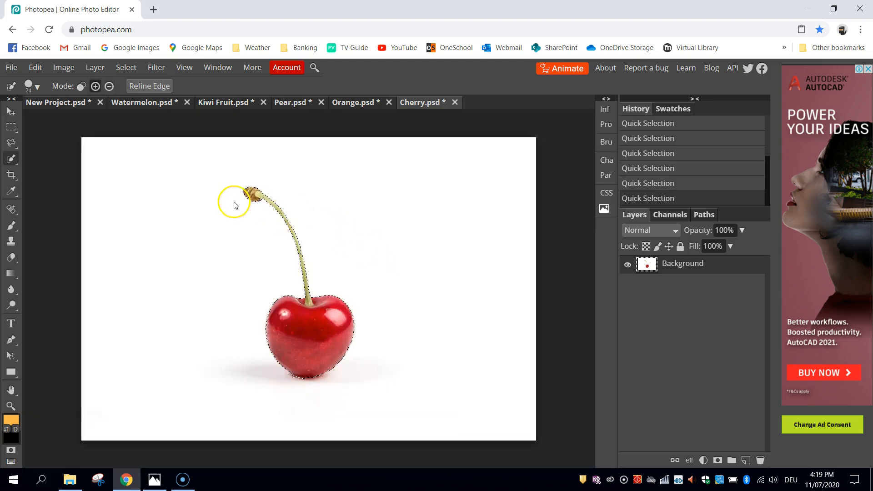
click(56, 102)
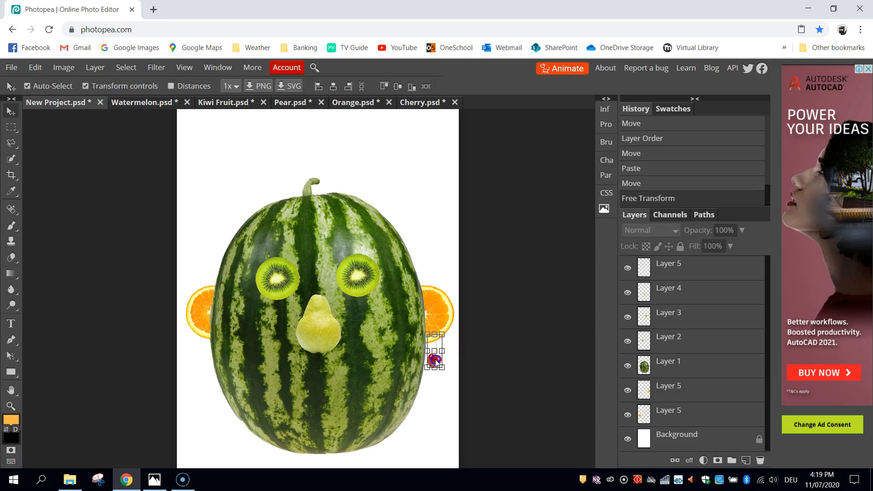
Paste a second cherry, flip it horizontally, and place it under the left ear.
click(34, 67)
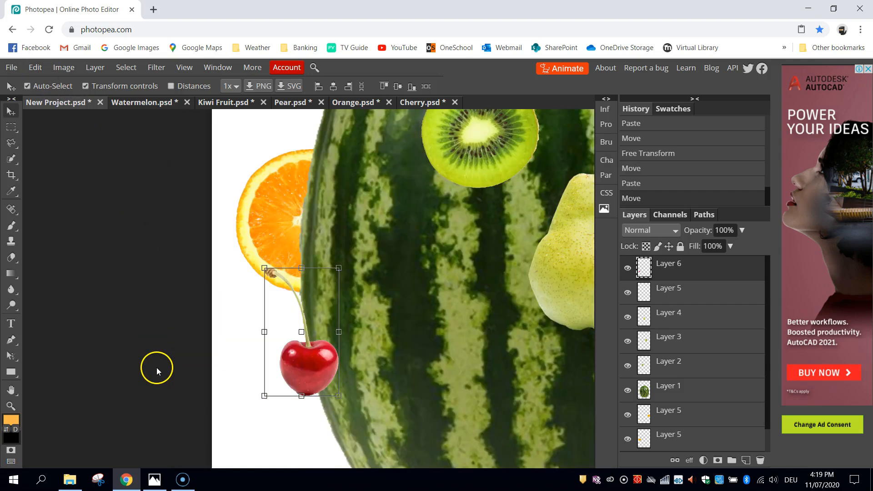
click(34, 67)
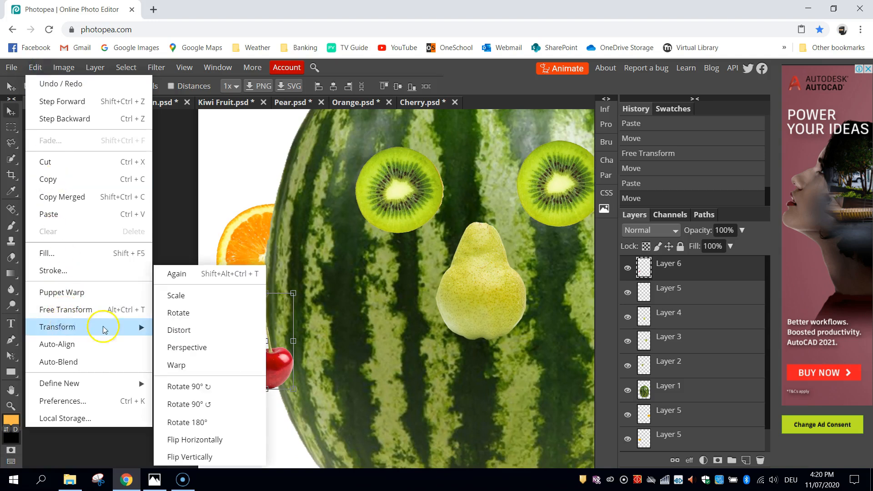
mouse_move(201, 439)
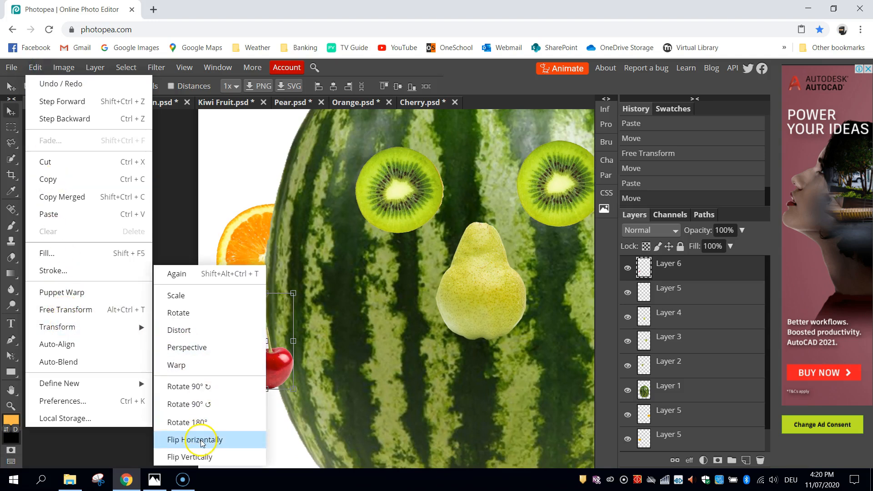
click(195, 440)
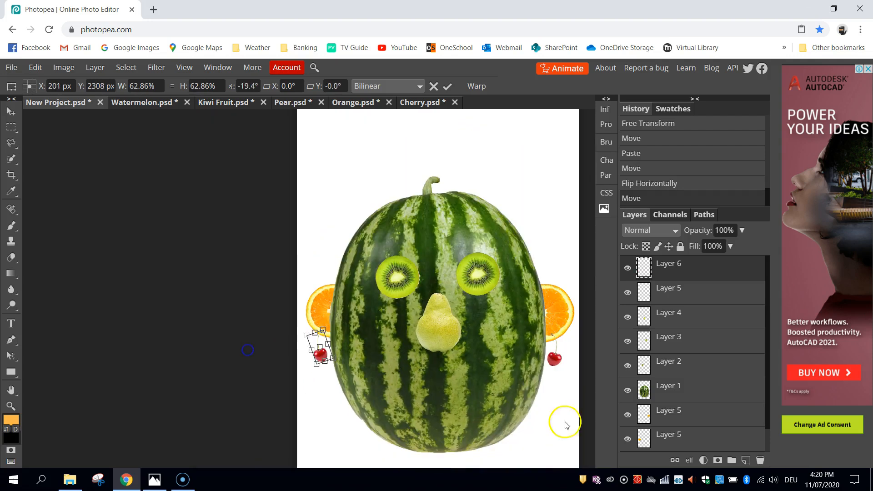
click(10, 67)
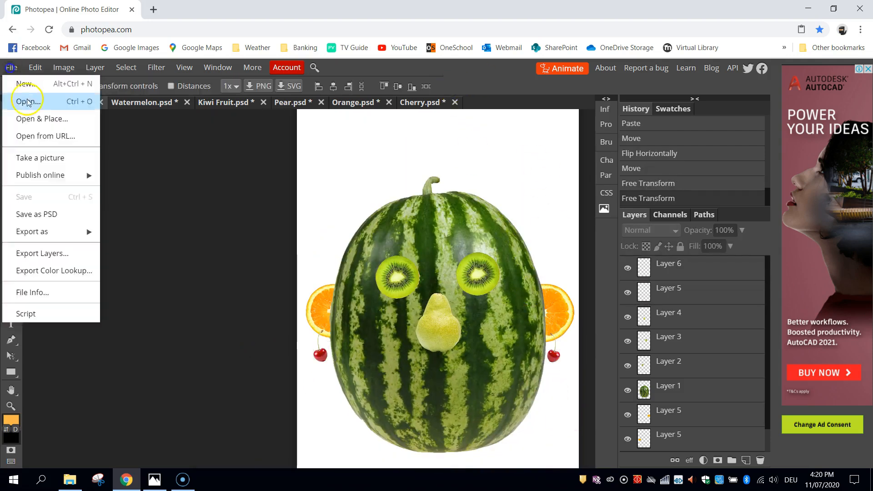
Open another image, then extend the selections of the pineapple leaves and the melon slice.
click(26, 101)
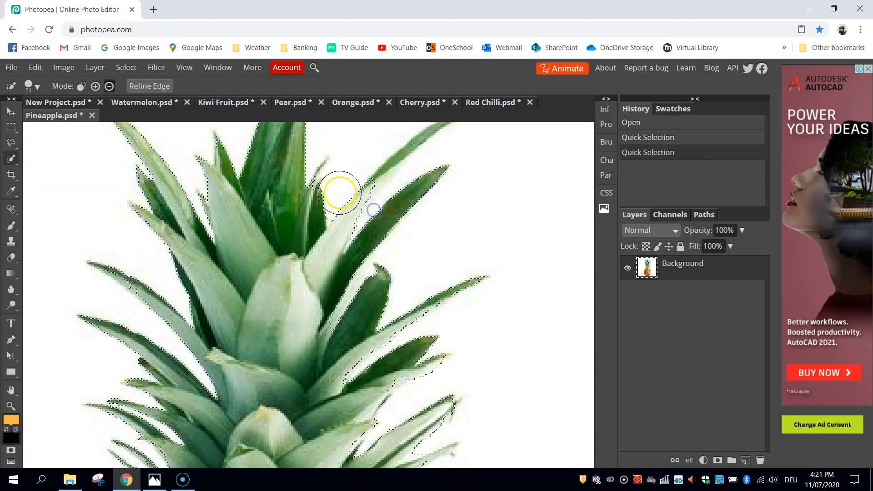
click(55, 102)
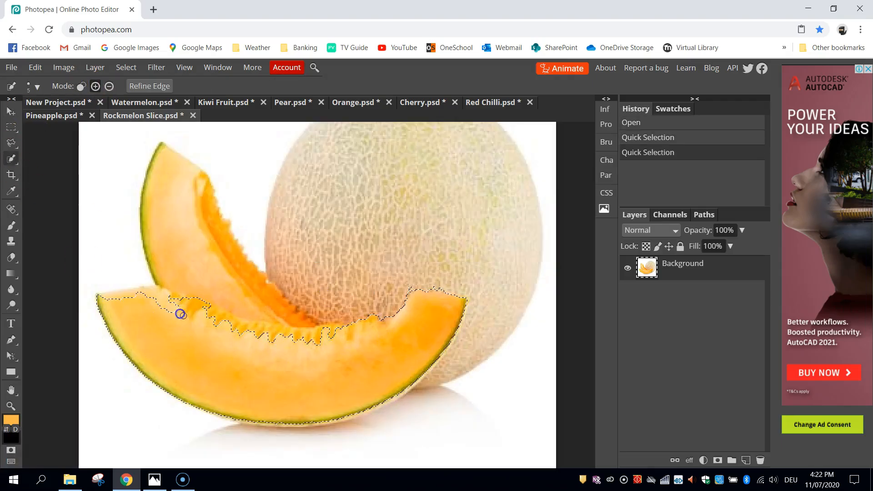
click(57, 102)
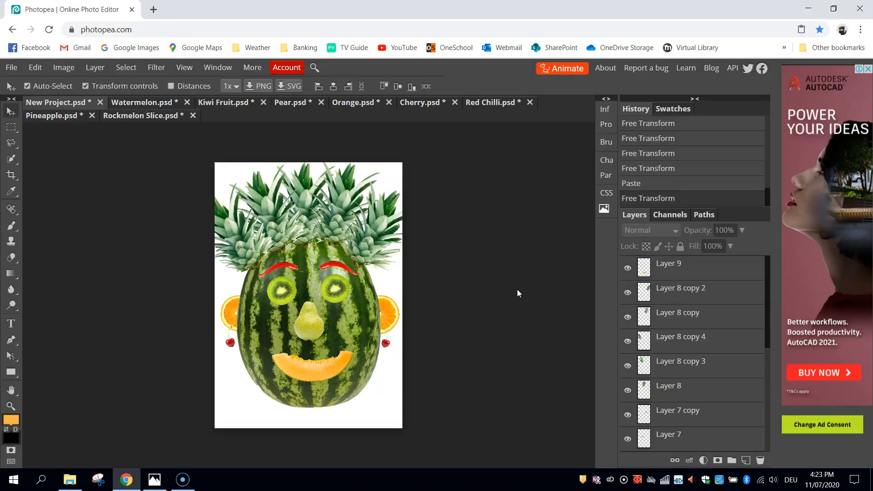
mouse_move(10, 323)
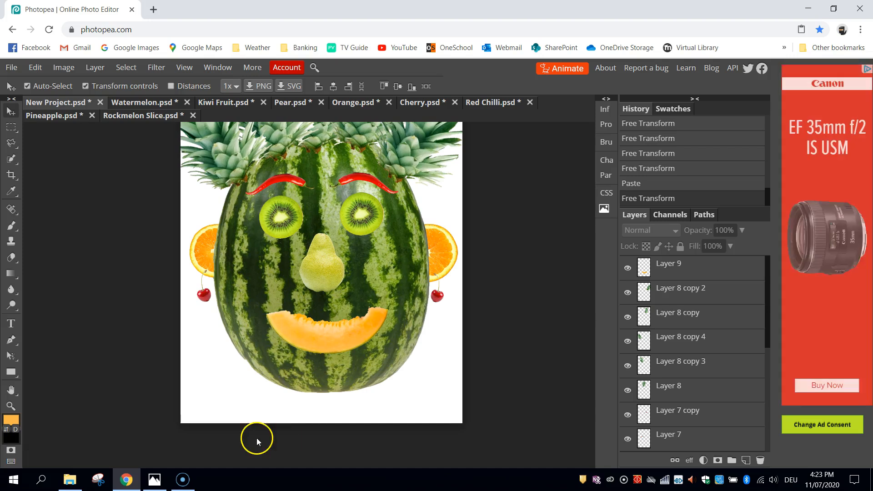
Add a text line below the face reading 'CREATED BY MR. BATEUP'.
click(10, 324)
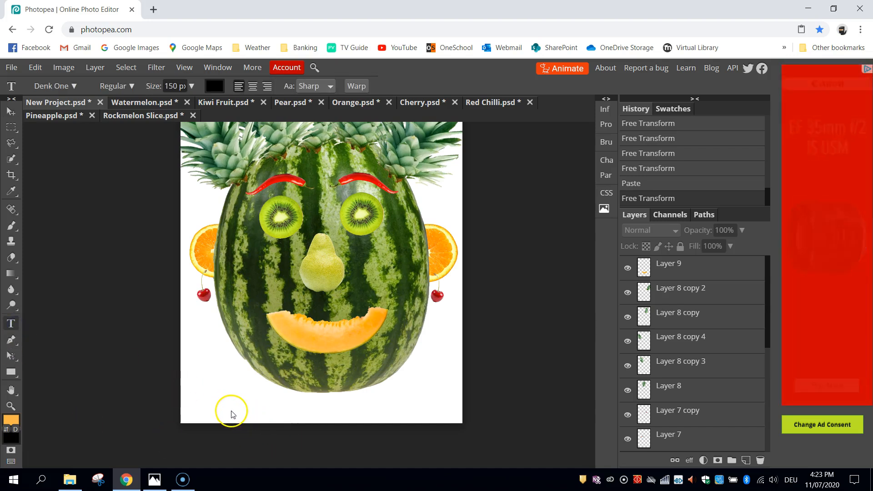
mouse_move(11, 323)
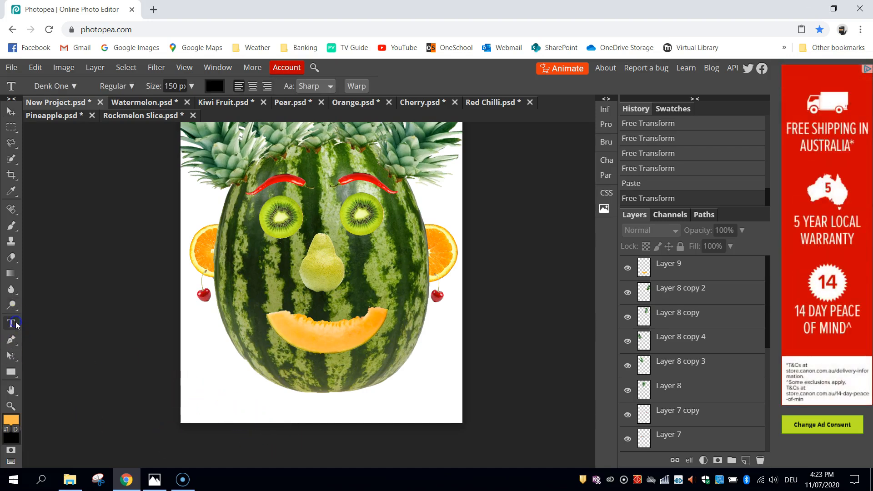
mouse_move(221, 412)
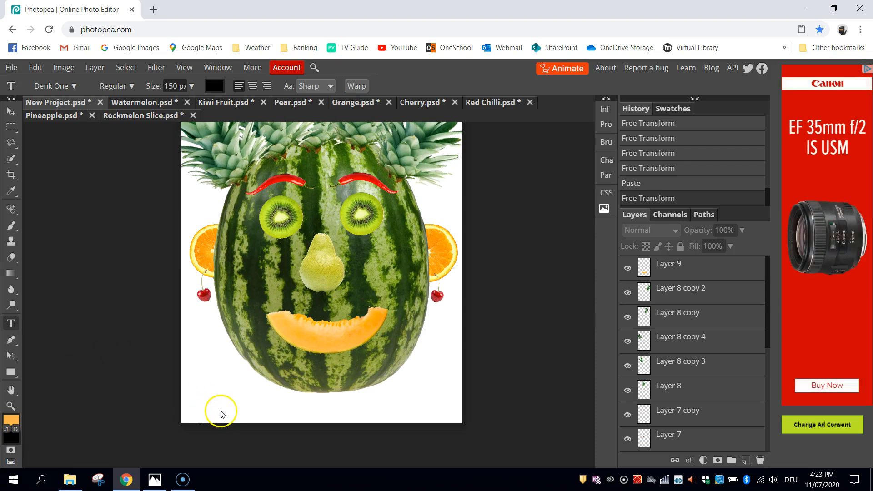
click(204, 405)
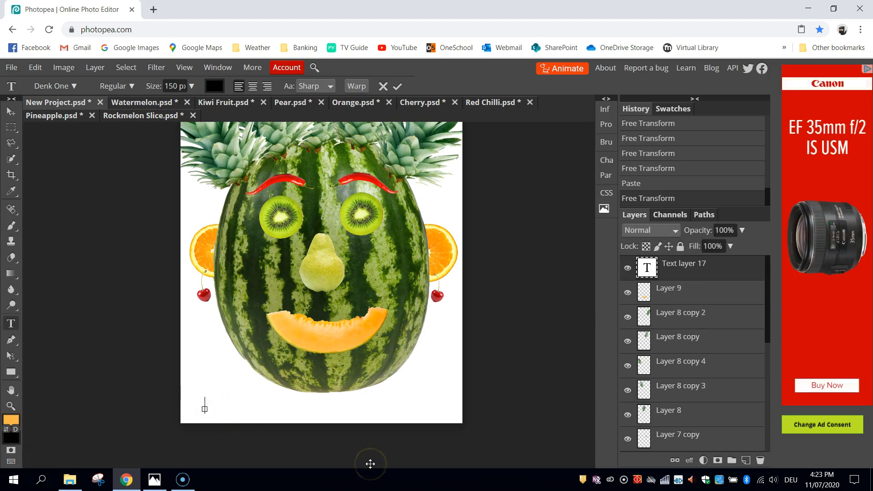
text(CREATED)
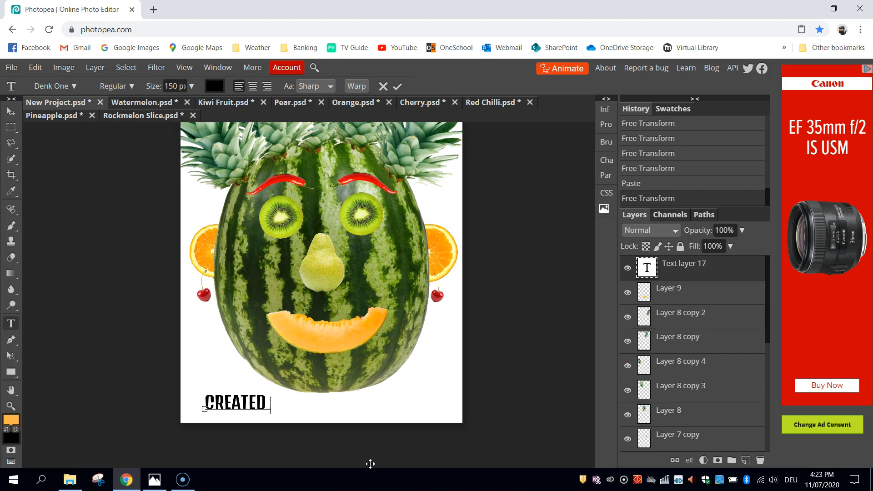
text(B)
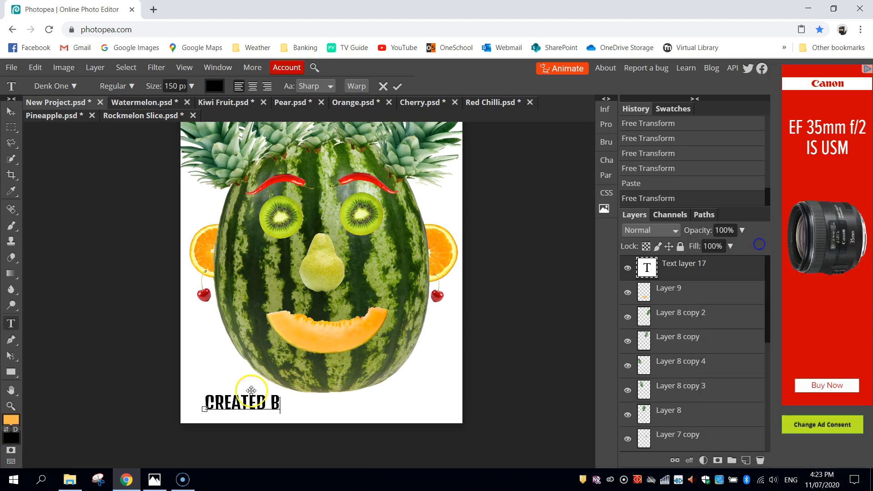
text(Y)
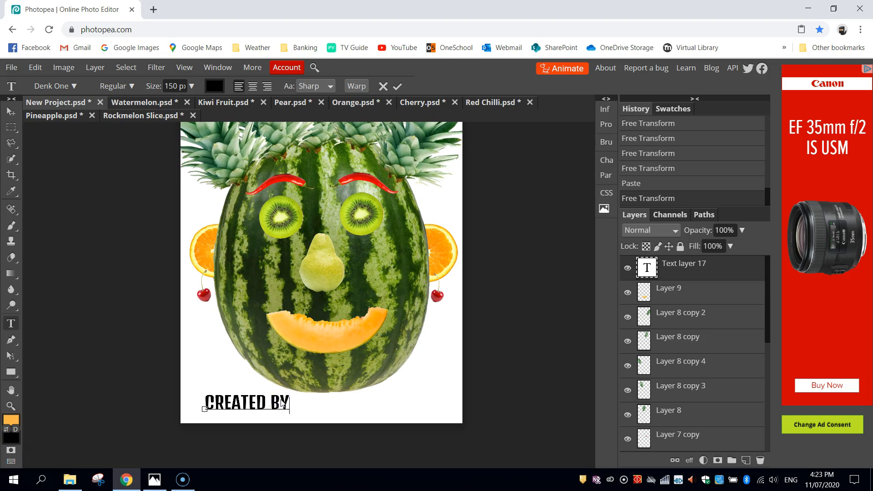
text(MR. BATEUP)
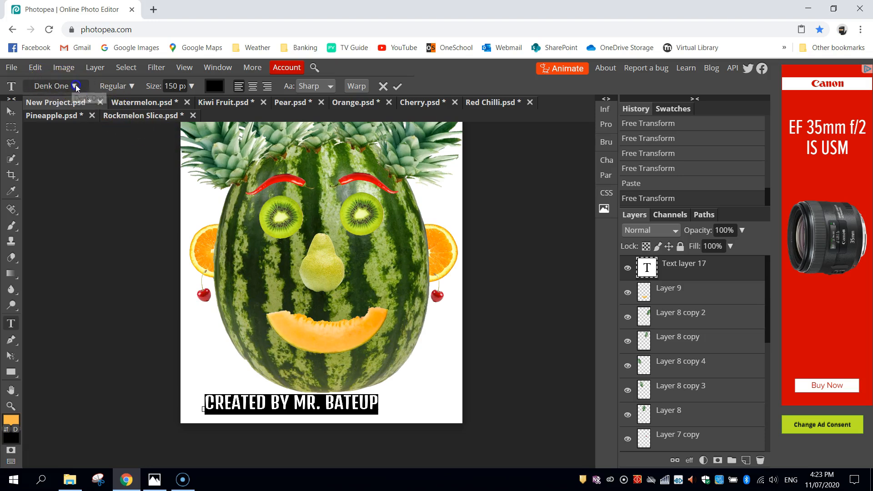
Set the credit text's typeface to PixieFont.
click(52, 86)
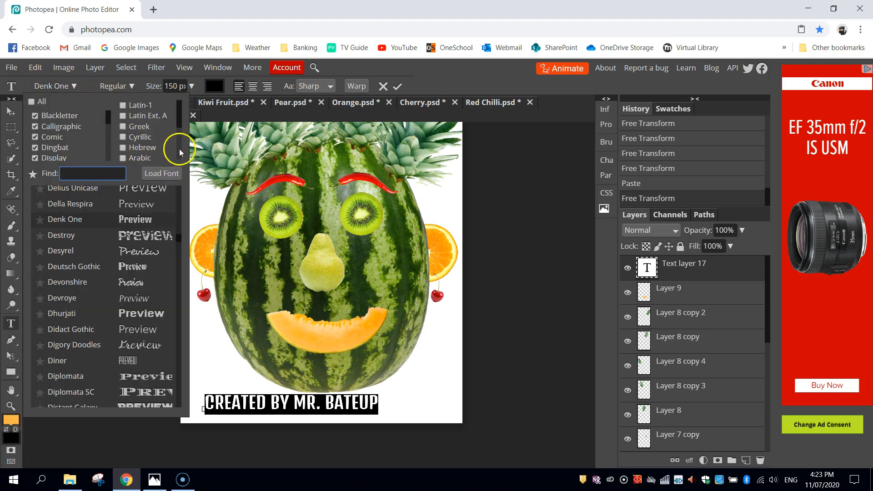
scroll(down, 3)
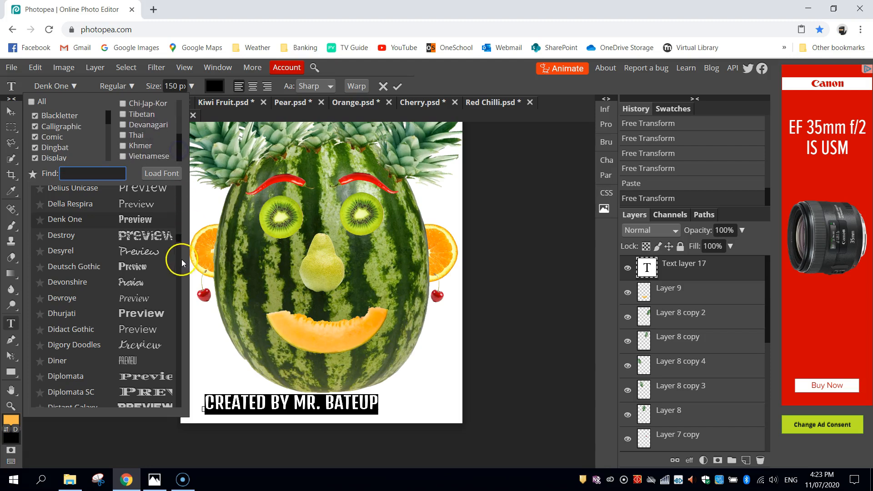
scroll(down, 3)
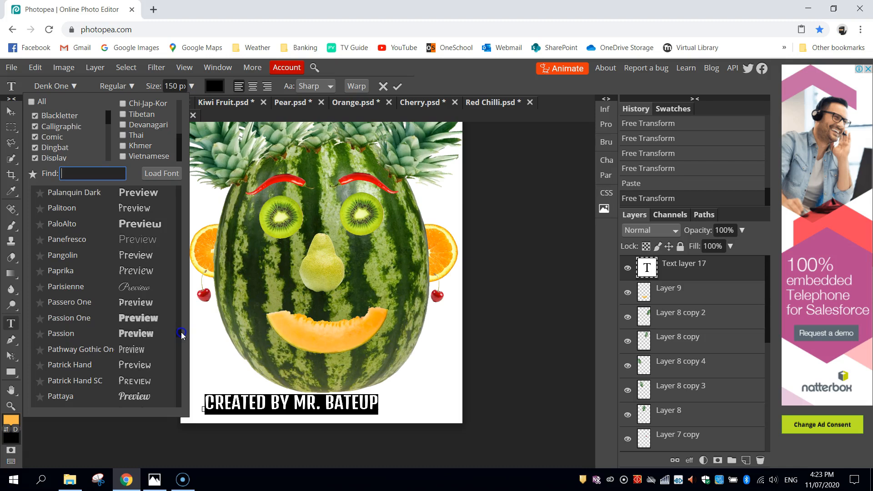
scroll(down, 3)
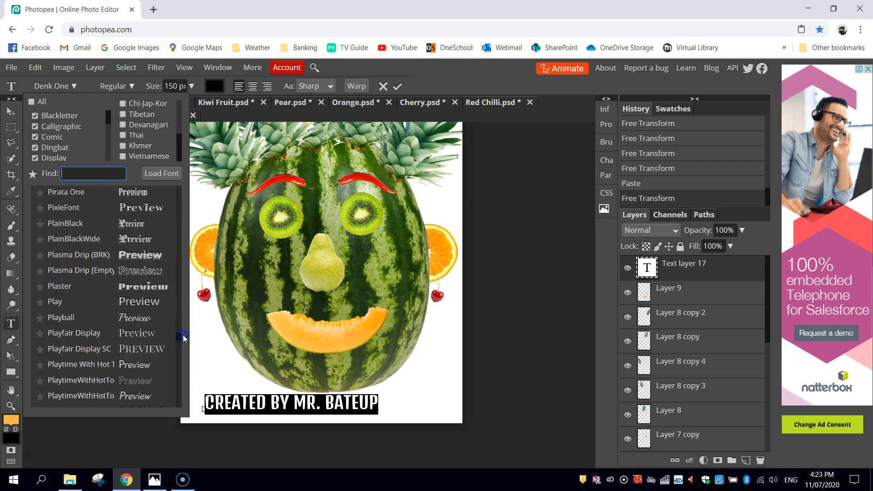
mouse_move(151, 217)
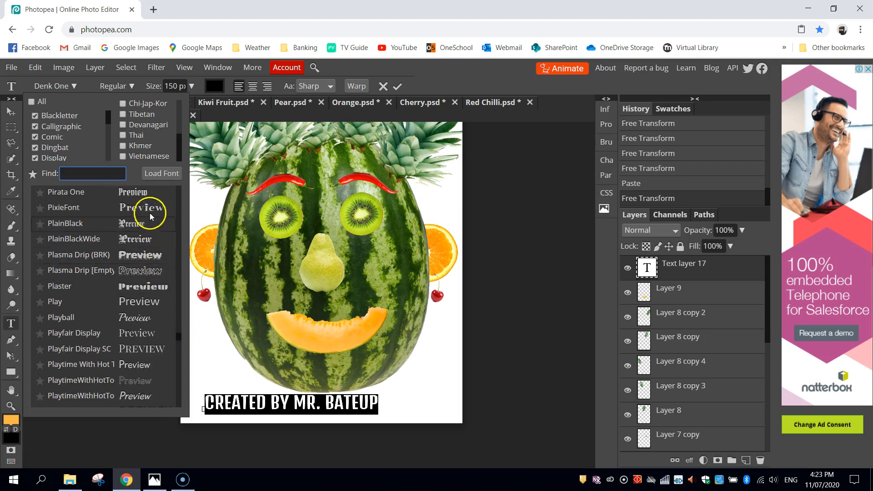
click(63, 207)
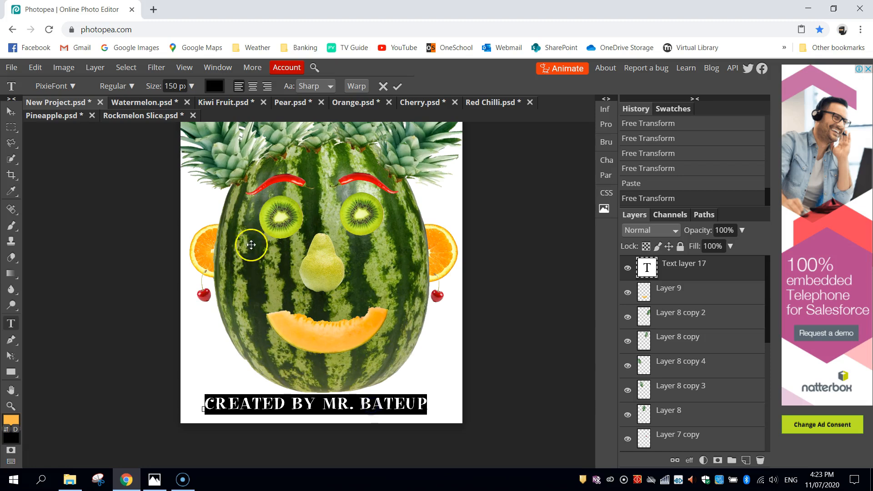
Colour the credit text green.
click(214, 86)
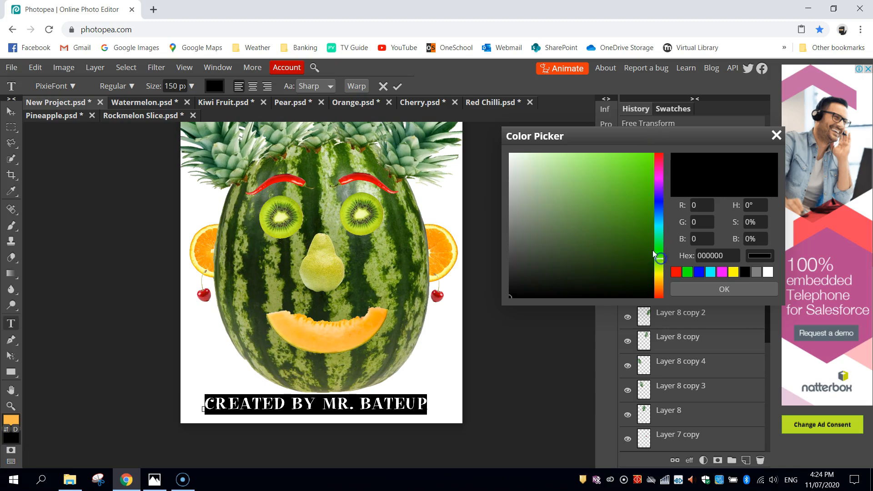
click(649, 202)
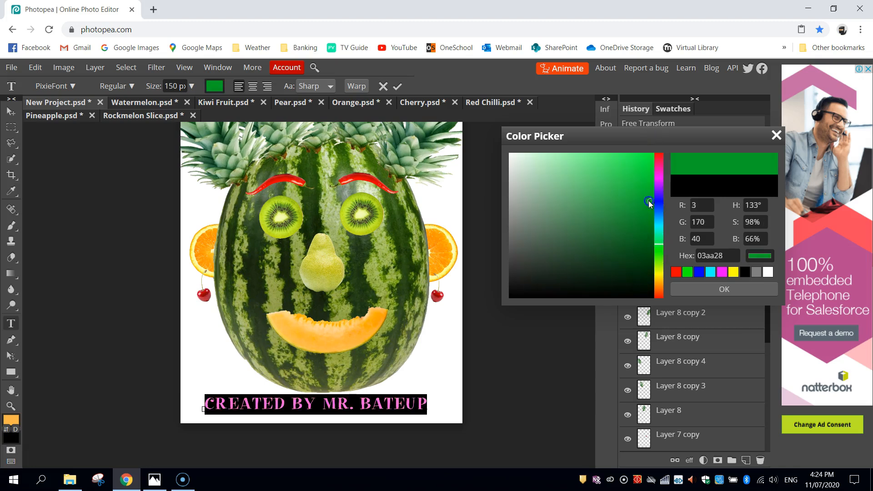
click(724, 289)
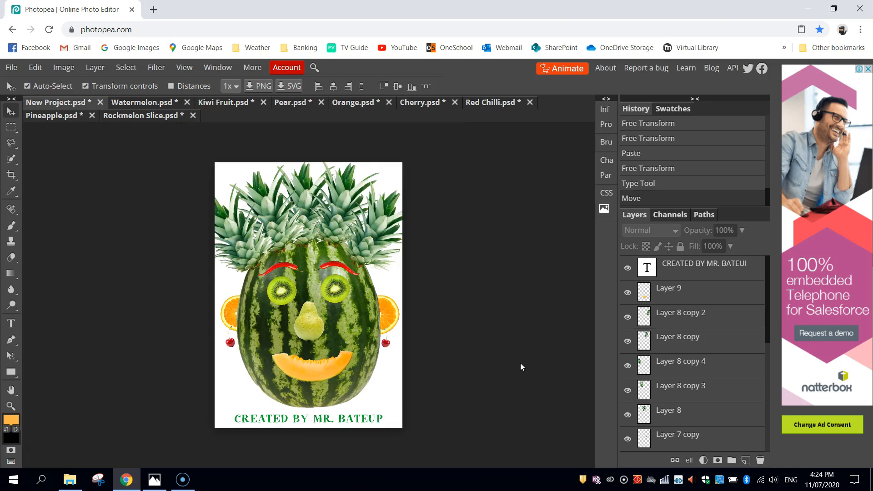
mouse_move(415, 246)
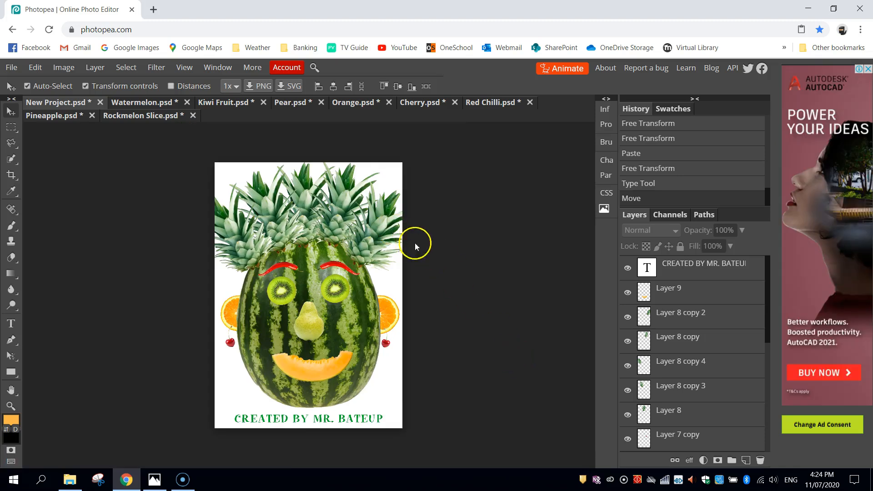
mouse_move(492, 318)
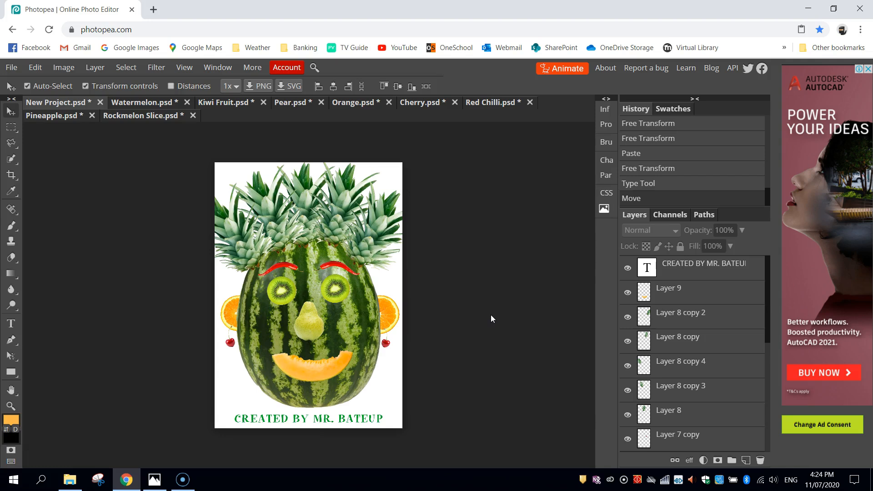
mouse_move(589, 322)
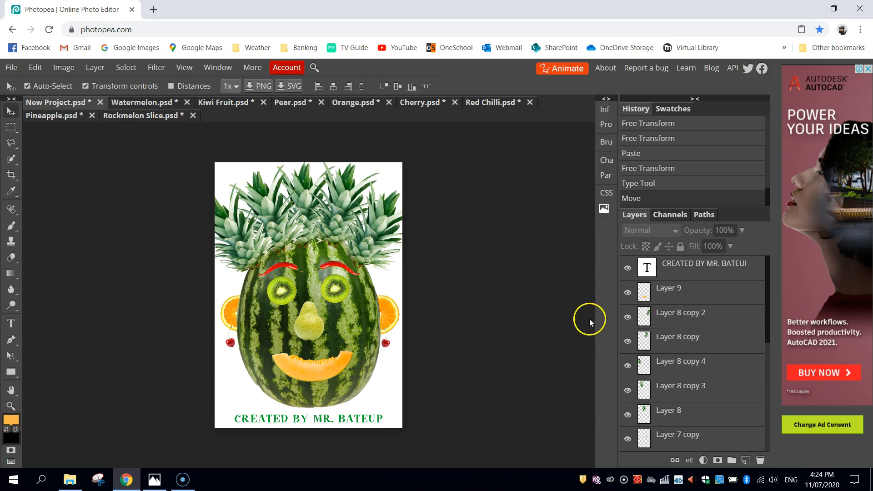
mouse_move(557, 330)
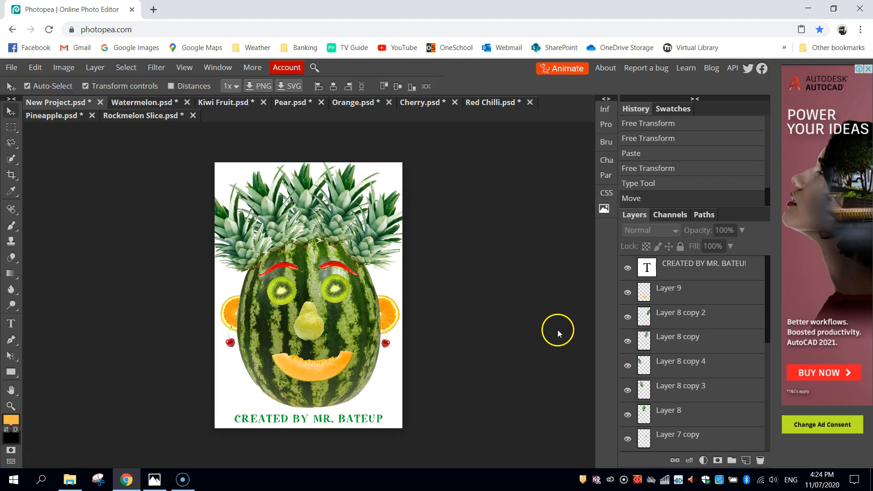
mouse_move(532, 314)
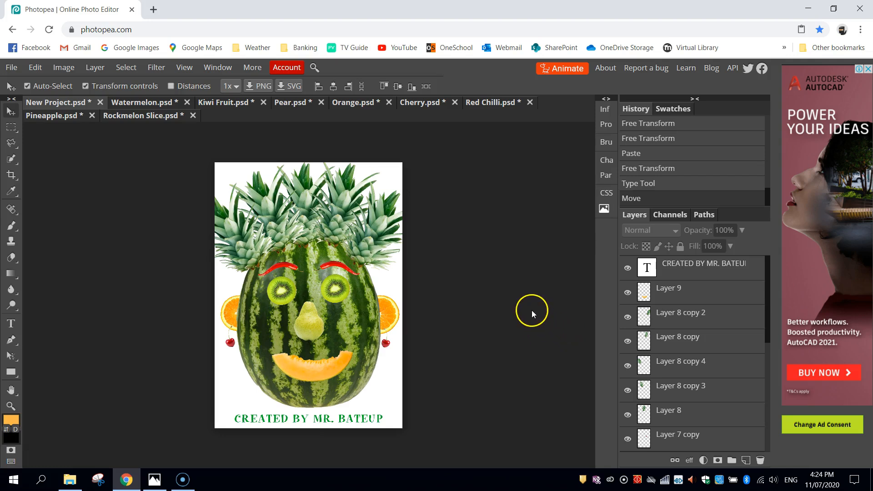
mouse_move(97, 125)
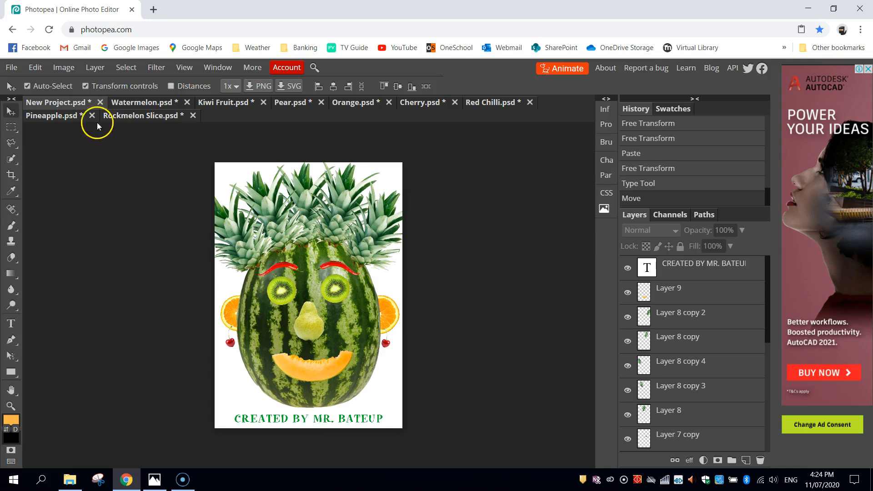
click(11, 68)
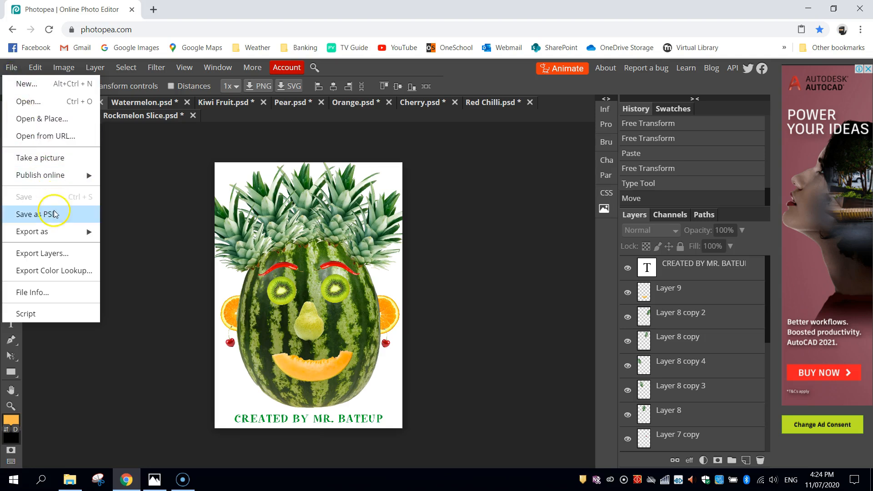
mouse_move(50, 217)
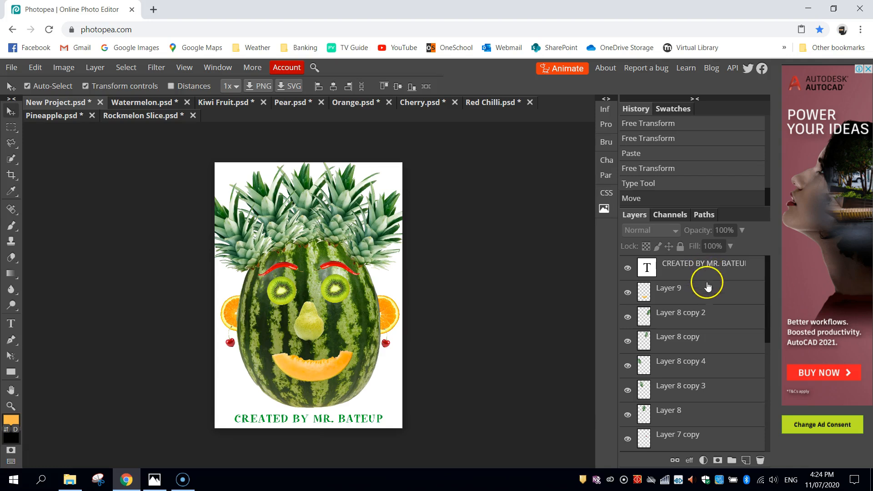
mouse_move(770, 301)
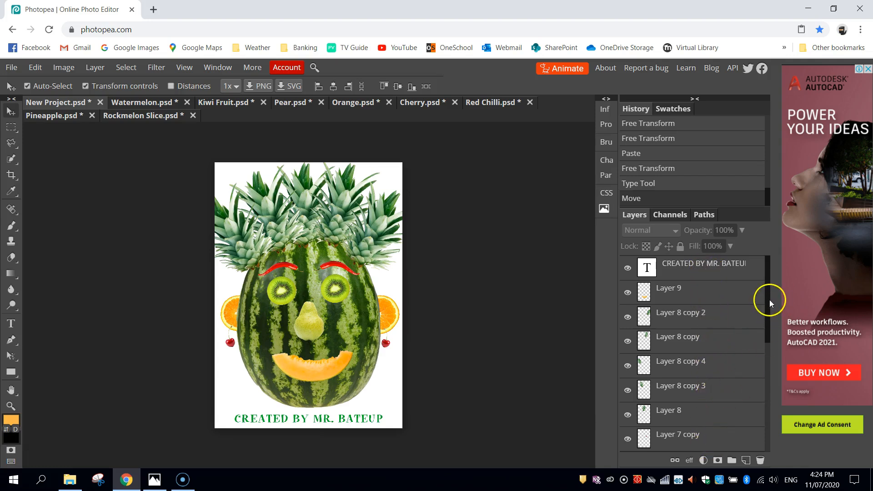
mouse_move(691, 318)
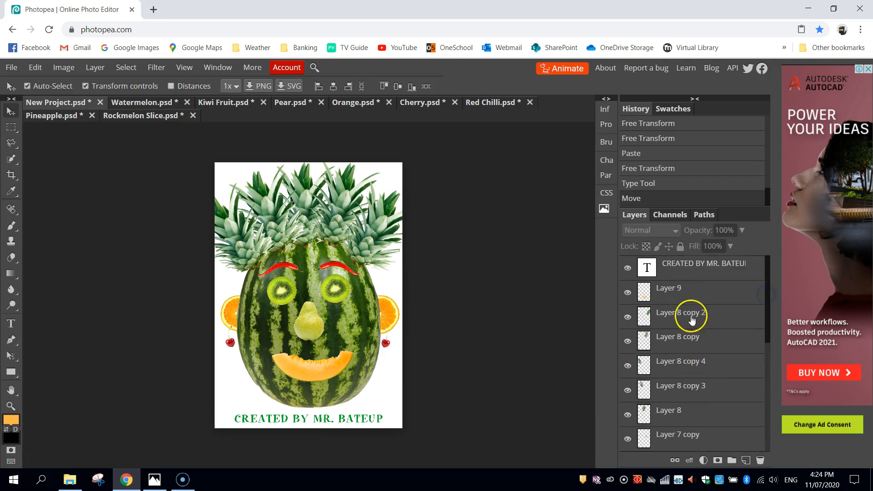
mouse_move(546, 273)
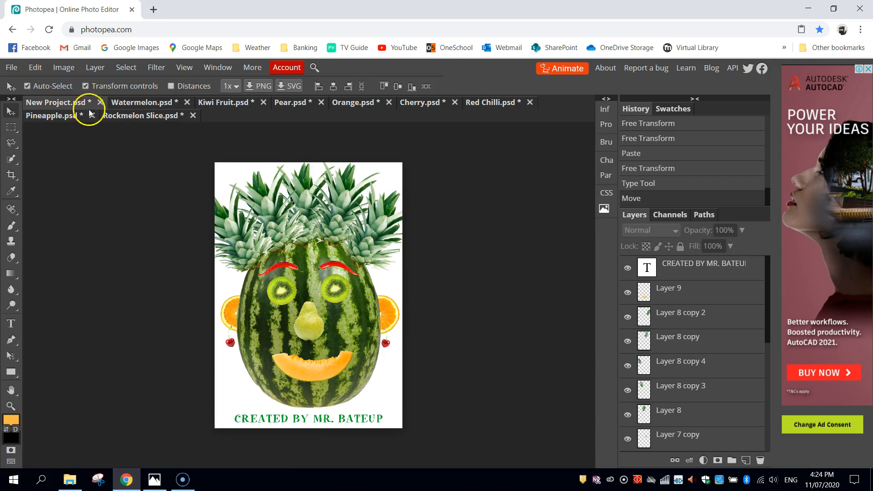
Export the picture as New Project.jpg at 80% quality.
click(10, 67)
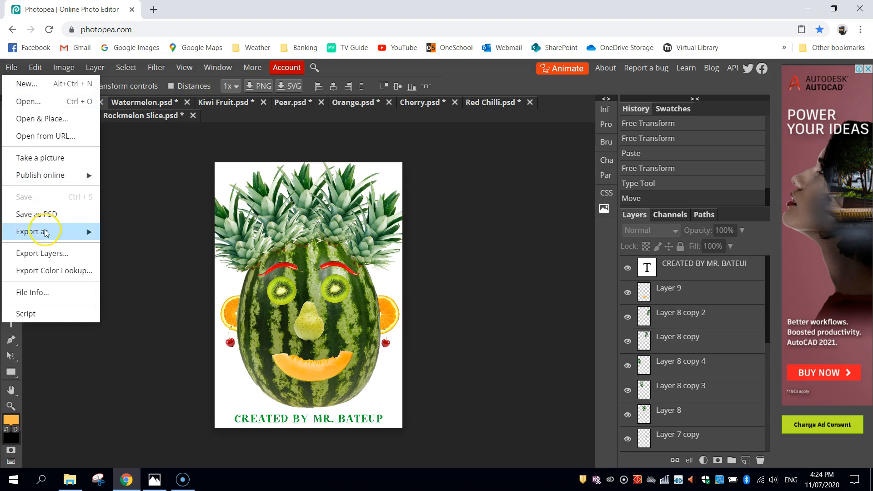
click(32, 232)
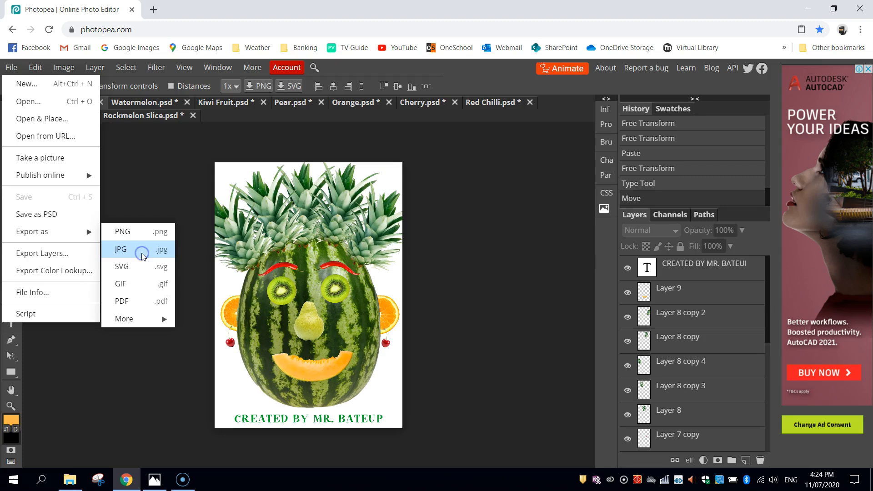
click(120, 249)
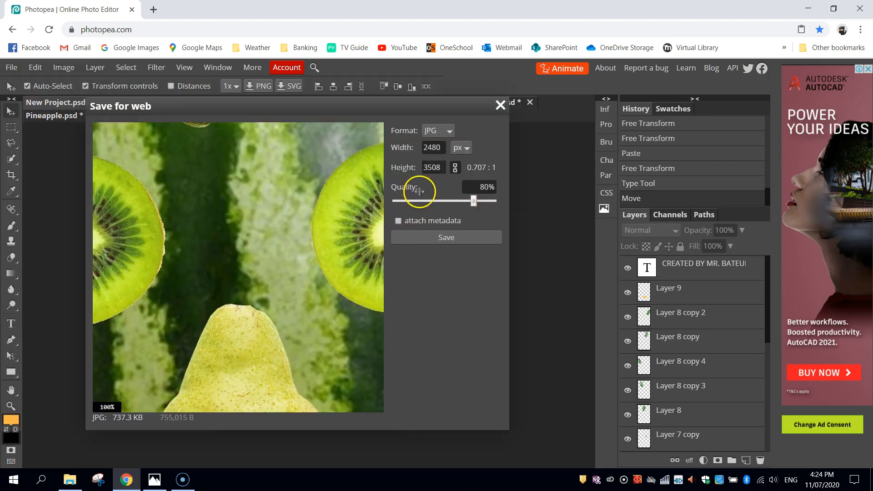
mouse_move(446, 201)
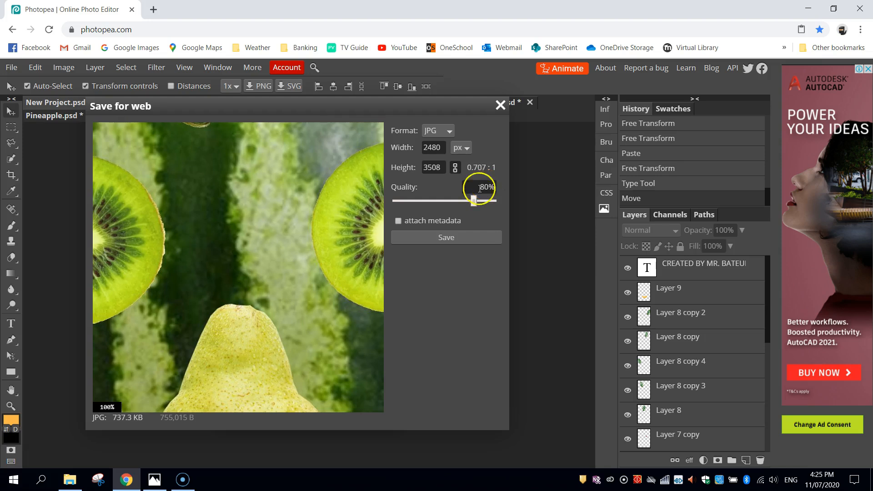
mouse_move(119, 424)
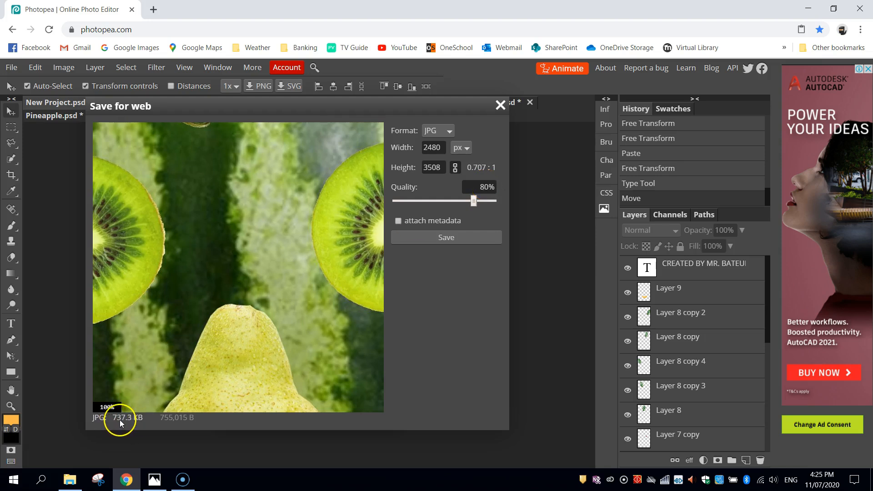
mouse_move(120, 424)
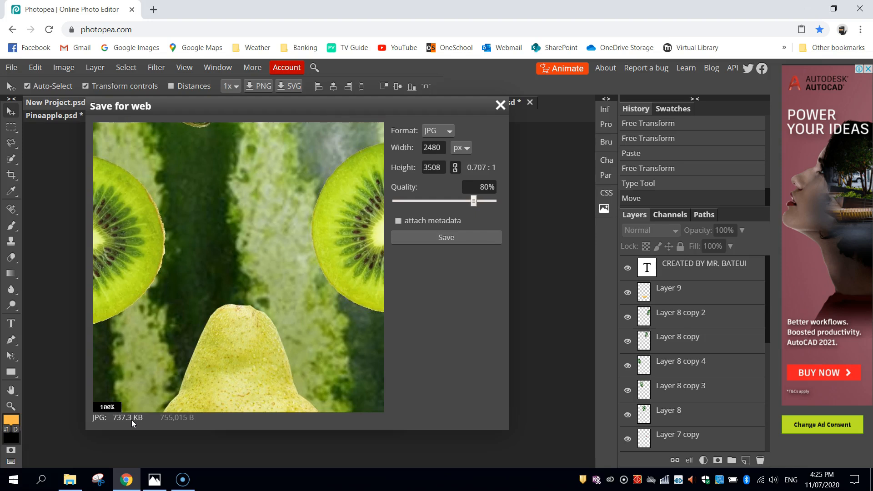
mouse_move(446, 237)
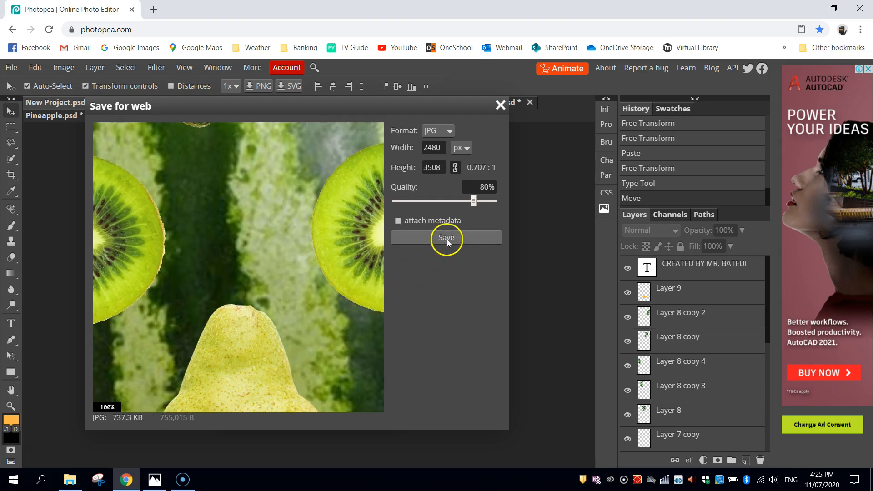
click(446, 237)
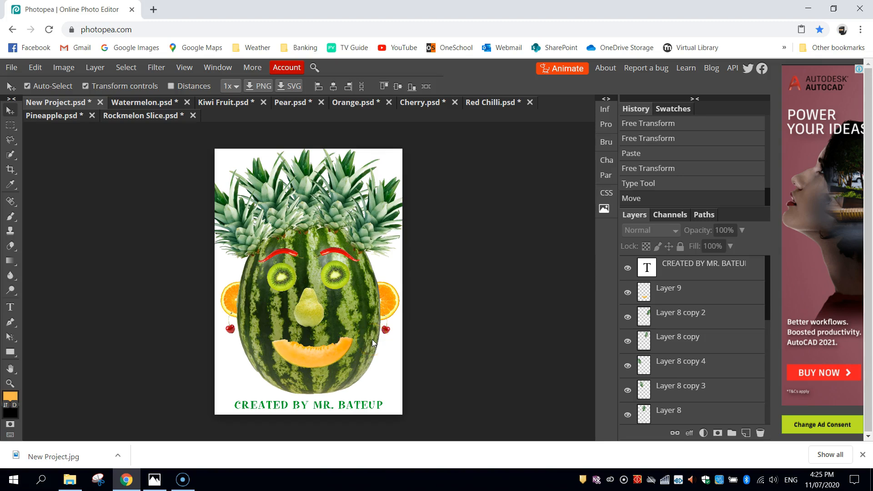
mouse_move(89, 429)
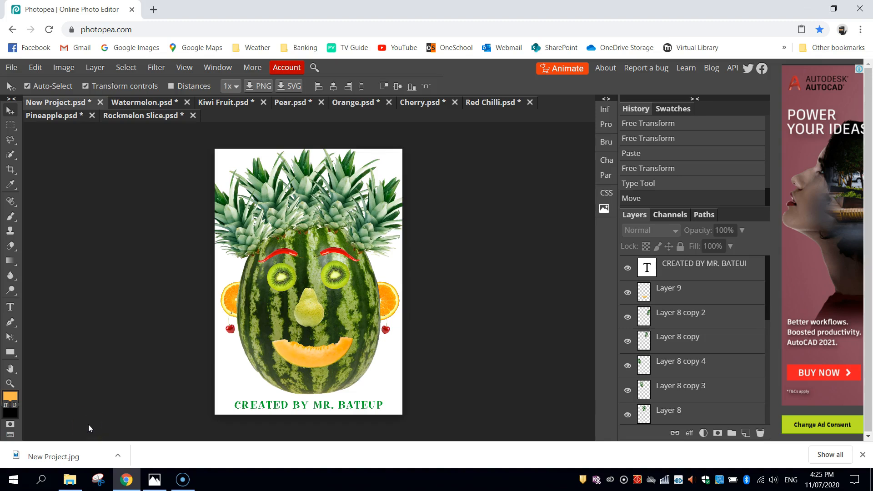